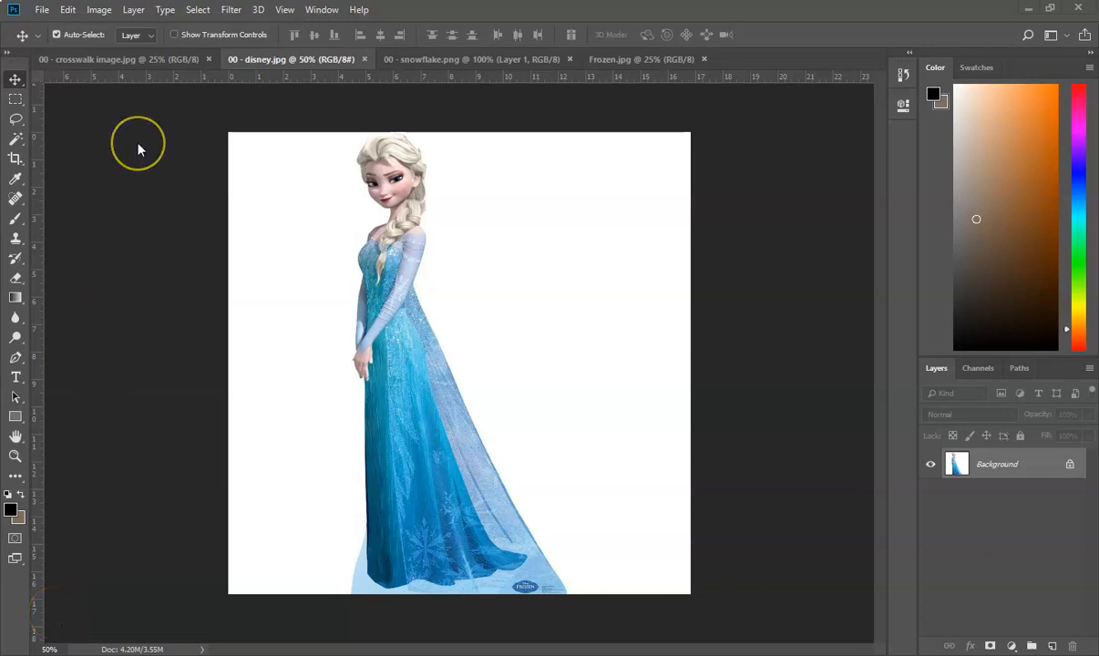
{"action": "mouse_move", "coordinate": [141, 149]}
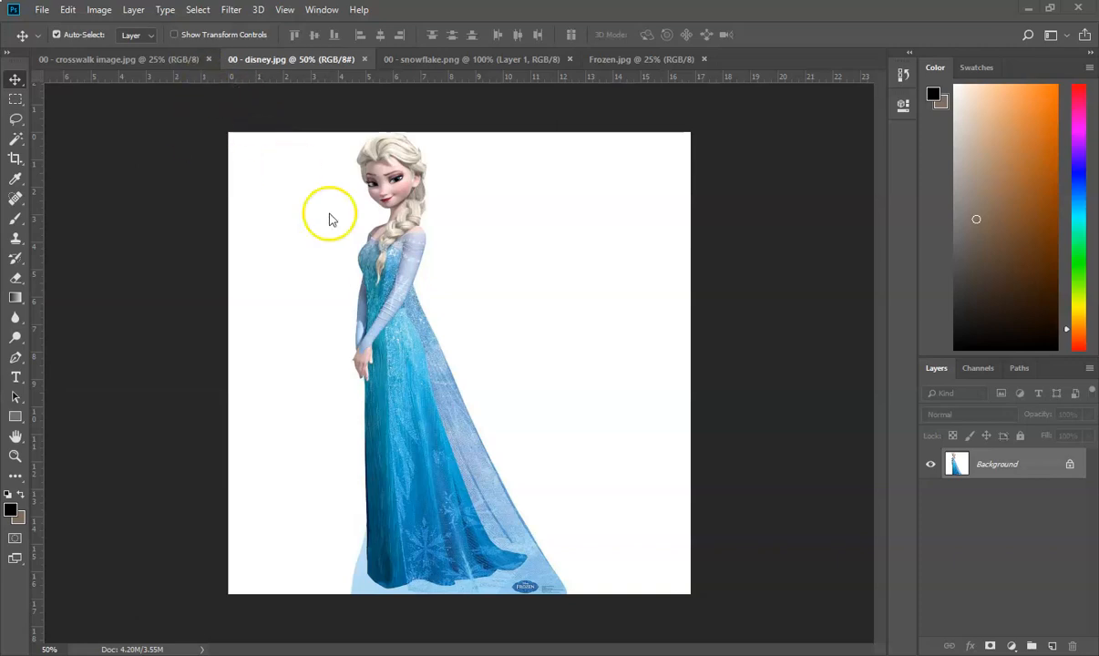
{"action": "mouse_move", "coordinate": [197, 233]}
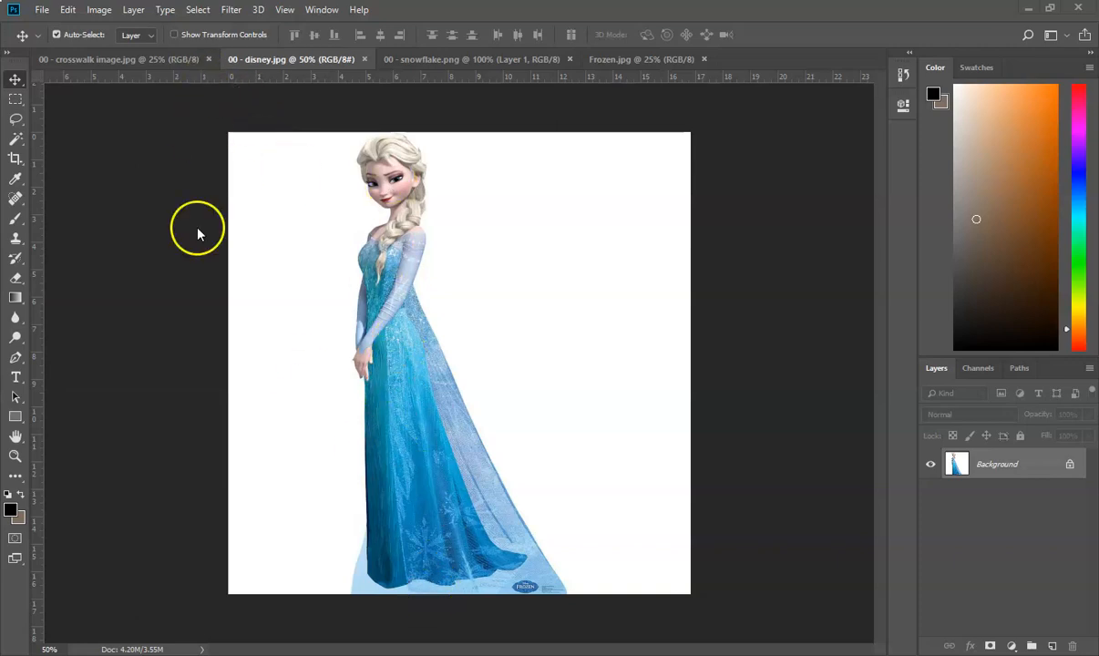
- View the crosswalk photo, then the finished Frozen.jpg composite example
{"action": "left_click", "coordinate": [118, 60]}
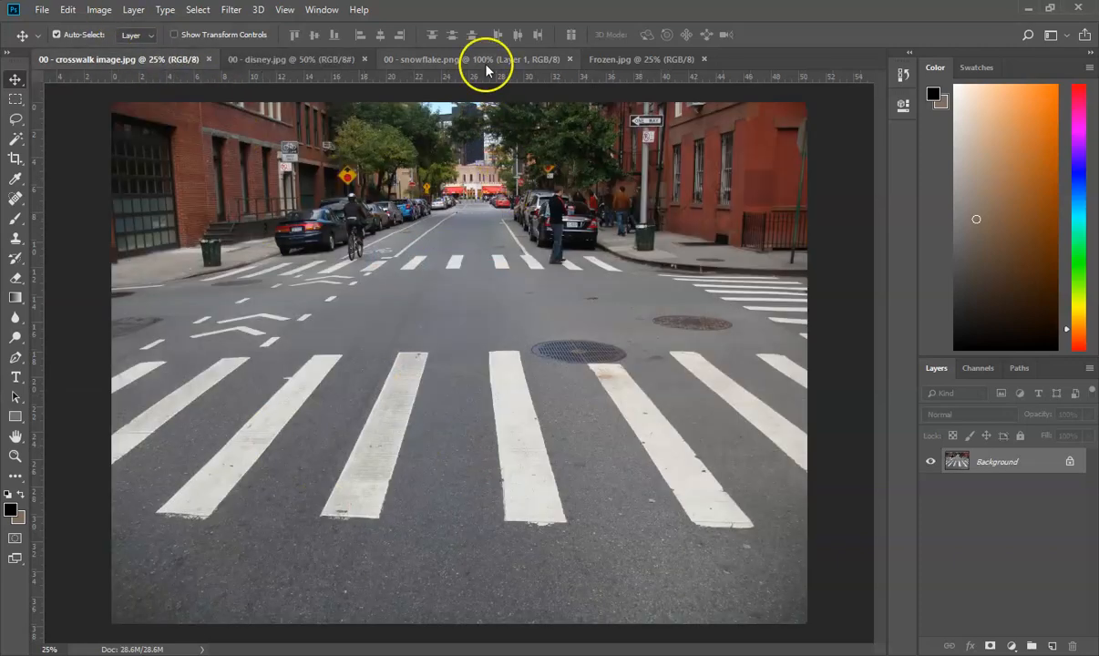
{"action": "left_click", "coordinate": [461, 59]}
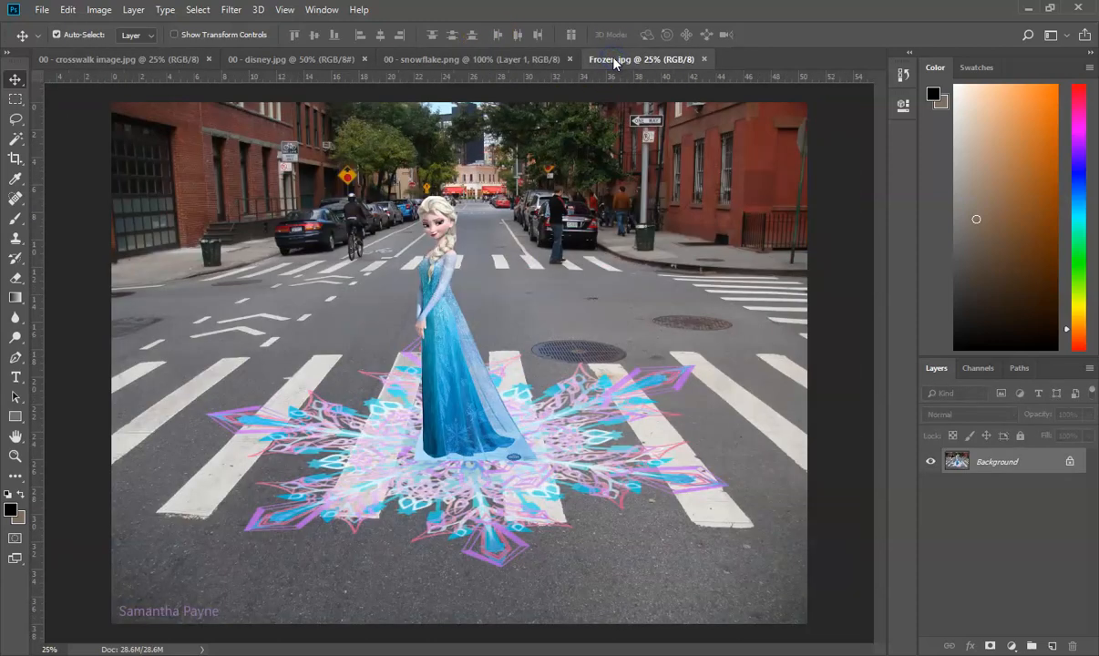
{"action": "mouse_move", "coordinate": [636, 82]}
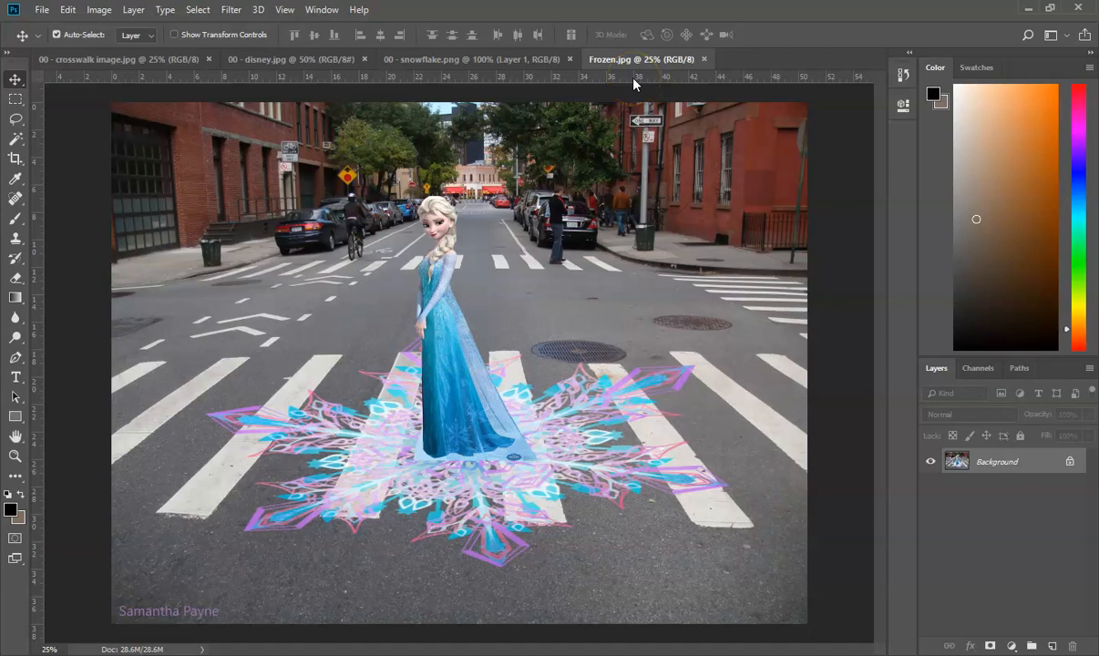
{"action": "mouse_move", "coordinate": [326, 110]}
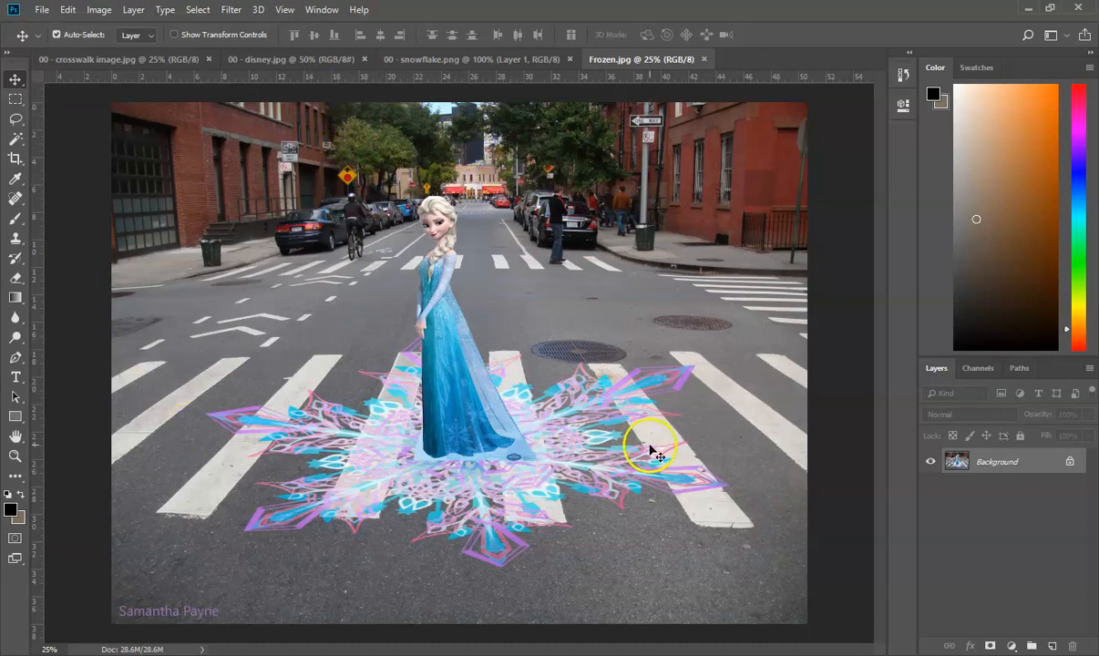
{"action": "mouse_move", "coordinate": [622, 381]}
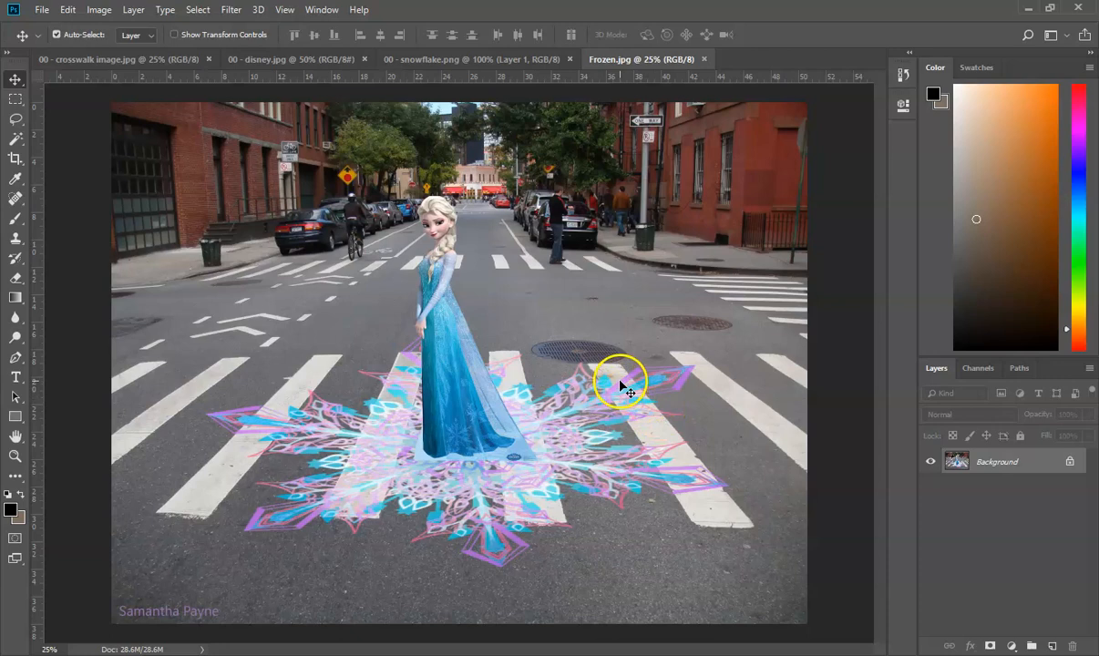
{"action": "mouse_move", "coordinate": [625, 378]}
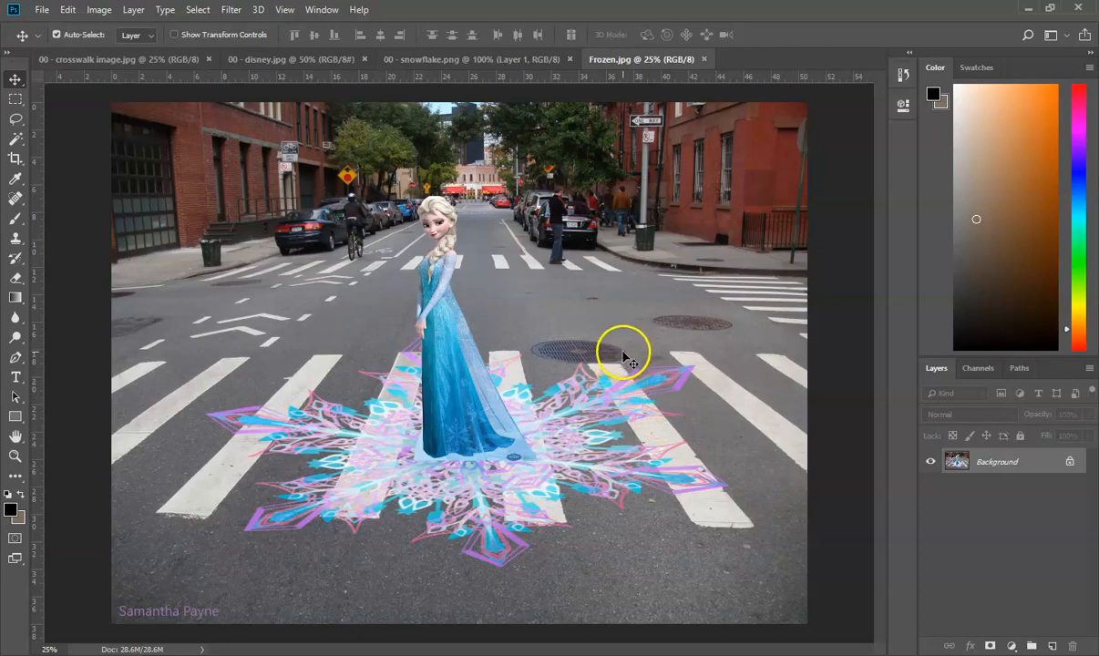
{"action": "mouse_move", "coordinate": [629, 350]}
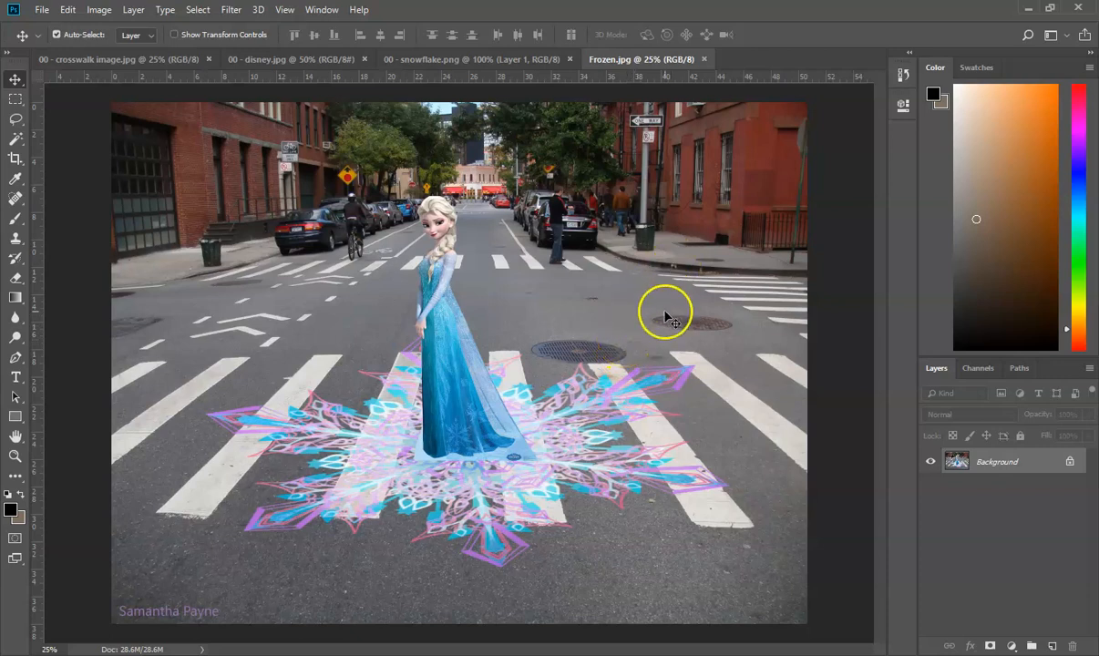
{"action": "mouse_move", "coordinate": [533, 245]}
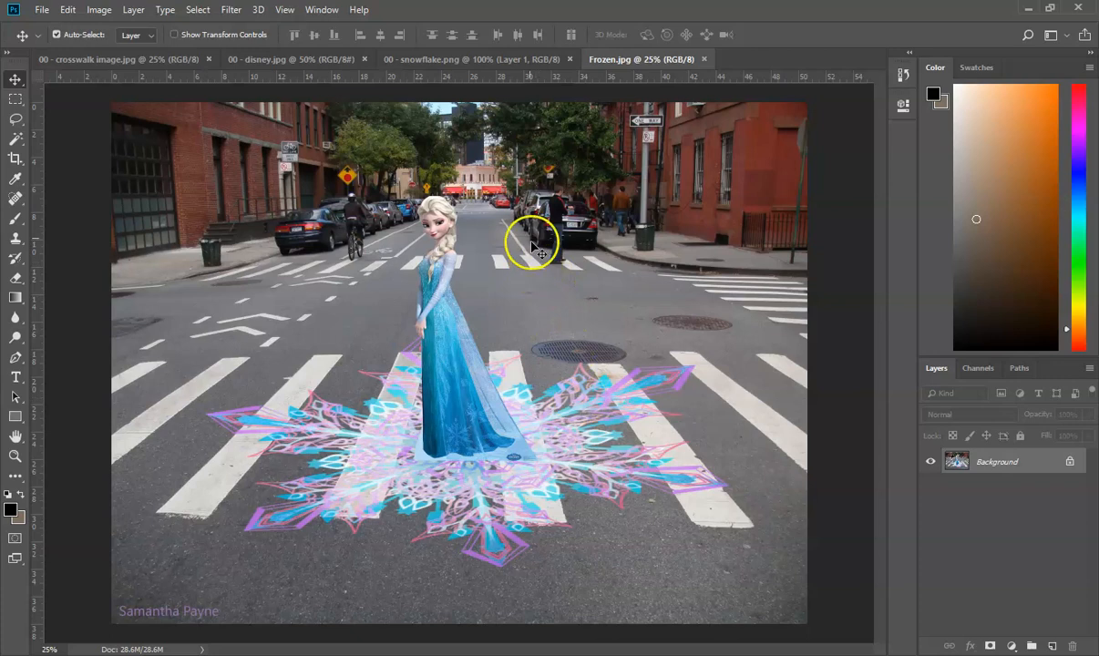
{"action": "mouse_move", "coordinate": [278, 141]}
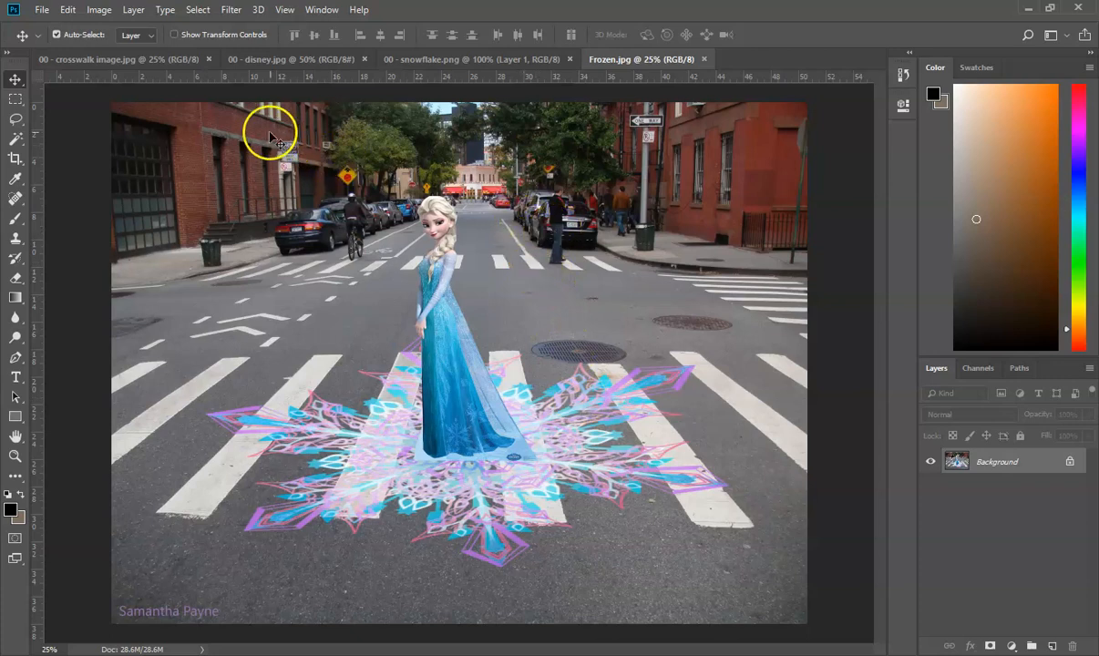
- Make disney.jpg, with Elsa on a white background, the active document
{"action": "left_click", "coordinate": [292, 59]}
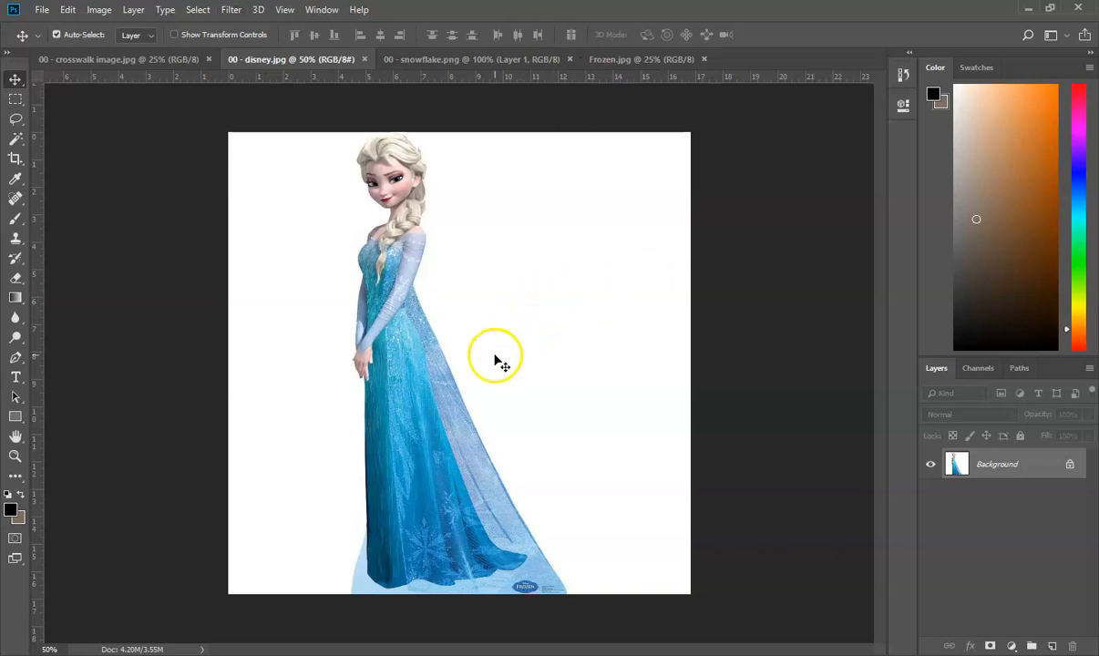
{"action": "mouse_move", "coordinate": [470, 437]}
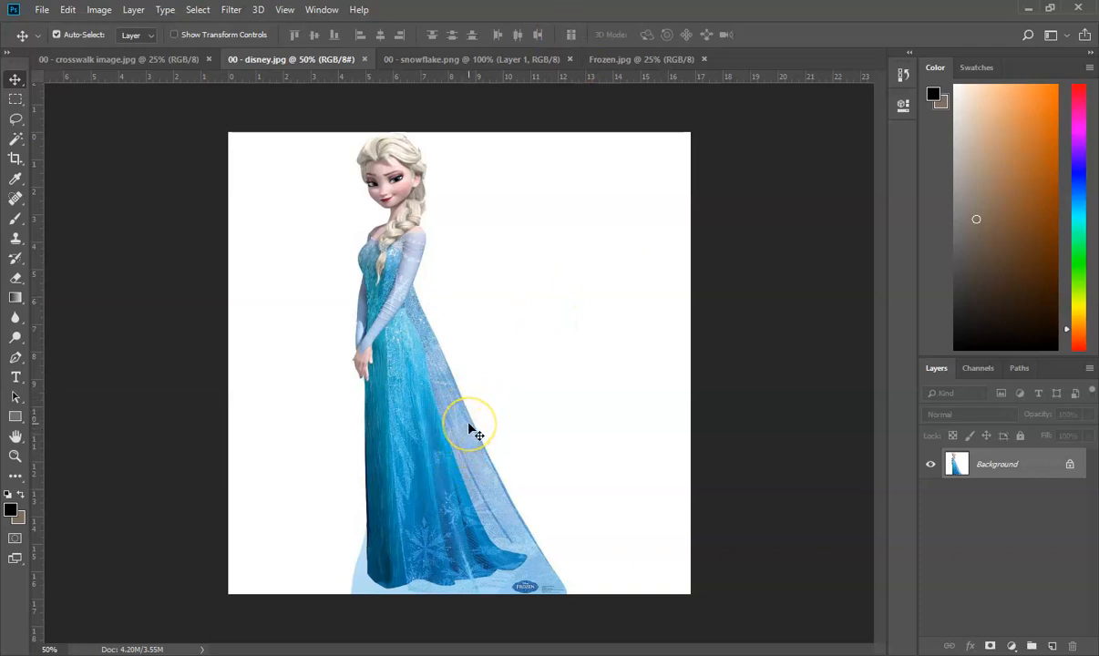
{"action": "mouse_move", "coordinate": [312, 360]}
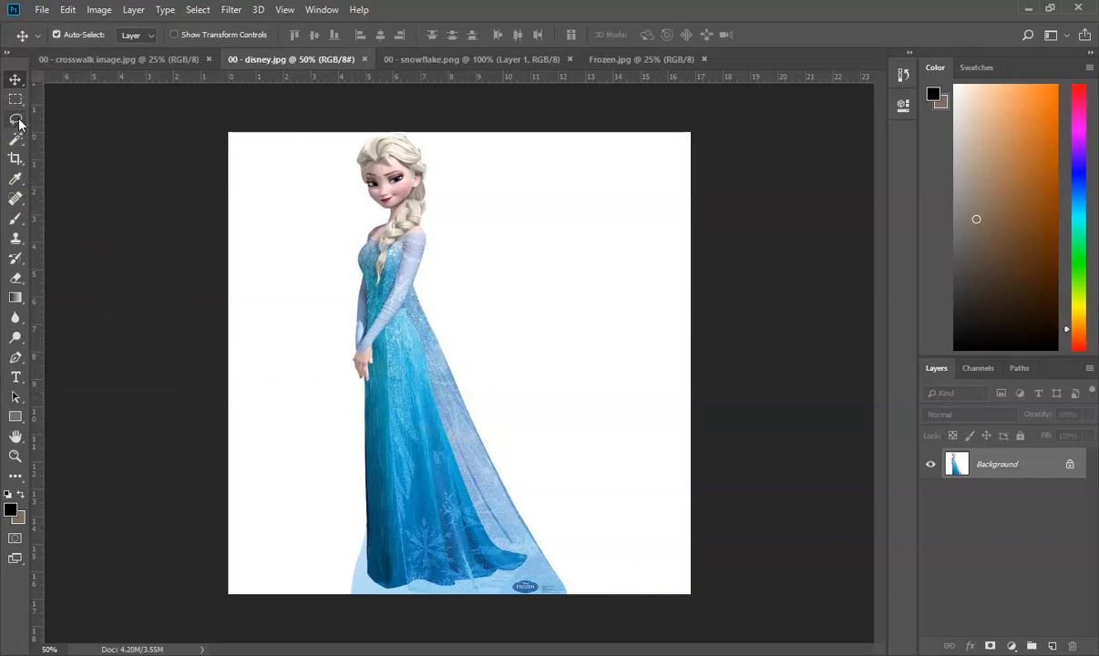
- Draw a test Lasso Tool selection beside Elsa, then show the other lasso variants
{"action": "right_click", "coordinate": [15, 119]}
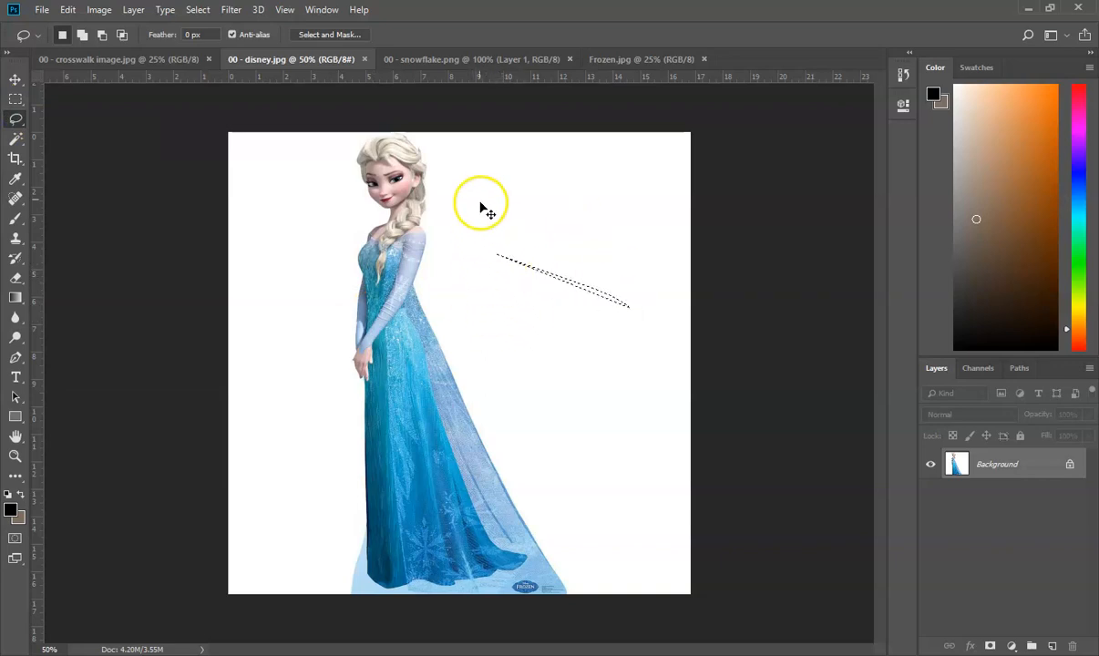
{"action": "left_click_drag", "start_coordinate": [483, 205], "coordinate": [468, 211]}
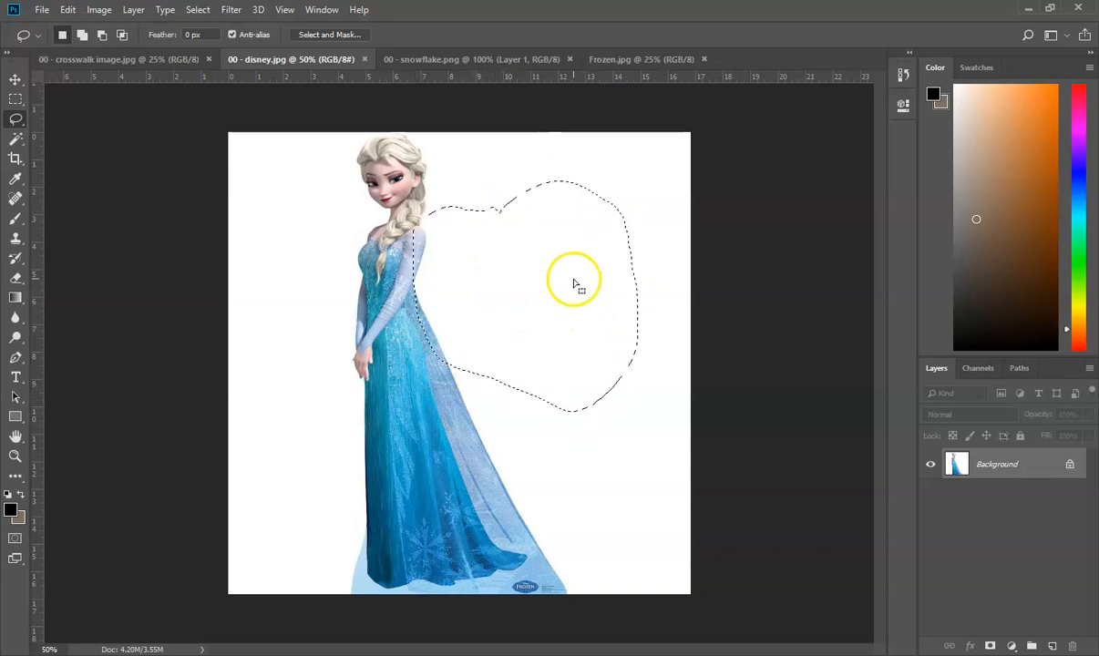
{"action": "right_click", "coordinate": [16, 120]}
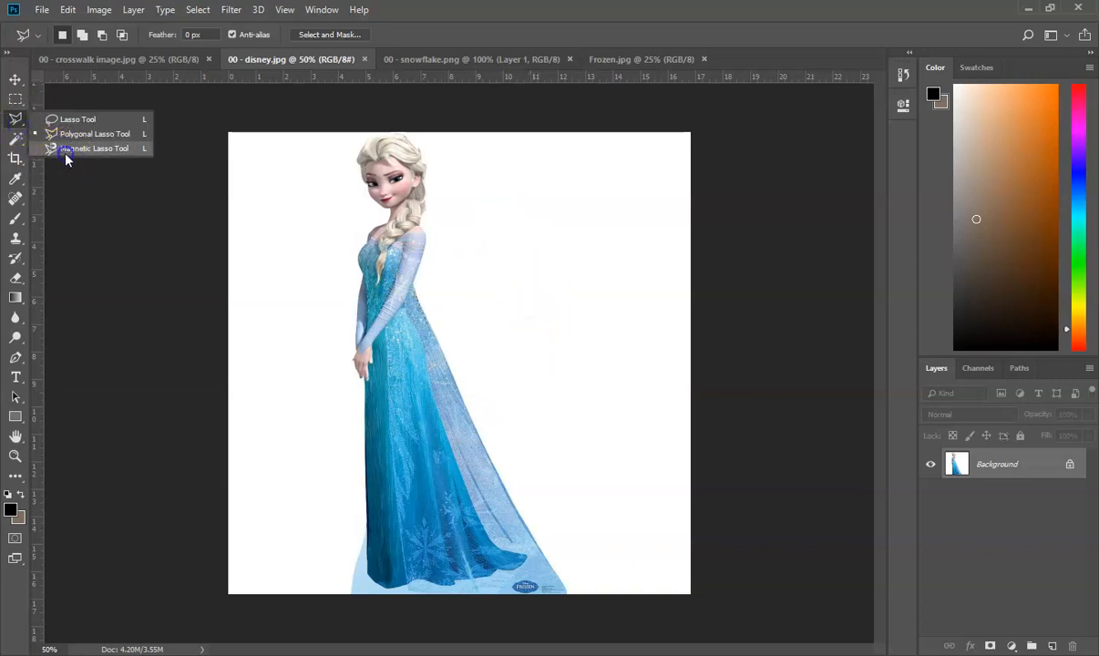
- Choose the Magnetic Lasso and inspect Elsa's shoulder, arm and dress edge at 300%
{"action": "left_click", "coordinate": [94, 147]}
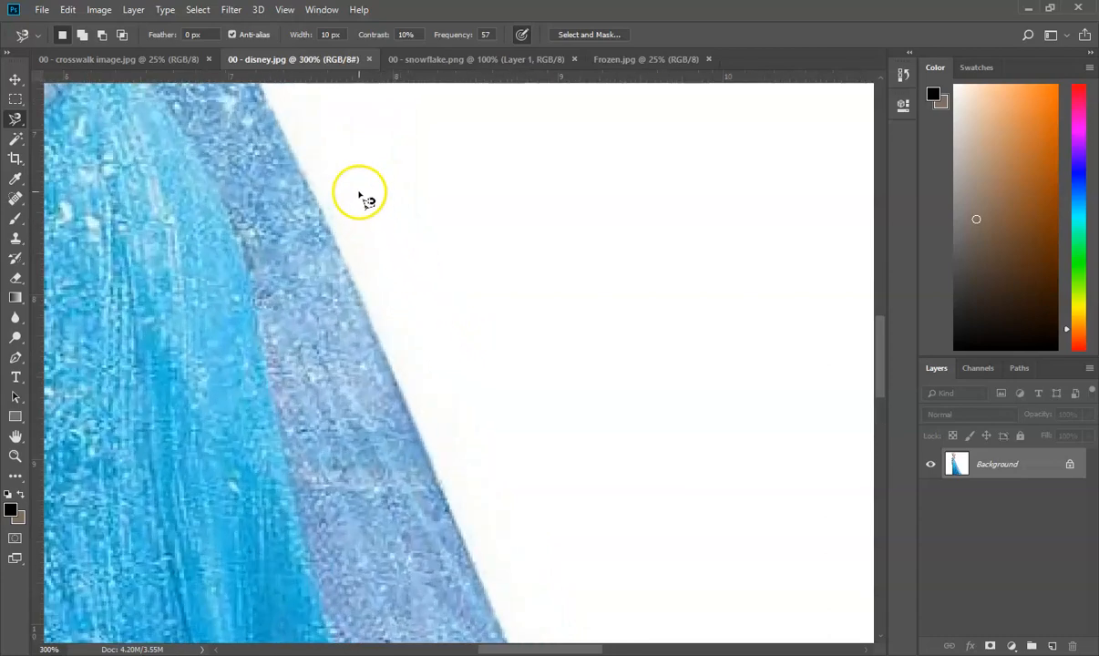
{"action": "left_click_drag", "start_coordinate": [359, 194], "coordinate": [525, 534]}
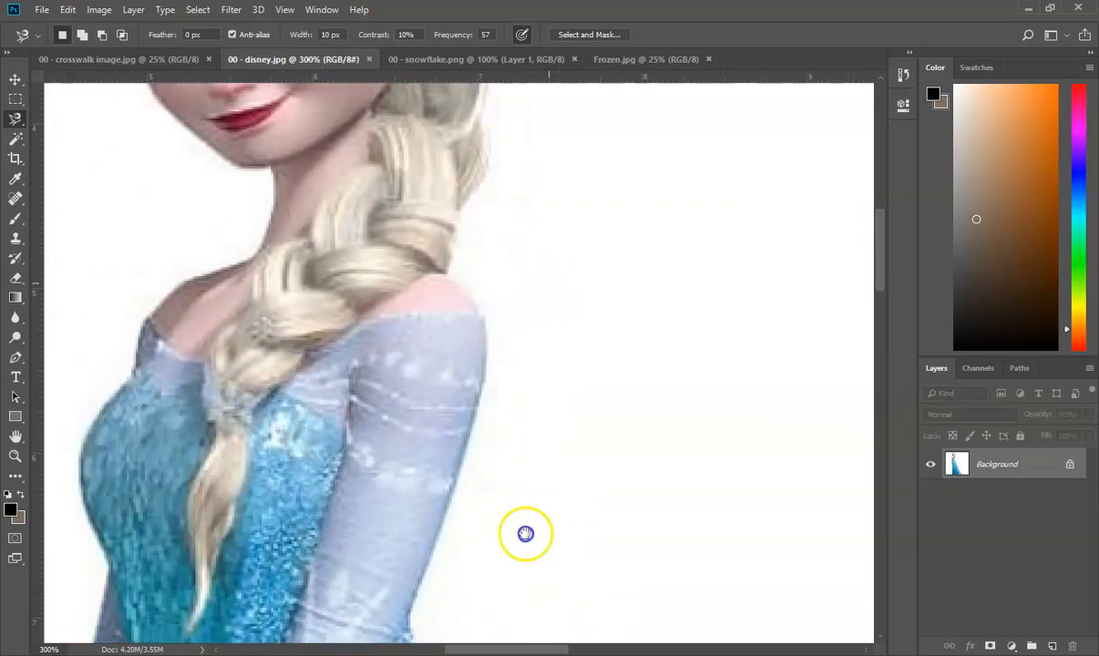
{"action": "left_click_drag", "start_coordinate": [526, 533], "coordinate": [455, 225]}
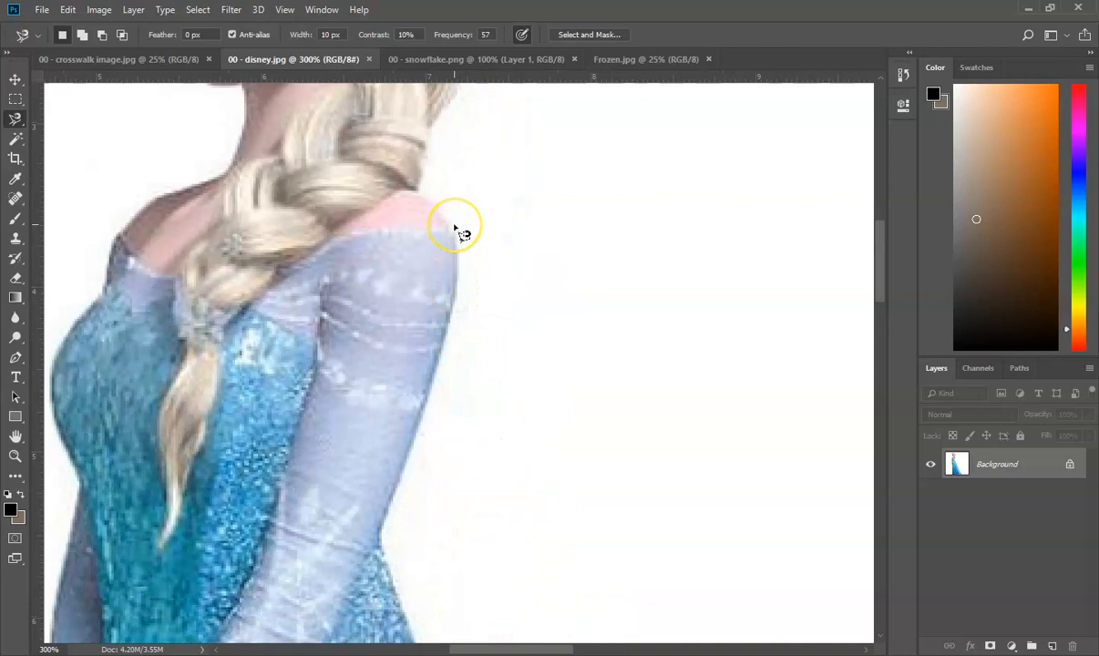
{"action": "mouse_move", "coordinate": [554, 253]}
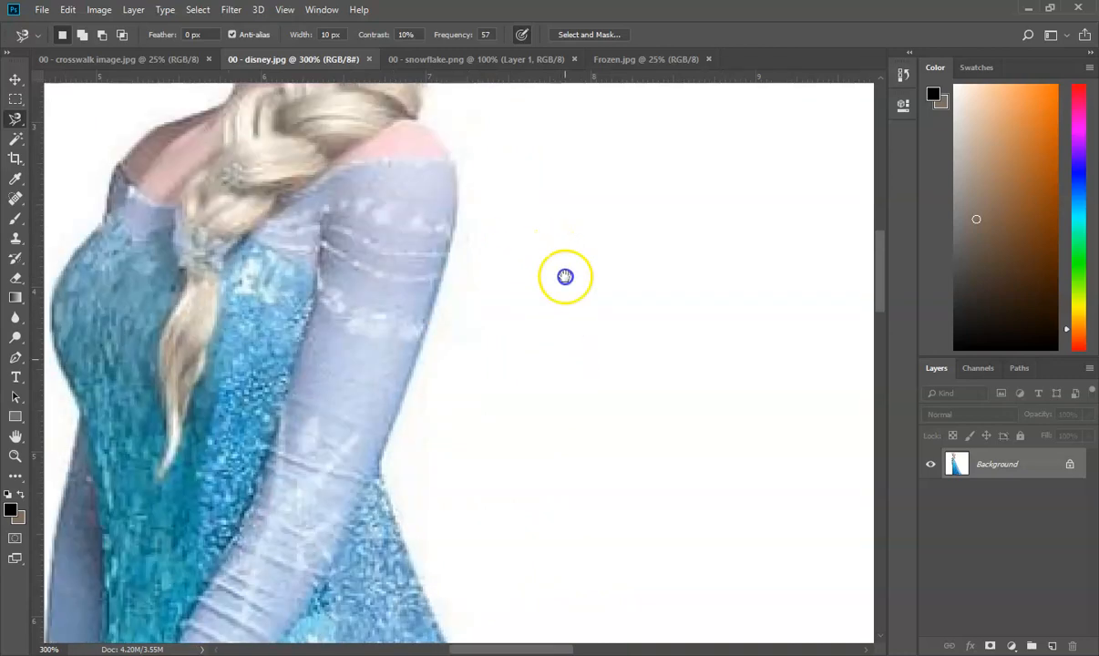
{"action": "left_click_drag", "start_coordinate": [565, 277], "coordinate": [578, 428]}
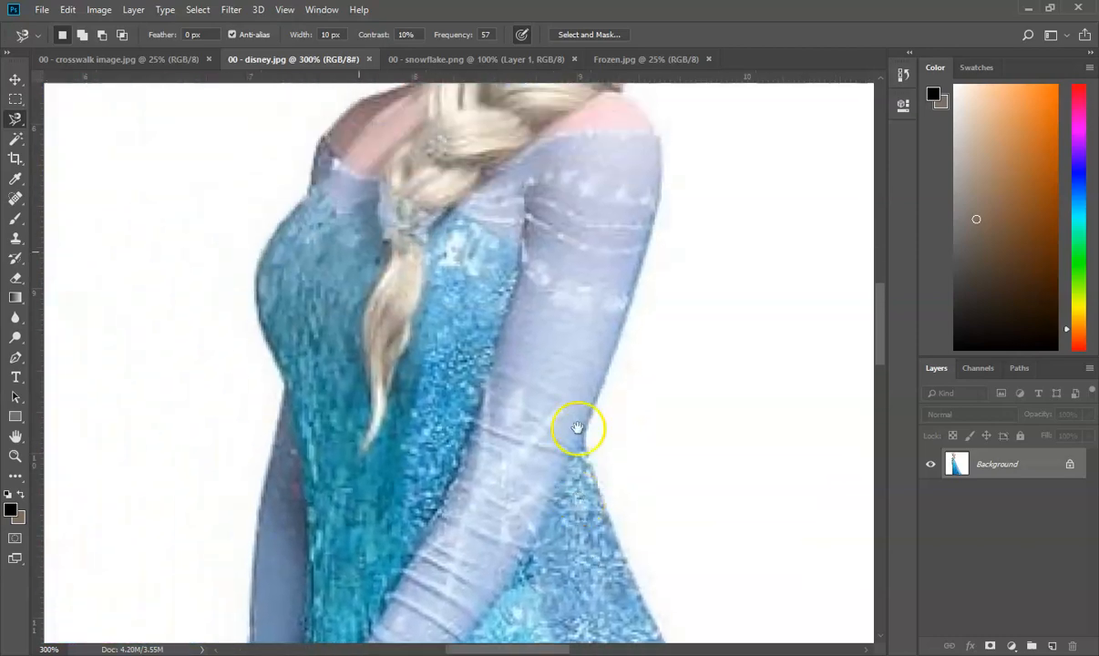
{"action": "left_click_drag", "start_coordinate": [579, 428], "coordinate": [579, 119]}
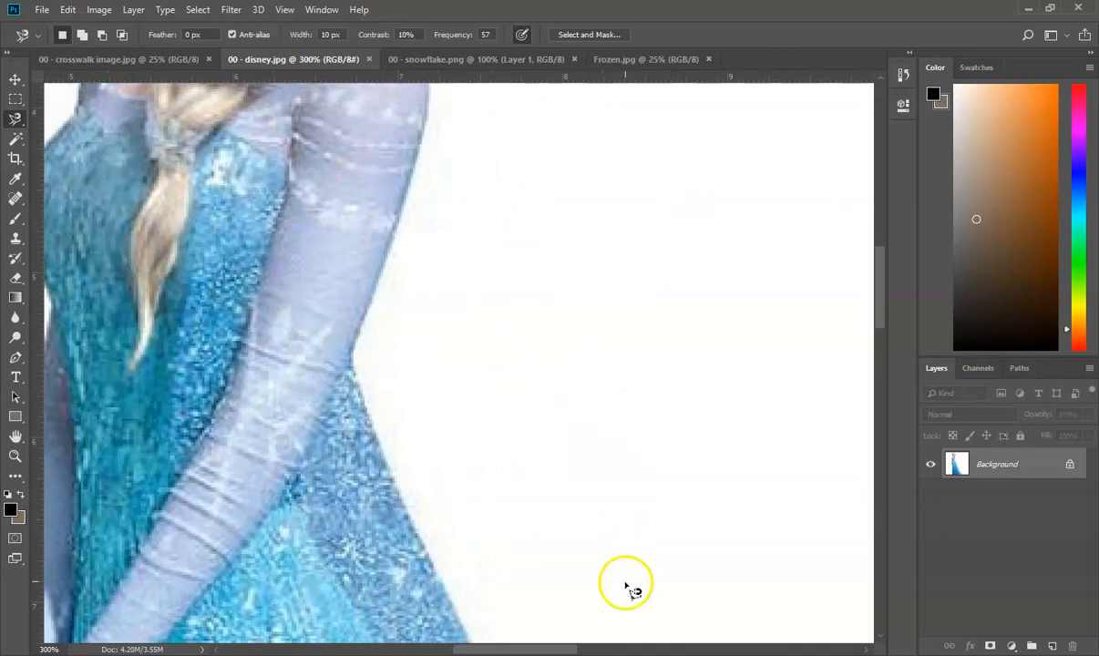
{"action": "mouse_move", "coordinate": [618, 638]}
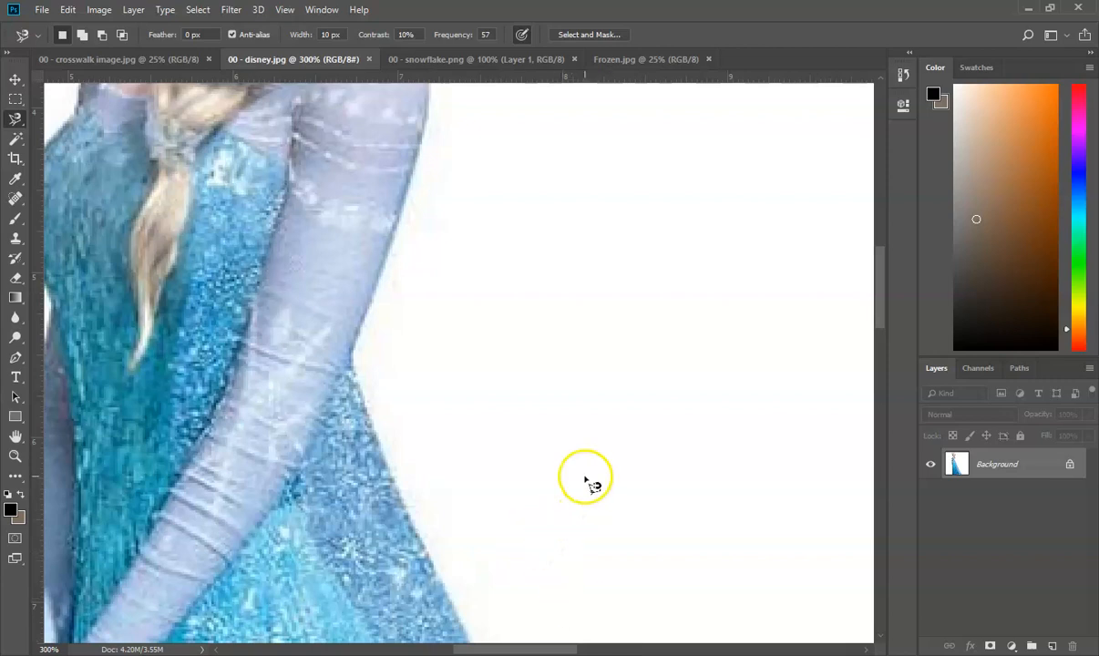
{"action": "mouse_move", "coordinate": [403, 385]}
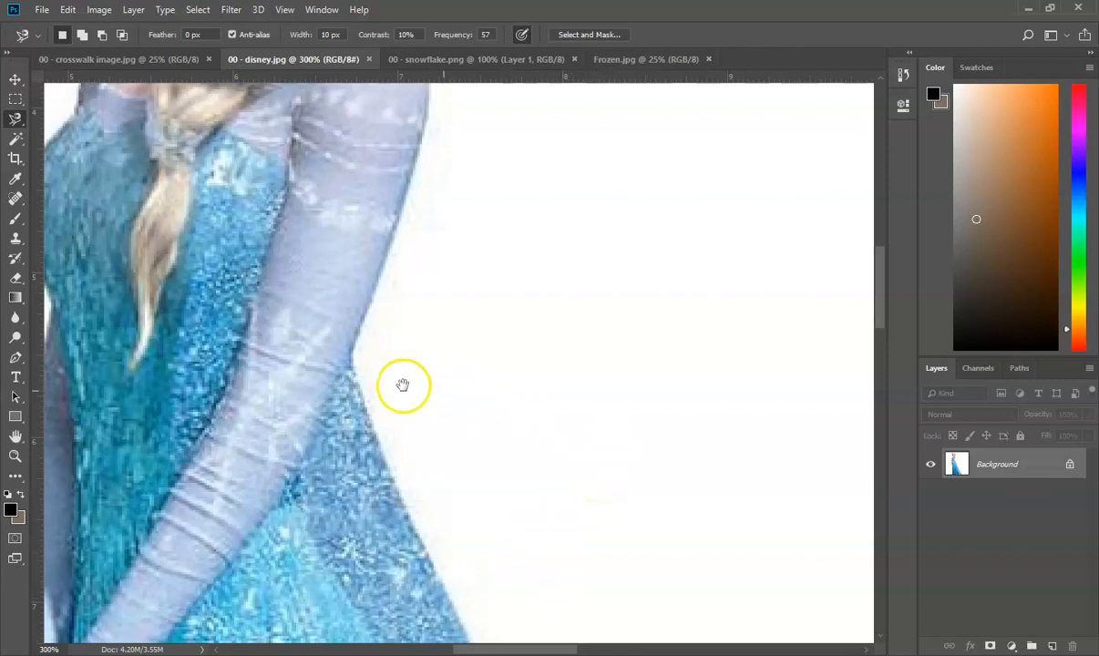
- Pan the view down to Elsa's forearm, hand and flared skirt edge
{"action": "left_click_drag", "start_coordinate": [403, 383], "coordinate": [440, 196]}
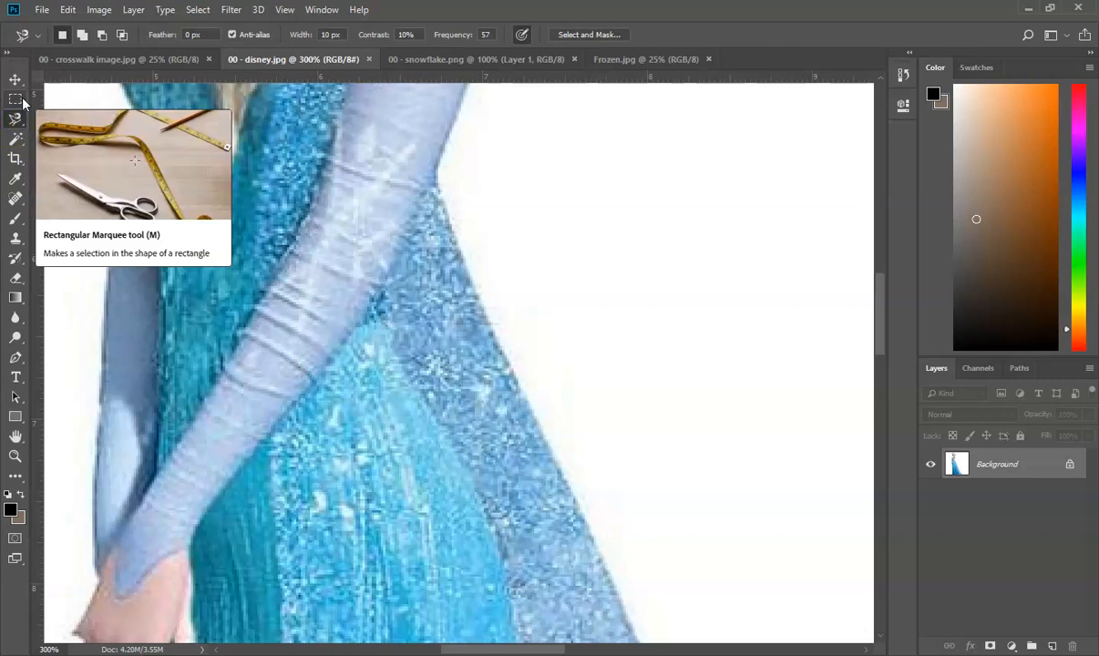
{"action": "mouse_move", "coordinate": [16, 119]}
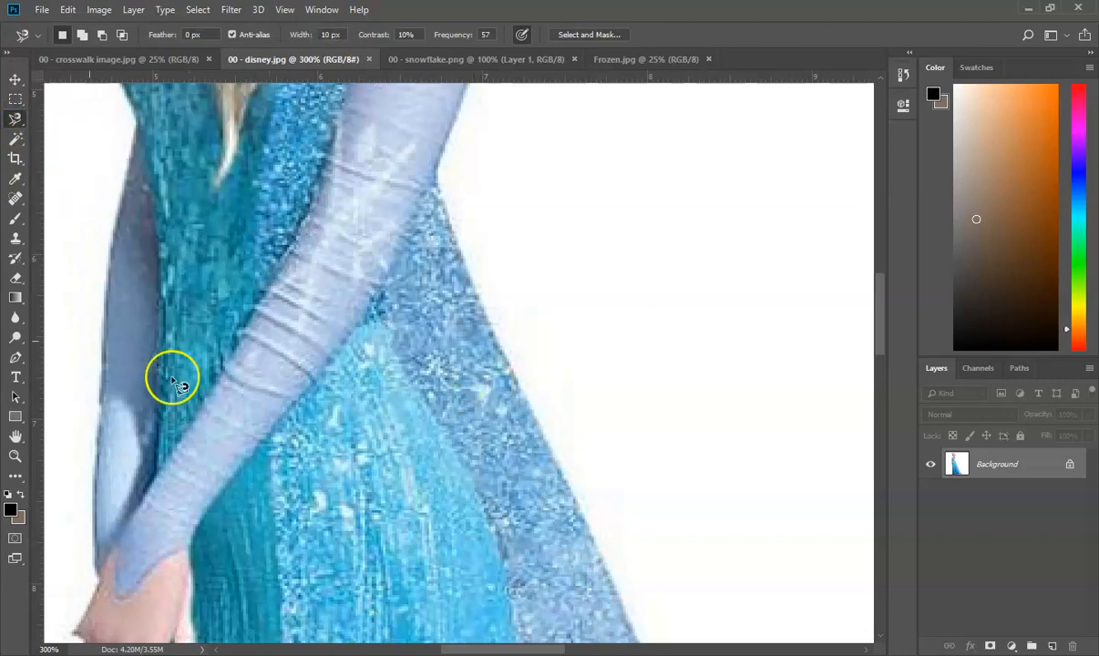
{"action": "mouse_move", "coordinate": [15, 144]}
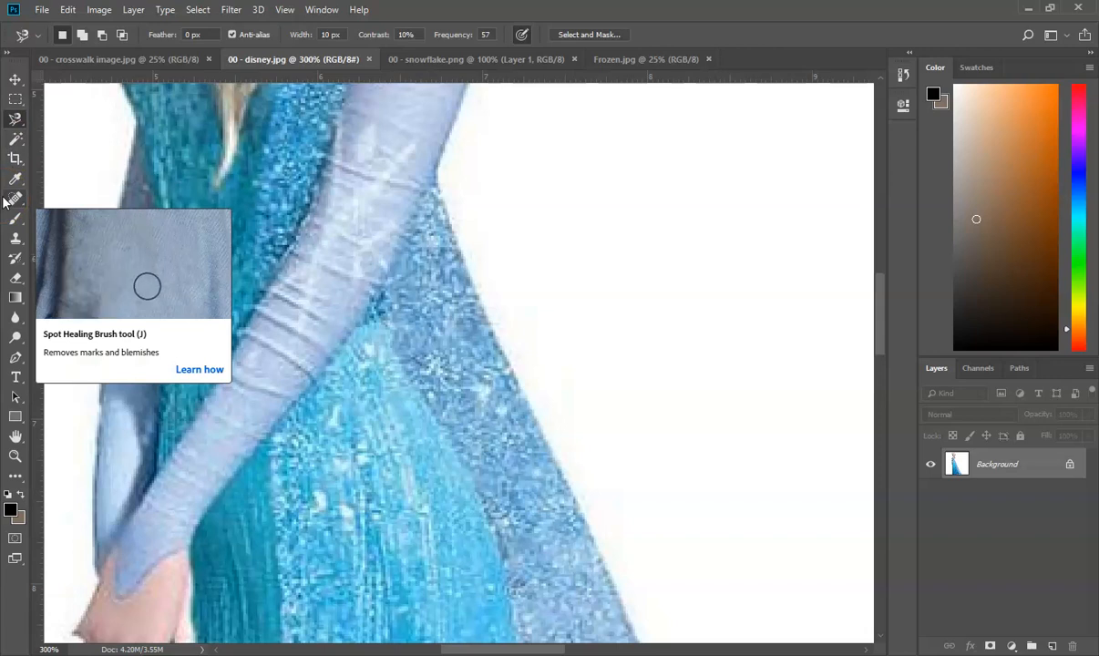
{"action": "mouse_move", "coordinate": [572, 267]}
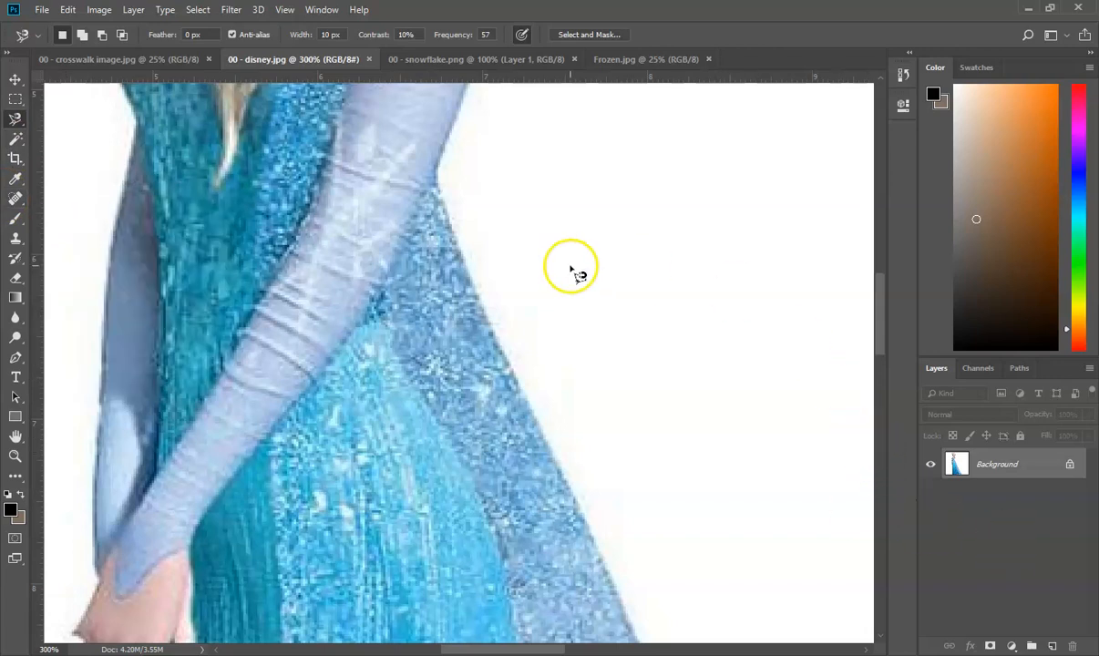
{"action": "mouse_move", "coordinate": [487, 196]}
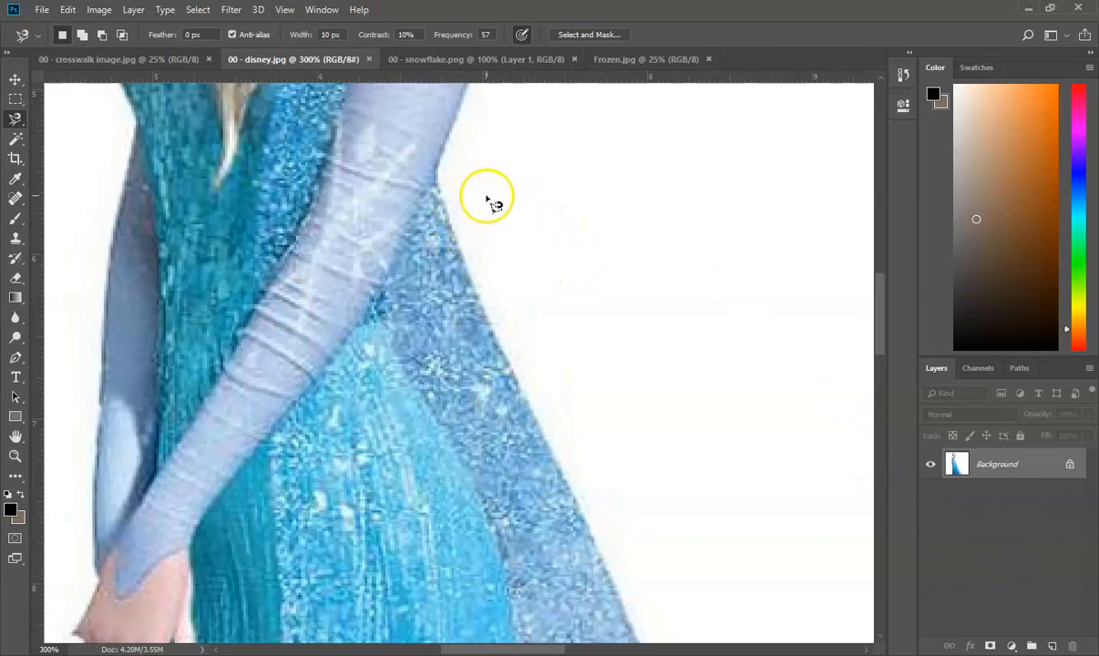
{"action": "mouse_move", "coordinate": [434, 170]}
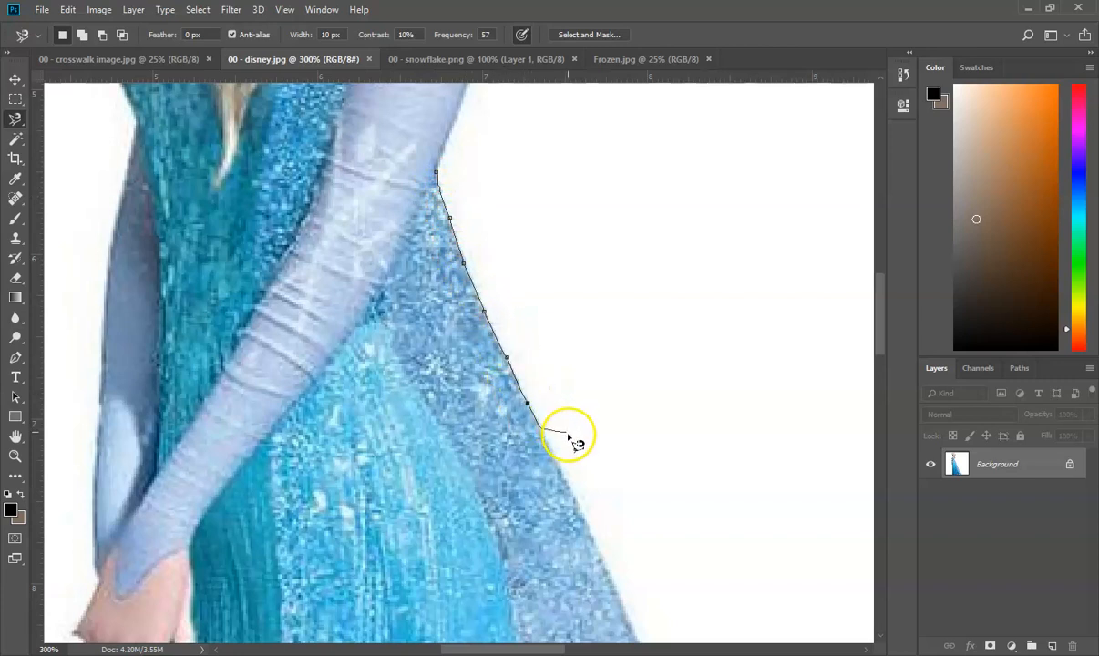
- Anchor the magnetic outline down the right edge of Elsa's gown
{"action": "left_click", "coordinate": [556, 444]}
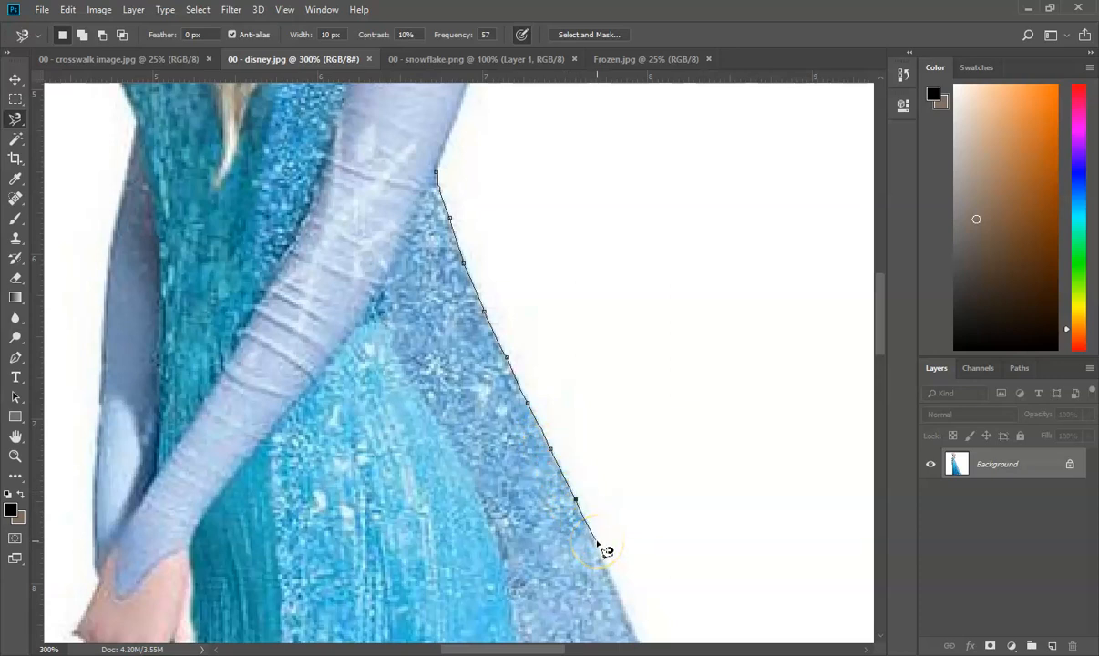
{"action": "left_click", "coordinate": [914, 587]}
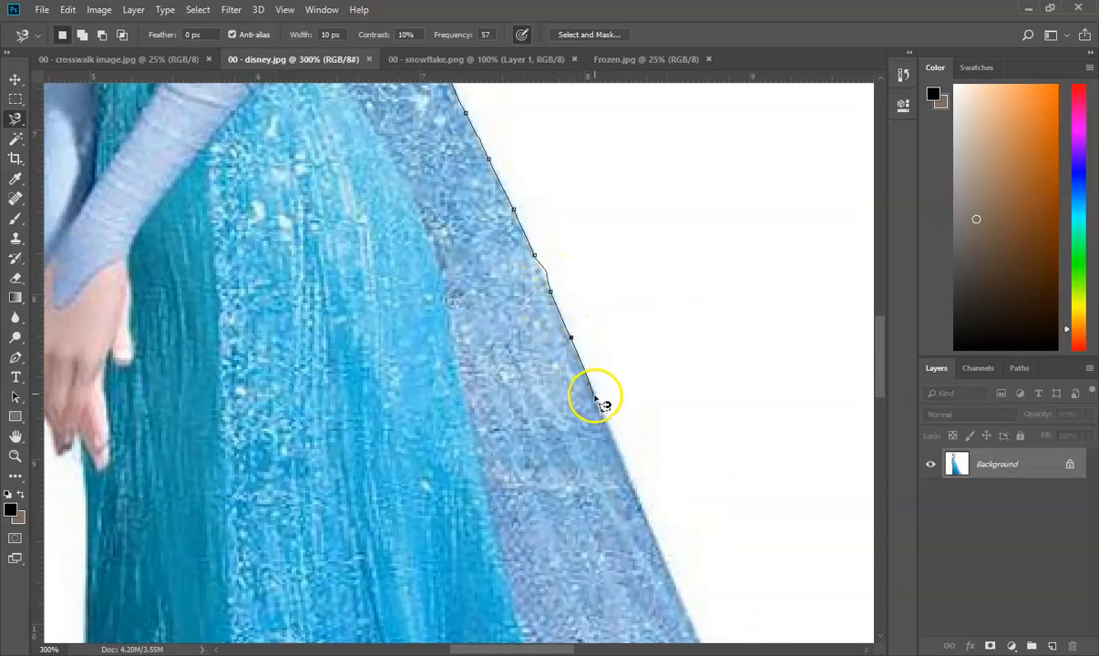
{"action": "left_click_drag", "start_coordinate": [597, 401], "coordinate": [471, 285]}
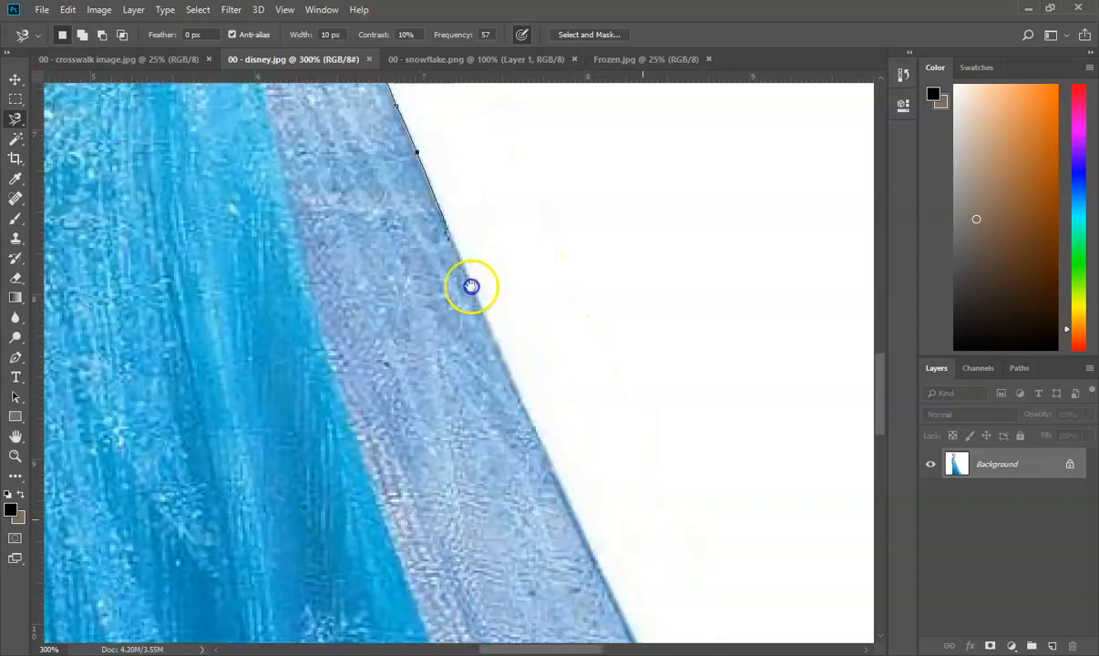
{"action": "left_click_drag", "start_coordinate": [471, 286], "coordinate": [495, 203]}
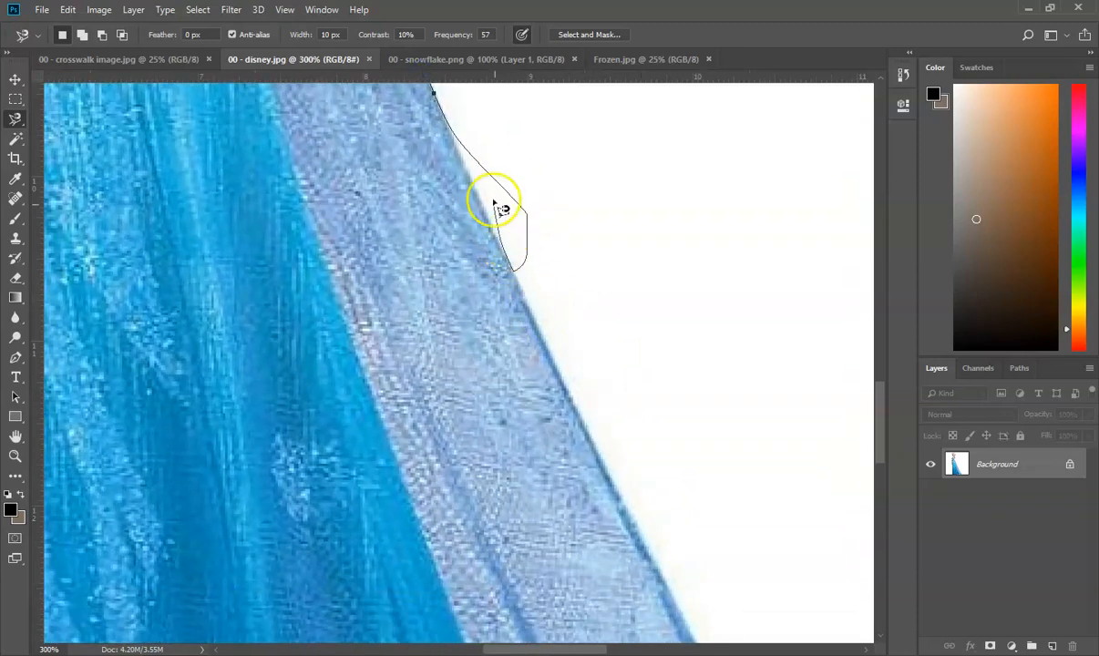
{"action": "left_click", "coordinate": [633, 529]}
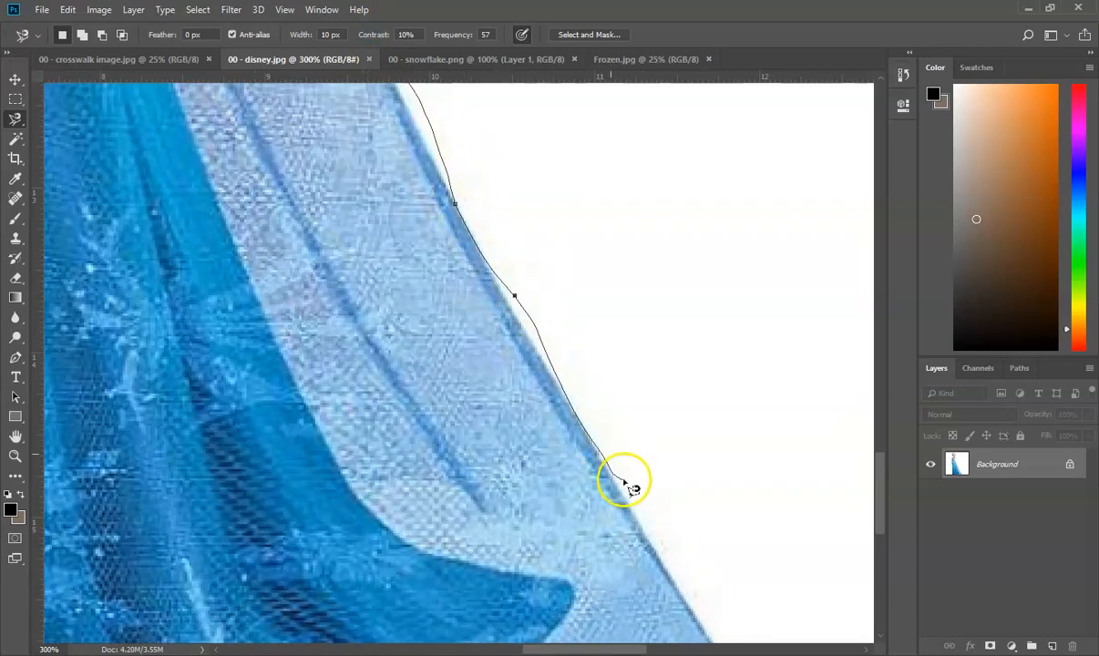
- Carry the outline around the gown's bottom corner and along the hem to its left end
{"action": "scroll", "scroll_direction": "down", "scroll_amount": 3}
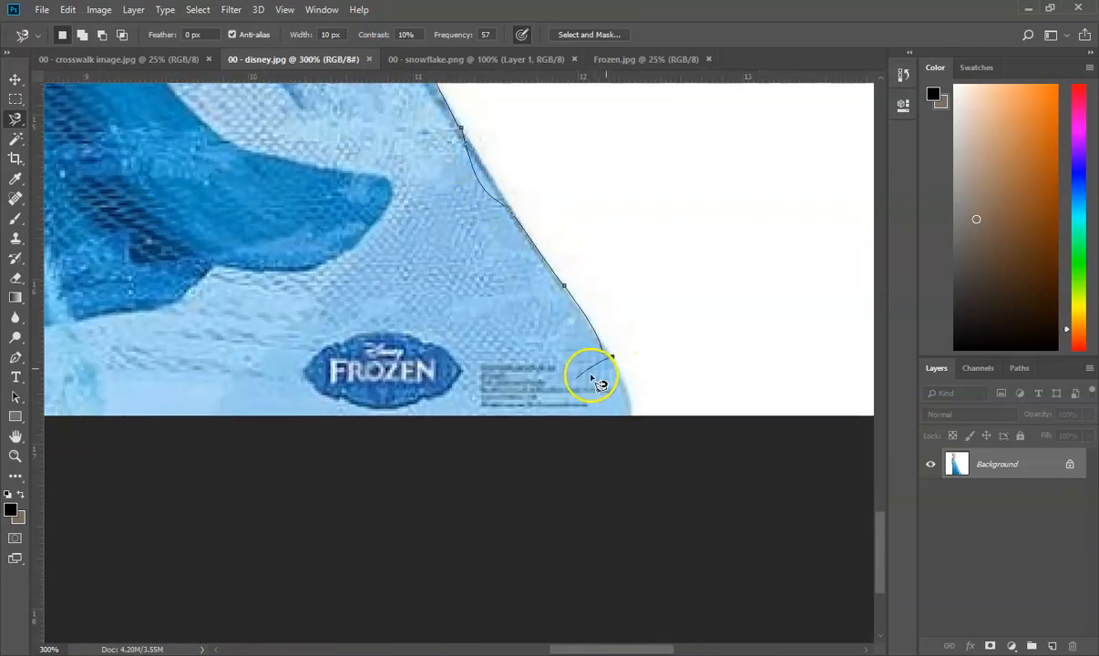
{"action": "left_click", "coordinate": [233, 379]}
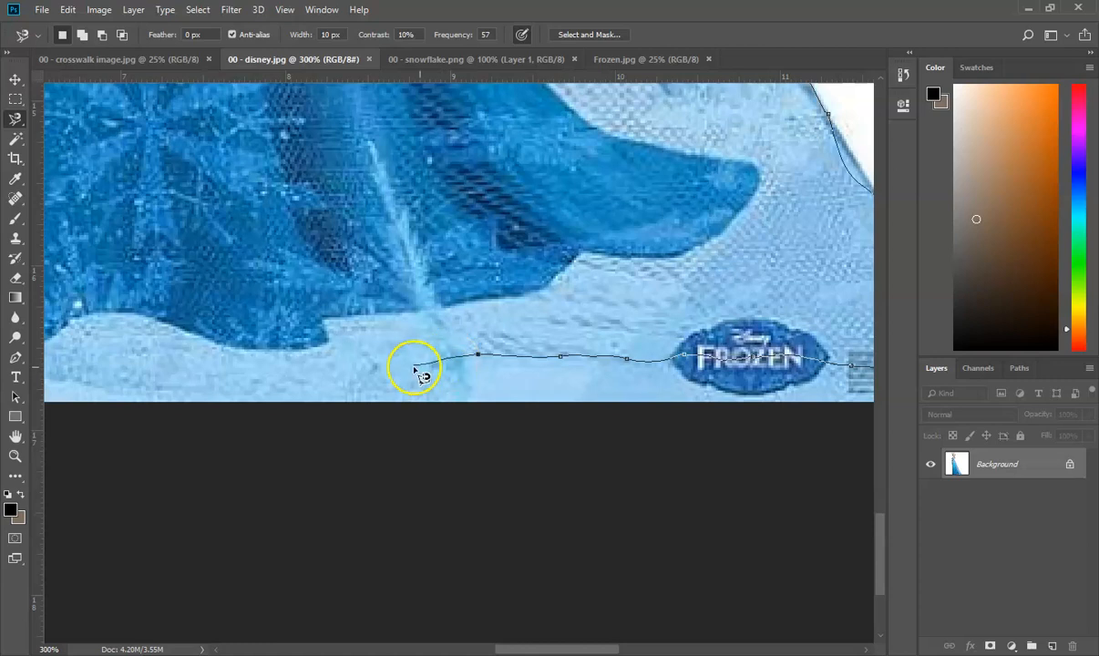
{"action": "left_click", "coordinate": [219, 380]}
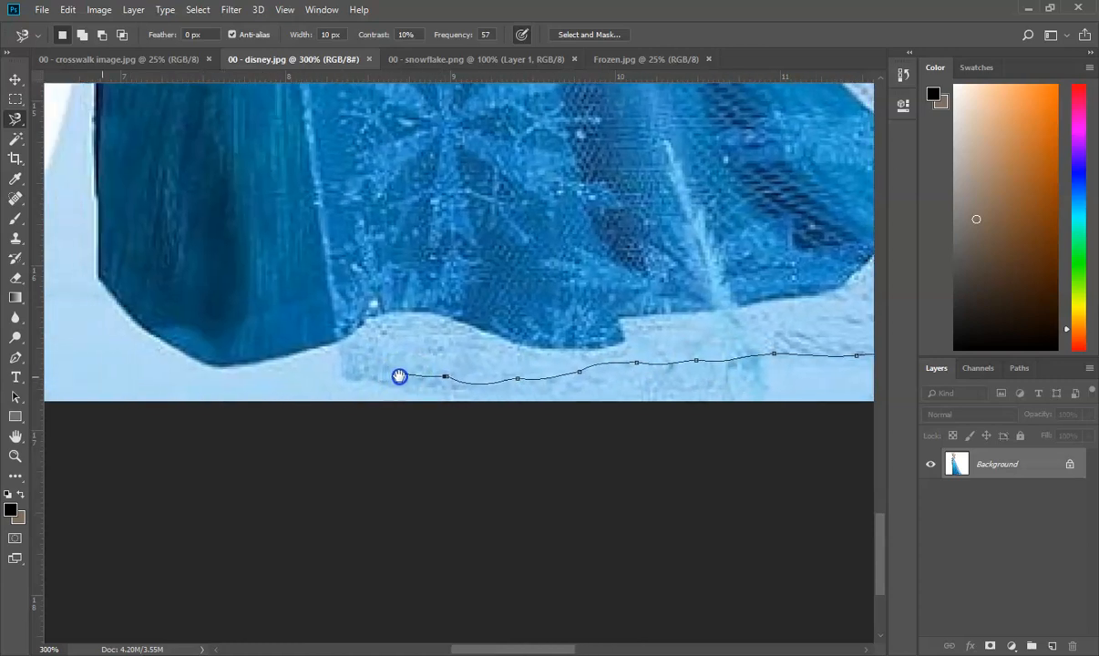
{"action": "left_click_drag", "start_coordinate": [399, 376], "coordinate": [148, 372]}
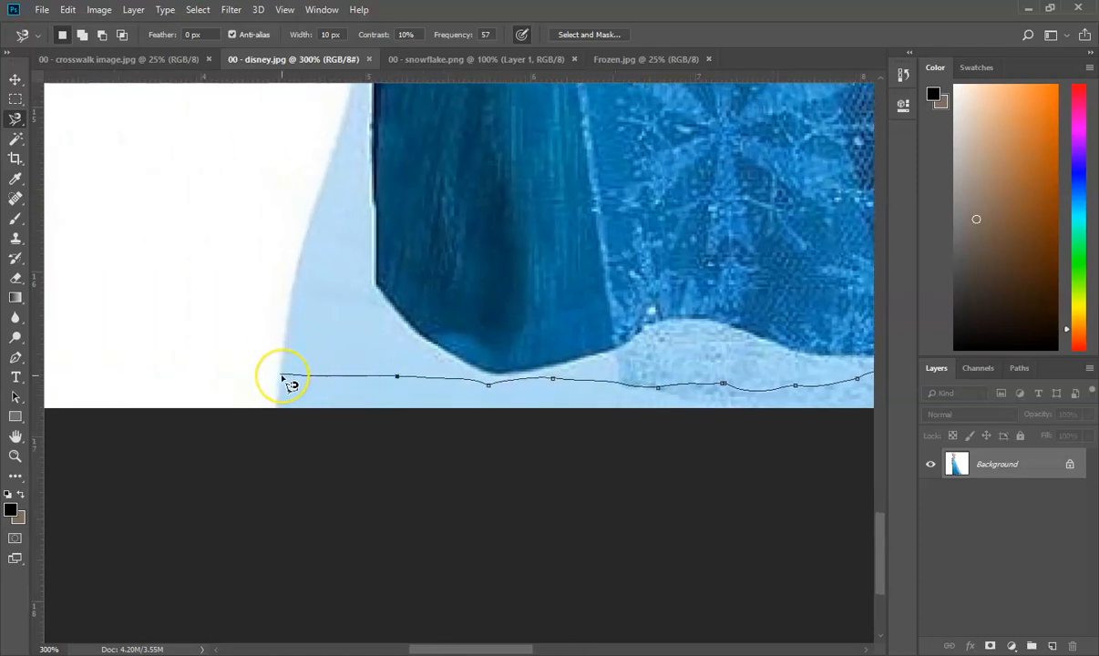
{"action": "left_click", "coordinate": [306, 260]}
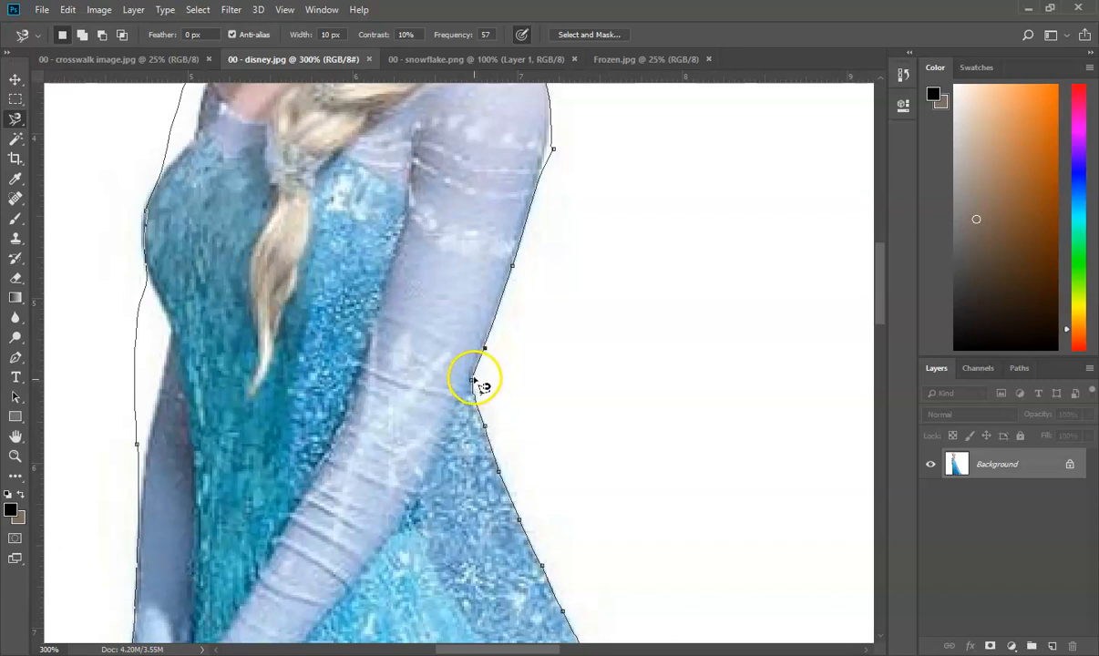
- Cancel the unfinished magnetic outline around Elsa's figure
{"action": "left_click", "coordinate": [472, 381]}
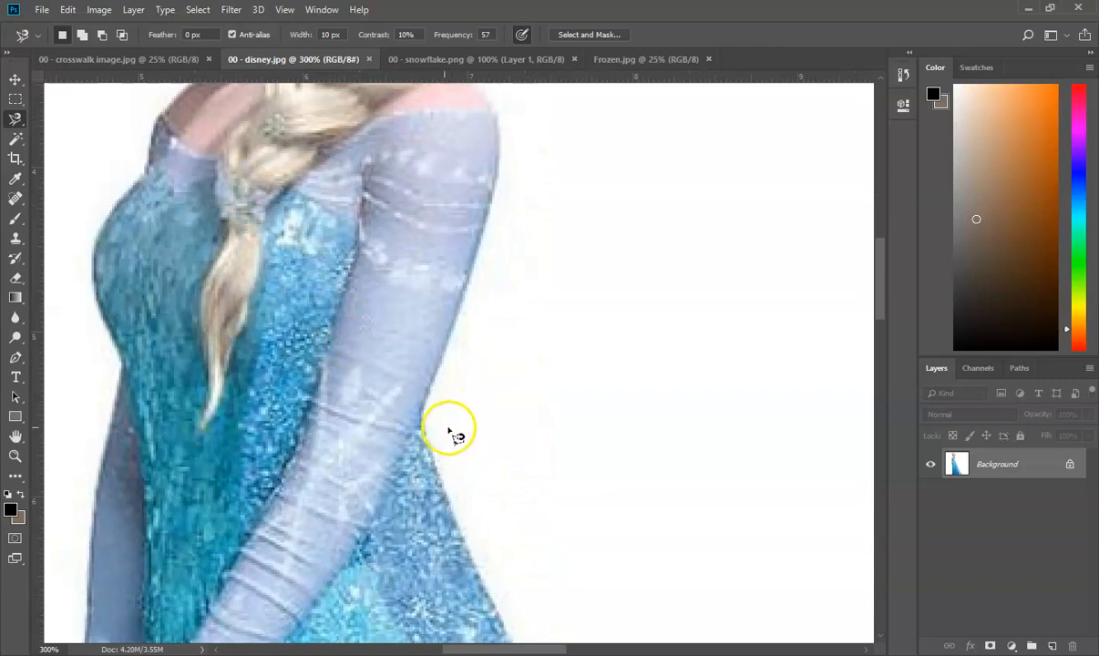
- Restart at the gown's hem and anchor points up its left edge
{"action": "left_click_drag", "start_coordinate": [447, 429], "coordinate": [466, 566]}
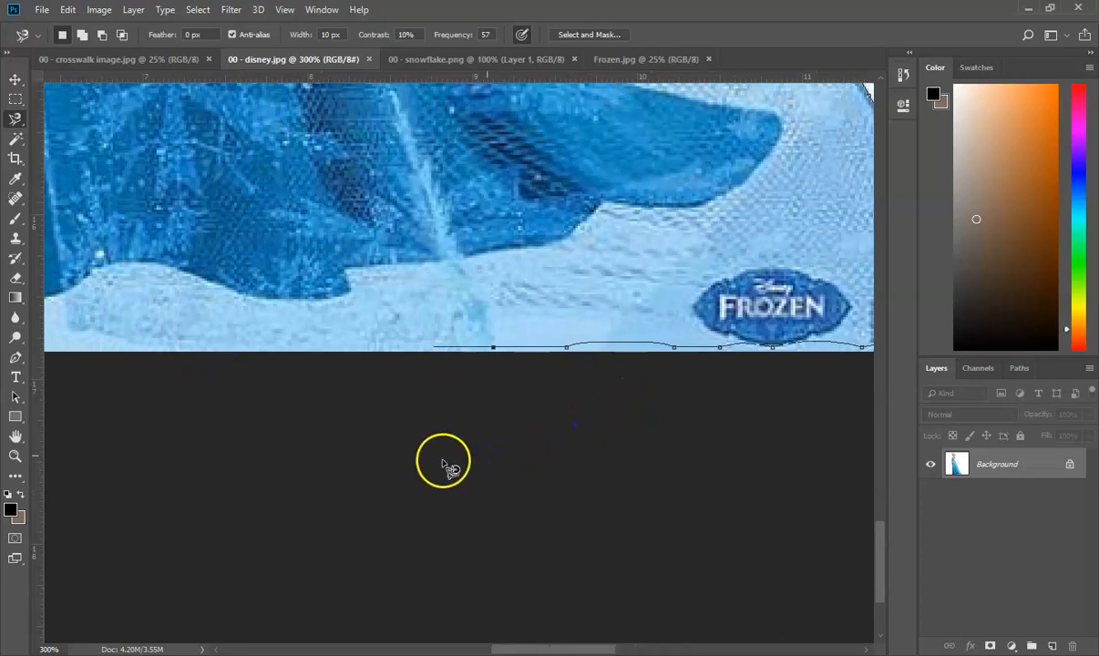
{"action": "left_click_drag", "start_coordinate": [443, 468], "coordinate": [529, 464]}
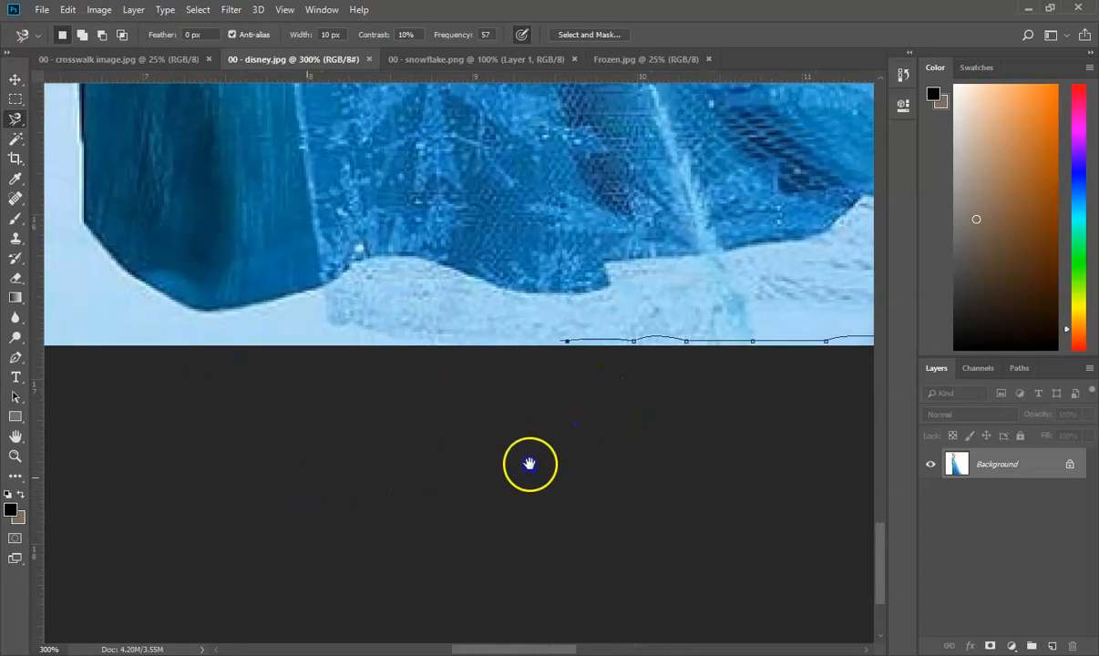
{"action": "left_click_drag", "start_coordinate": [529, 463], "coordinate": [592, 542]}
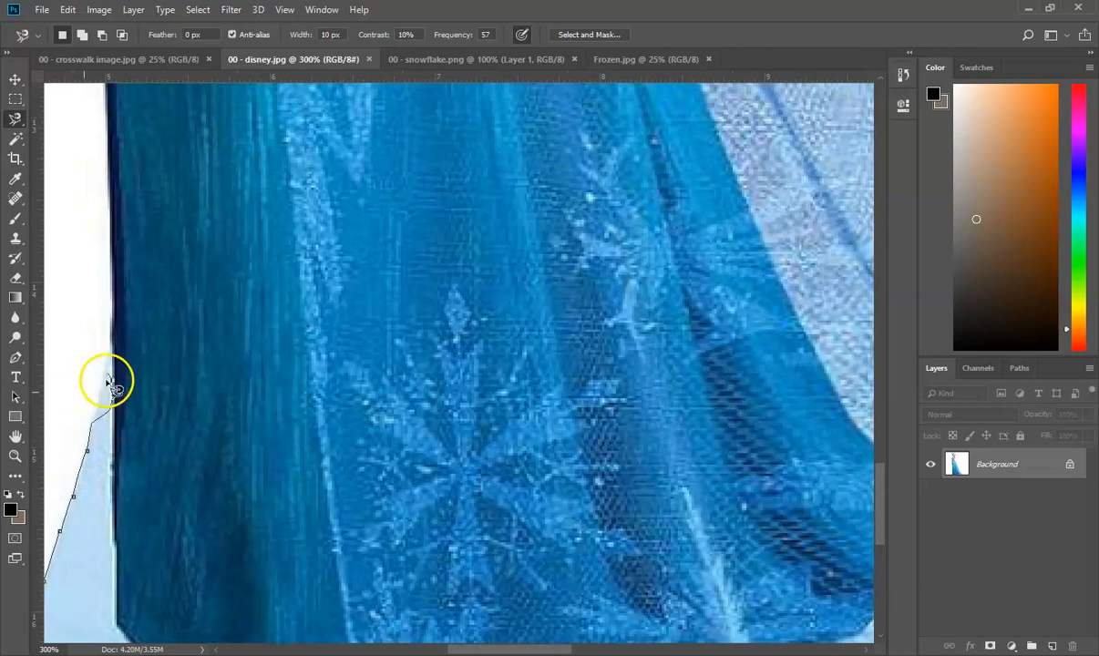
{"action": "mouse_move", "coordinate": [128, 396]}
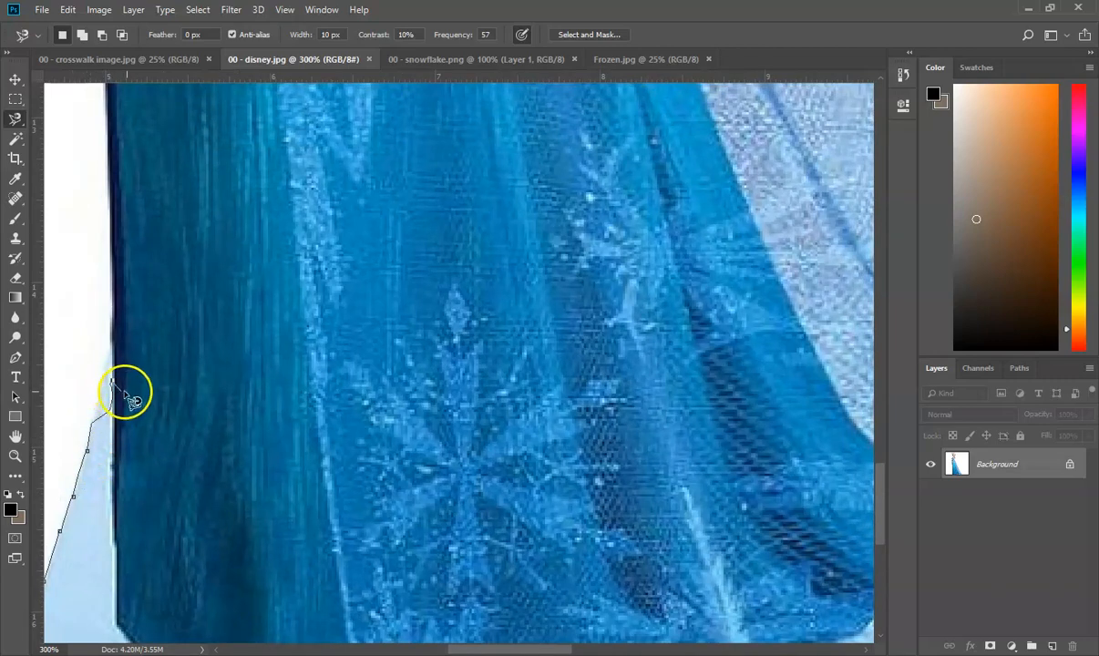
{"action": "mouse_move", "coordinate": [100, 415]}
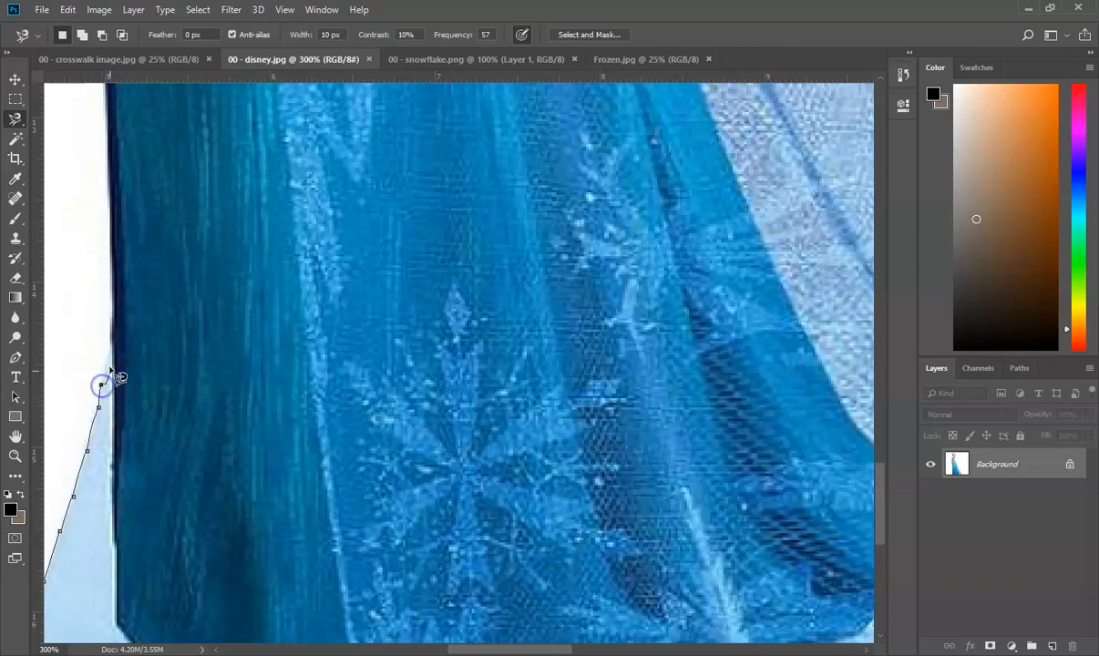
{"action": "left_click", "coordinate": [111, 343]}
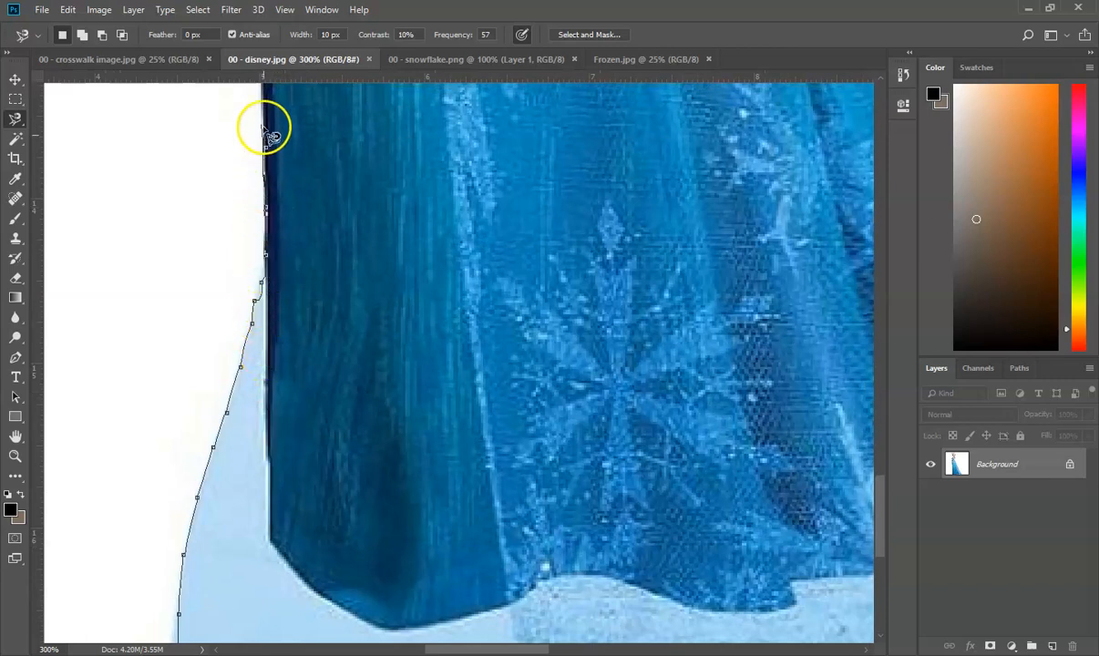
{"action": "left_click", "coordinate": [265, 107]}
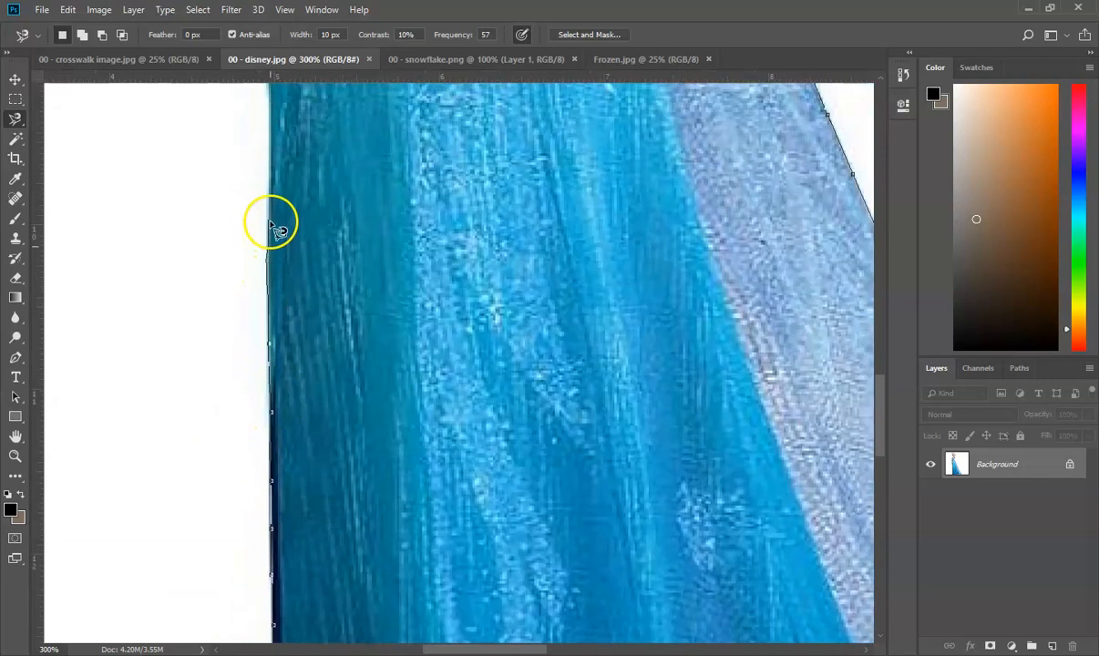
- Trace up past Elsa's torso and around her hair, ear and braid
{"action": "left_click_drag", "start_coordinate": [273, 227], "coordinate": [333, 465]}
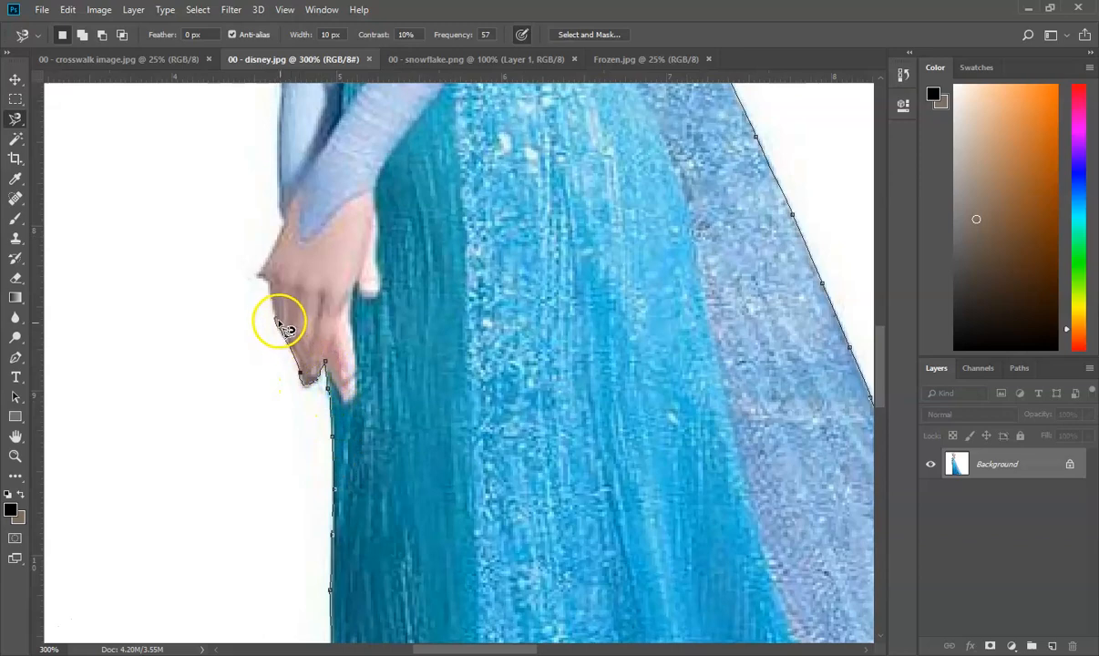
{"action": "mouse_move", "coordinate": [283, 198]}
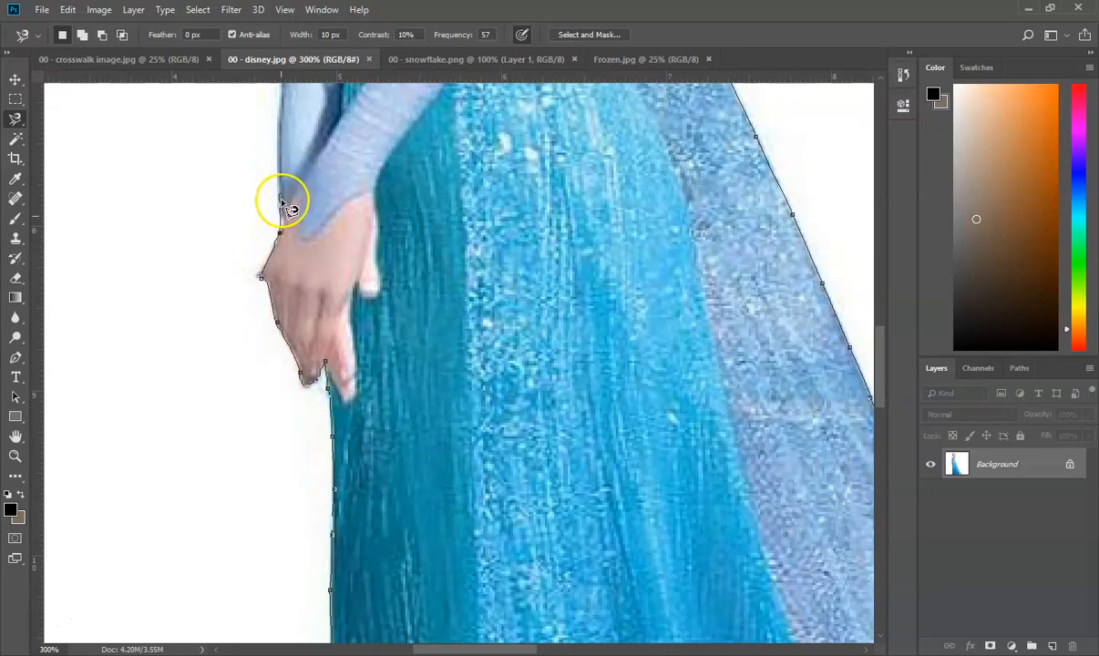
{"action": "left_click_drag", "start_coordinate": [291, 209], "coordinate": [262, 573]}
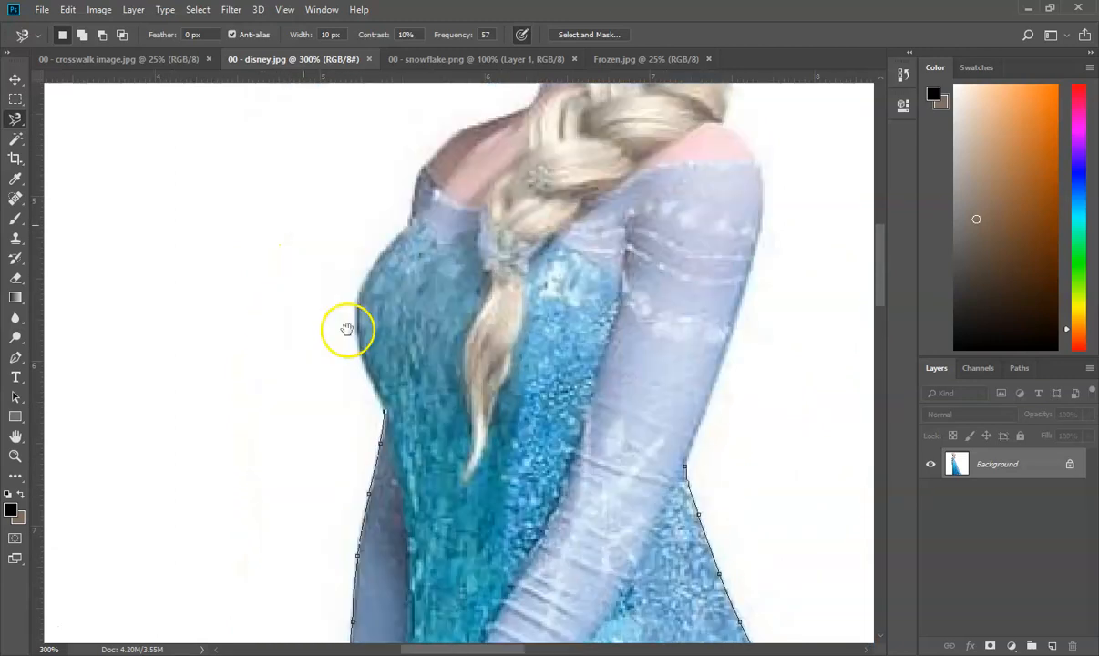
{"action": "left_click_drag", "start_coordinate": [346, 328], "coordinate": [471, 430]}
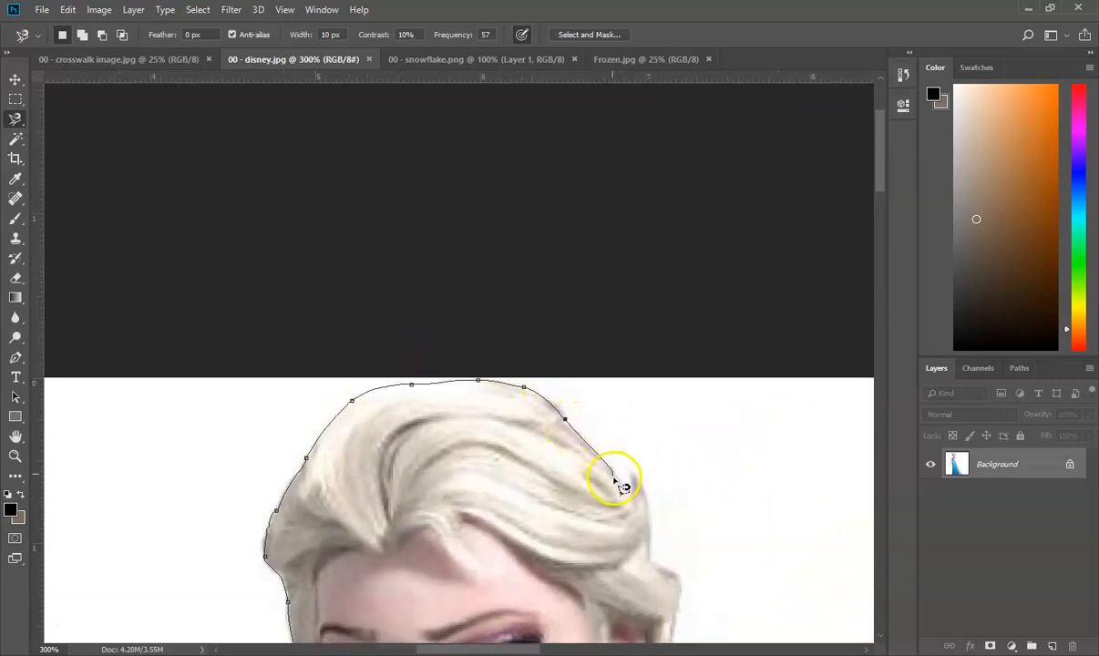
{"action": "left_click", "coordinate": [629, 473]}
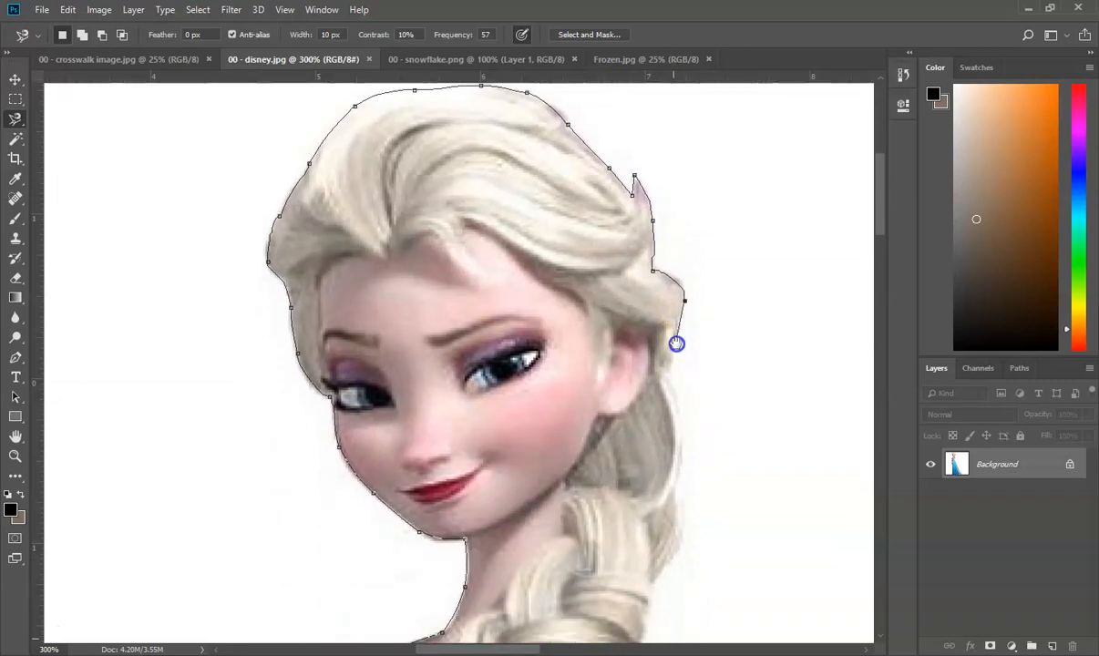
{"action": "left_click", "coordinate": [688, 518]}
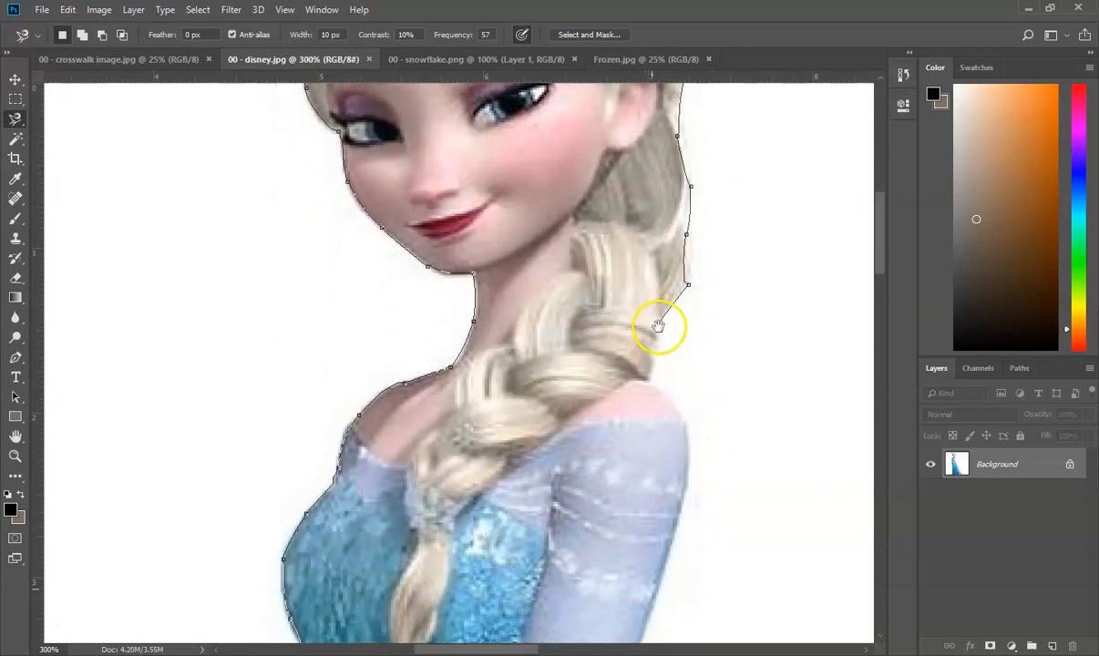
{"action": "left_click", "coordinate": [649, 380]}
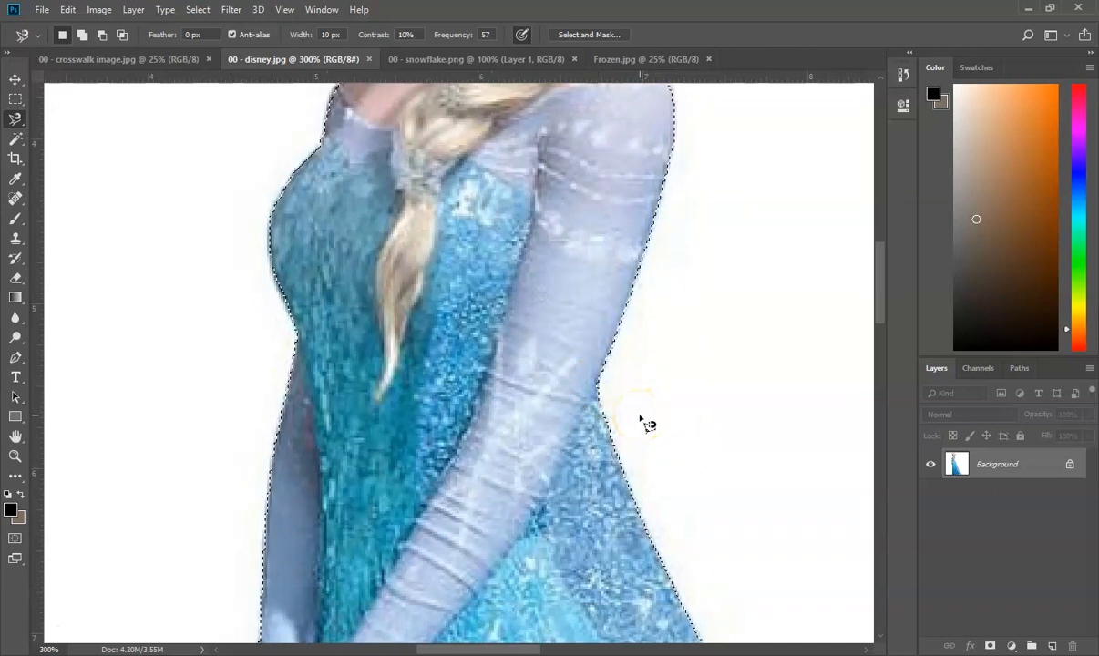
{"action": "mouse_move", "coordinate": [684, 418]}
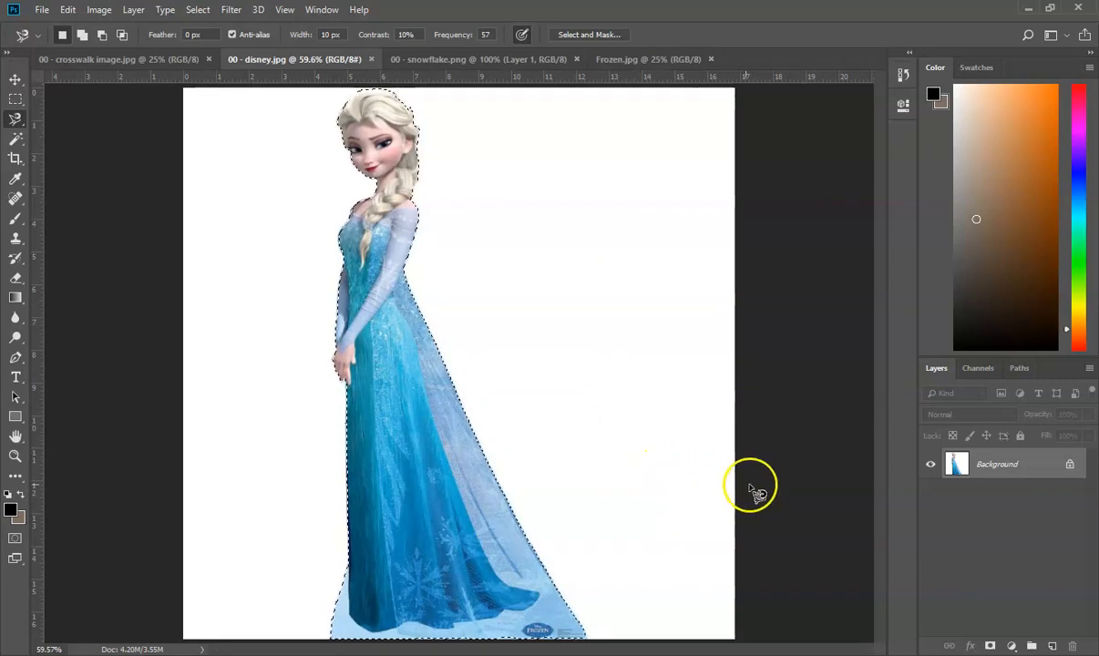
{"action": "mouse_move", "coordinate": [628, 472]}
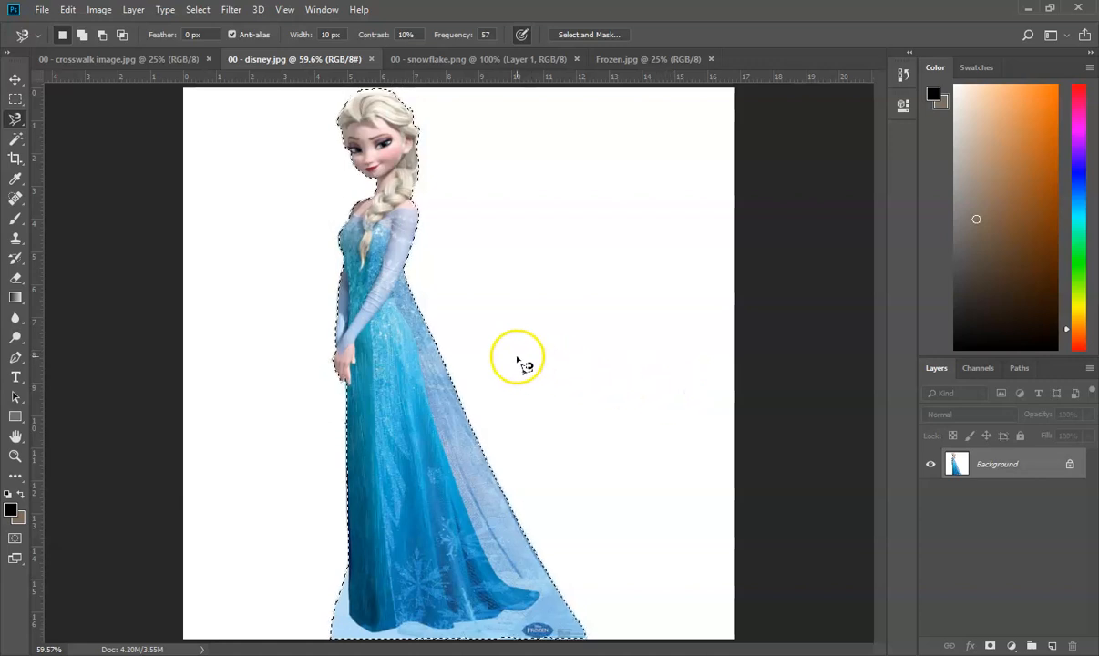
{"action": "mouse_move", "coordinate": [498, 364]}
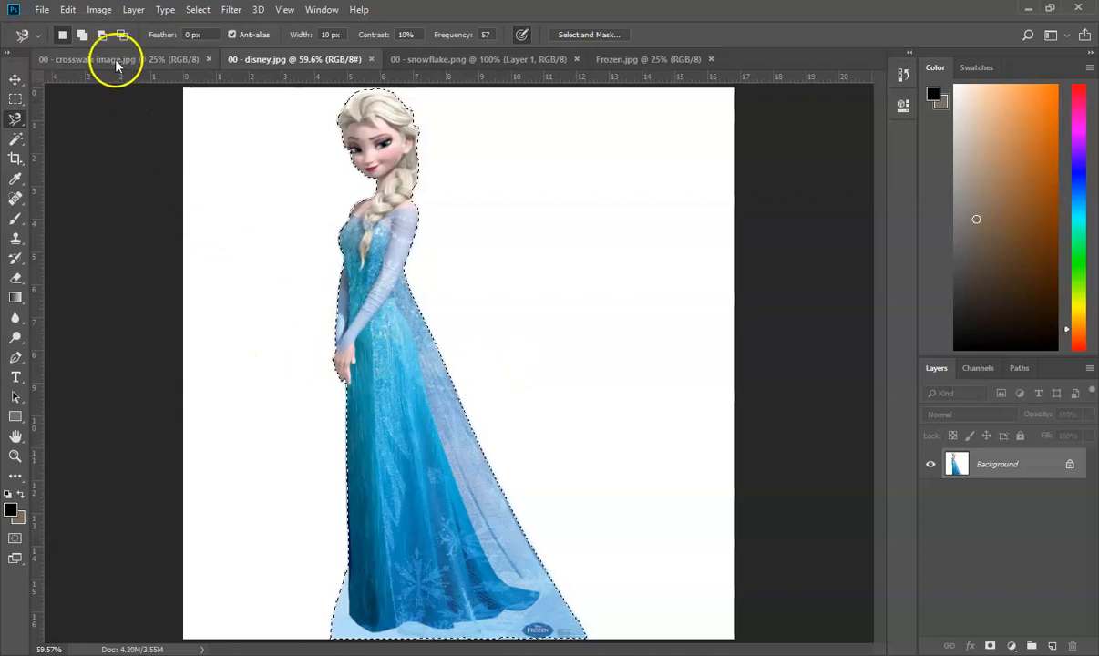
- Position the cut-out Elsa on the crosswalk stripes in the street photo
{"action": "left_click", "coordinate": [86, 59]}
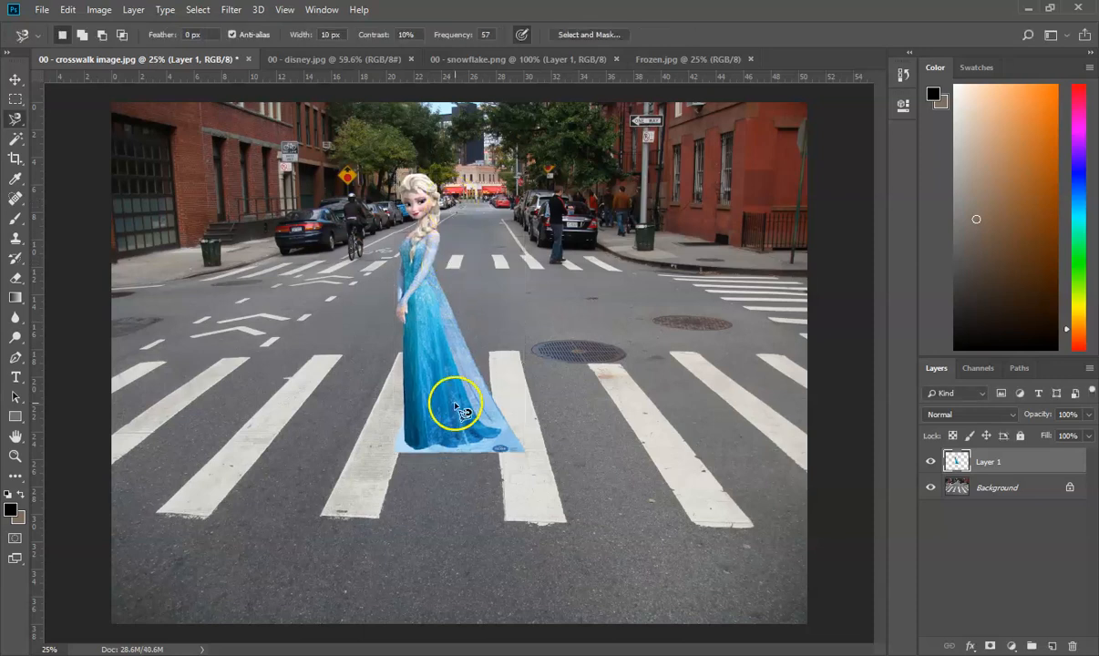
{"action": "left_click_drag", "start_coordinate": [456, 405], "coordinate": [438, 337]}
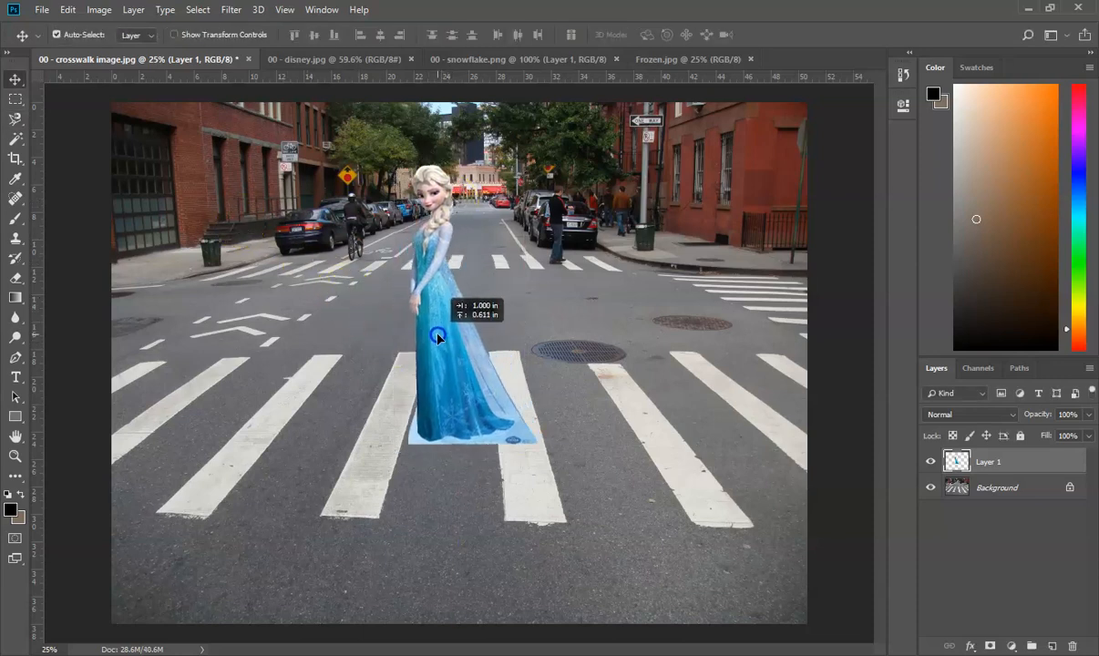
{"action": "left_click_drag", "start_coordinate": [437, 337], "coordinate": [474, 438]}
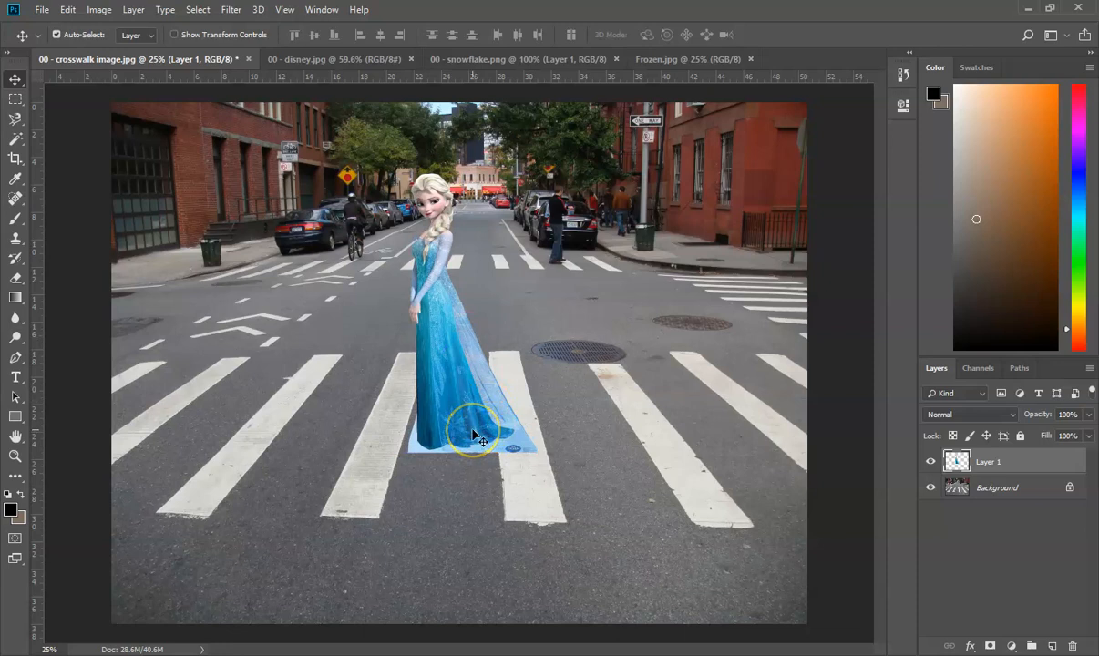
{"action": "mouse_move", "coordinate": [474, 435]}
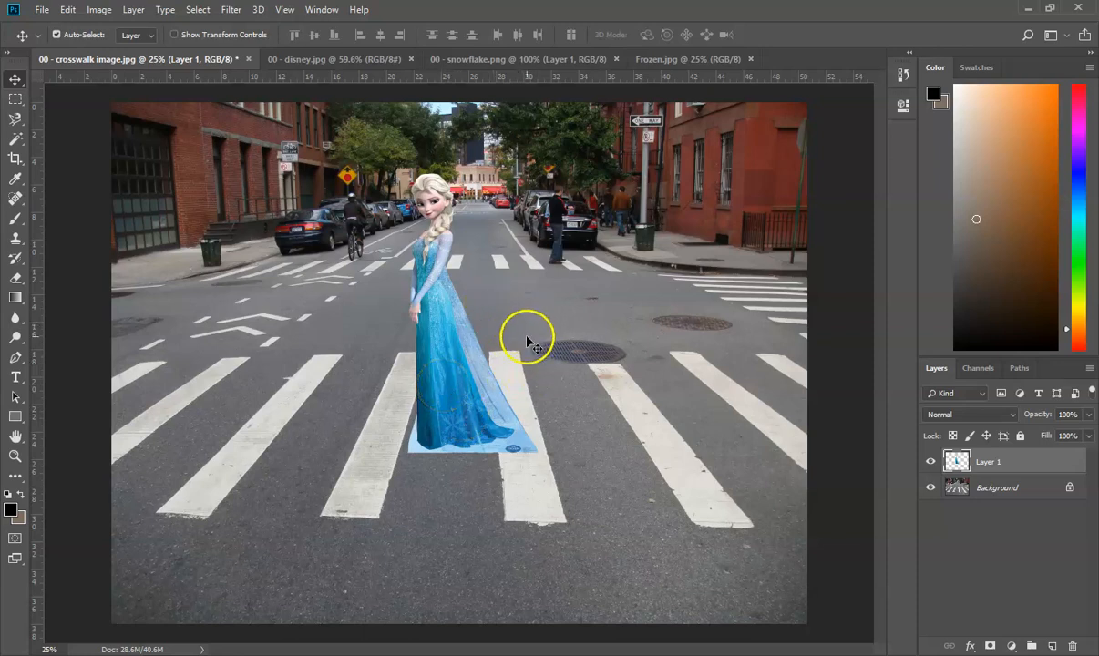
{"action": "mouse_move", "coordinate": [551, 314]}
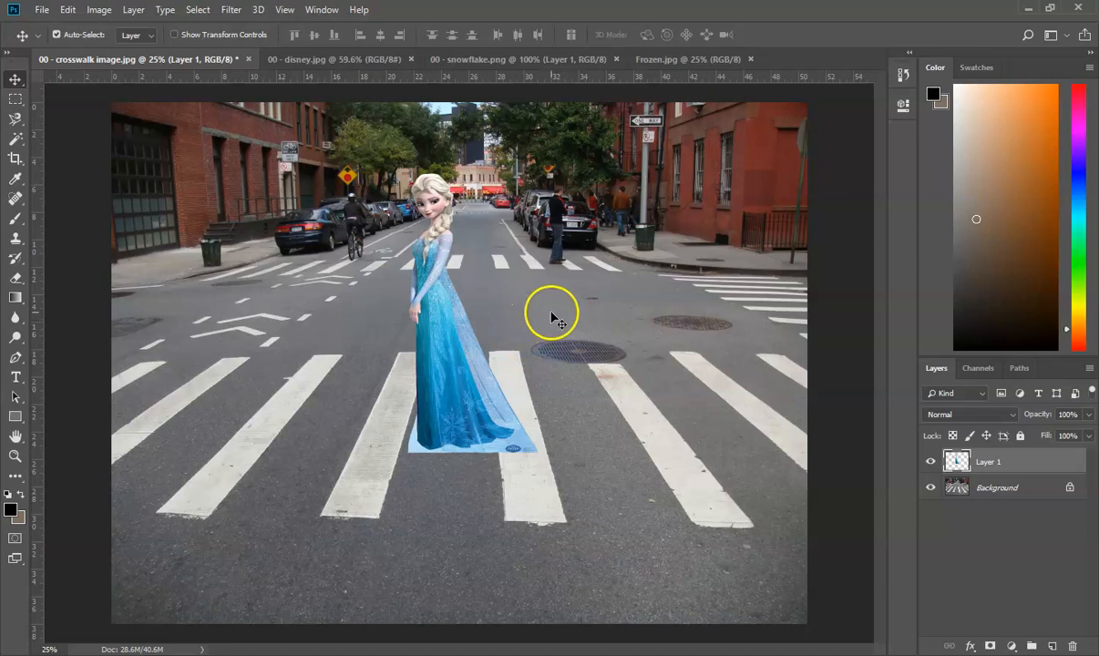
{"action": "mouse_move", "coordinate": [665, 209]}
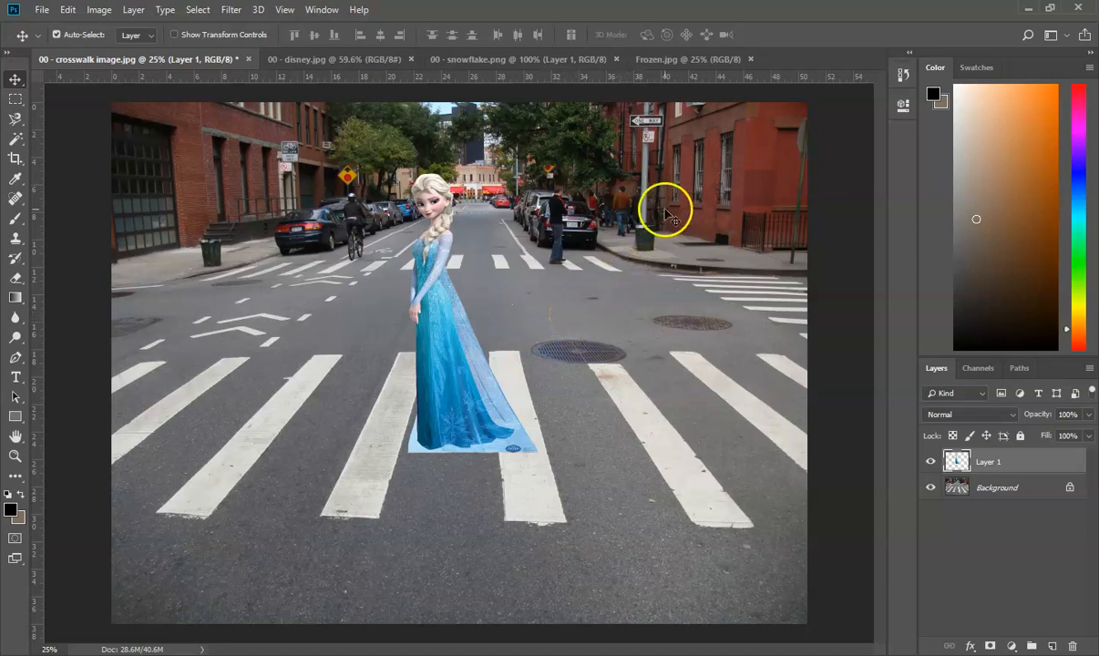
{"action": "mouse_move", "coordinate": [589, 185]}
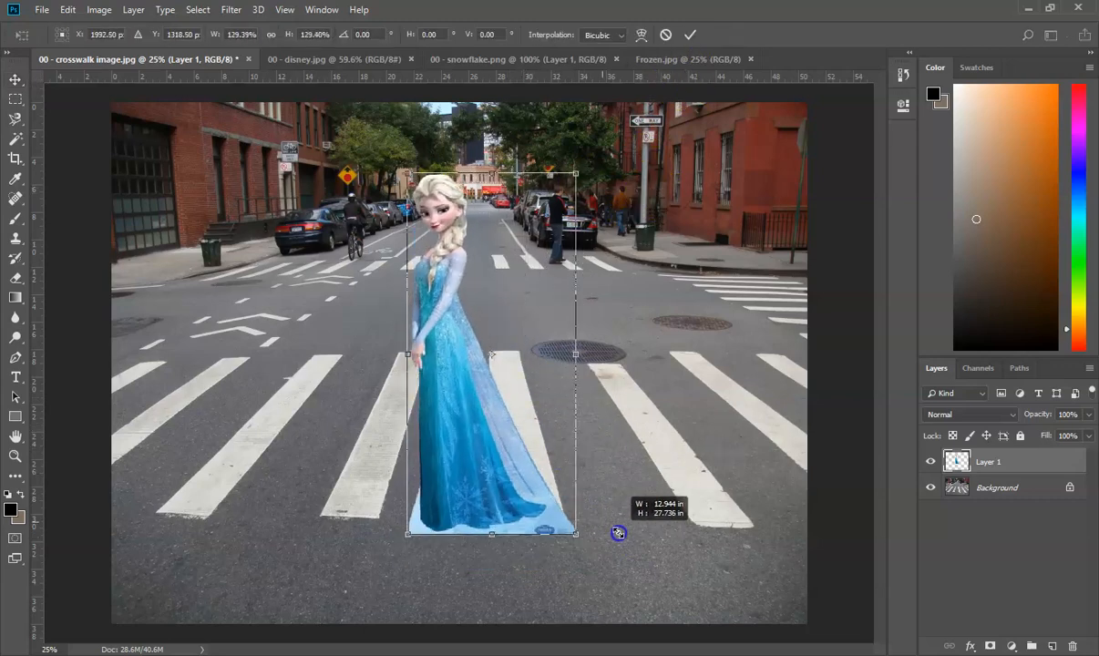
- Test resizing Elsa with Free Transform, keeping original size, and close disney.jpg
{"action": "left_click_drag", "start_coordinate": [576, 534], "coordinate": [537, 442]}
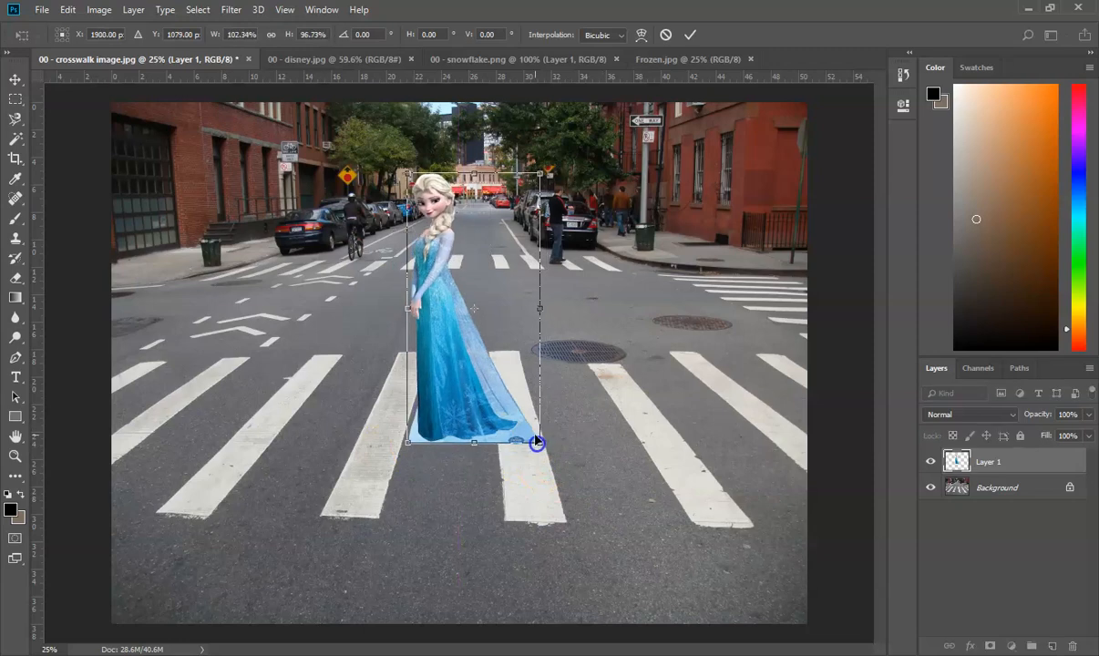
{"action": "left_click_drag", "start_coordinate": [537, 444], "coordinate": [593, 546]}
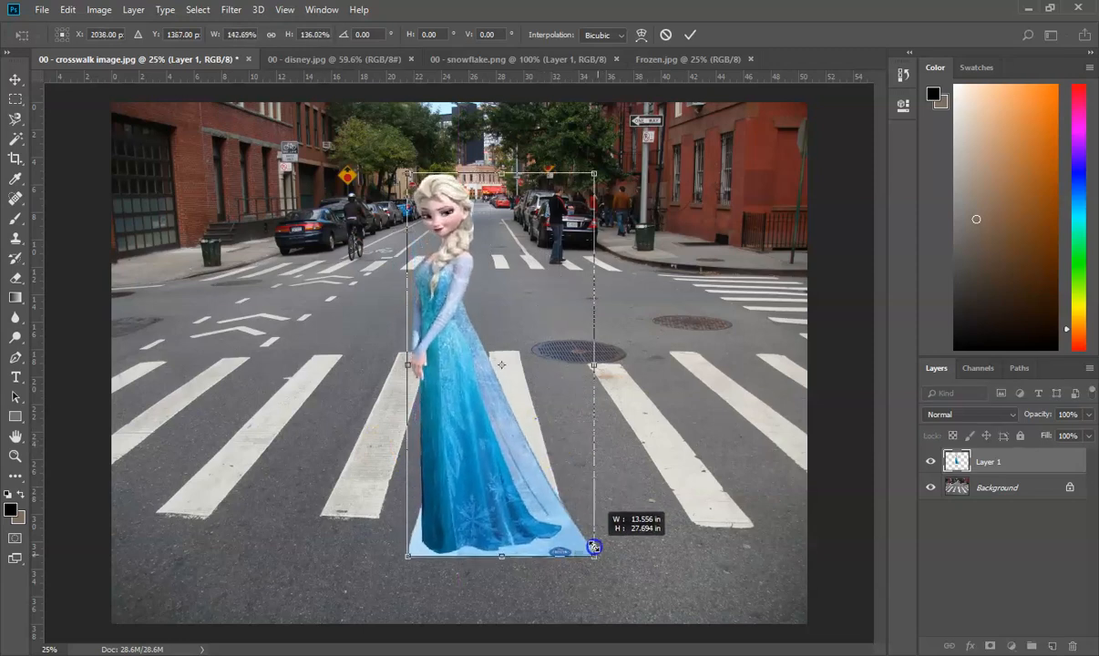
{"action": "left_click_drag", "start_coordinate": [594, 547], "coordinate": [566, 609]}
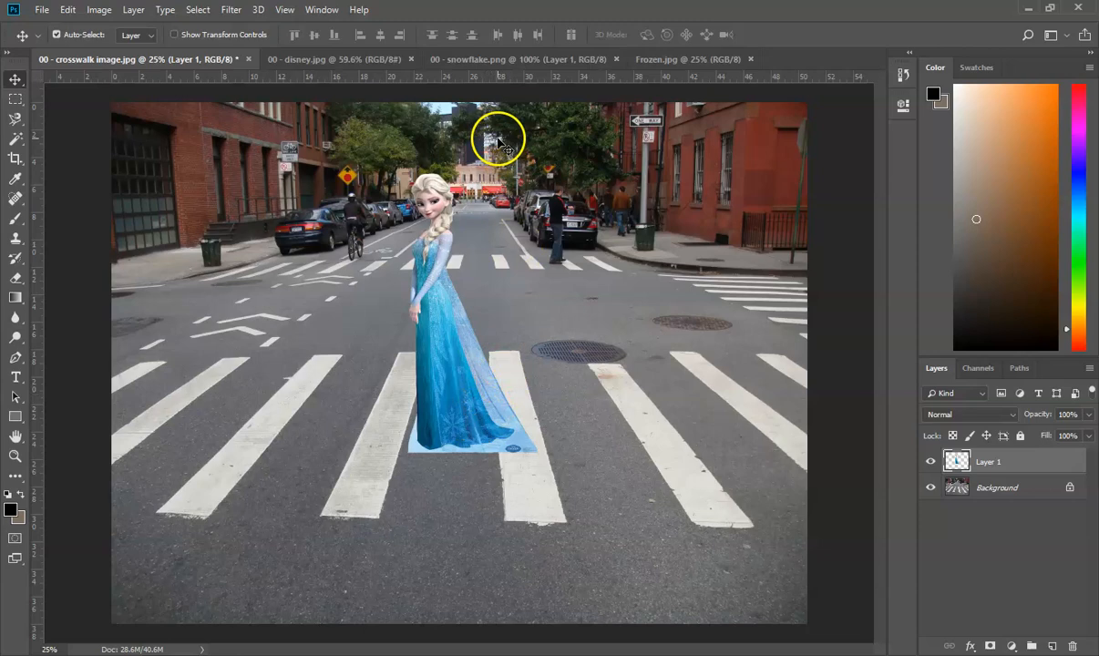
{"action": "left_click", "coordinate": [334, 59]}
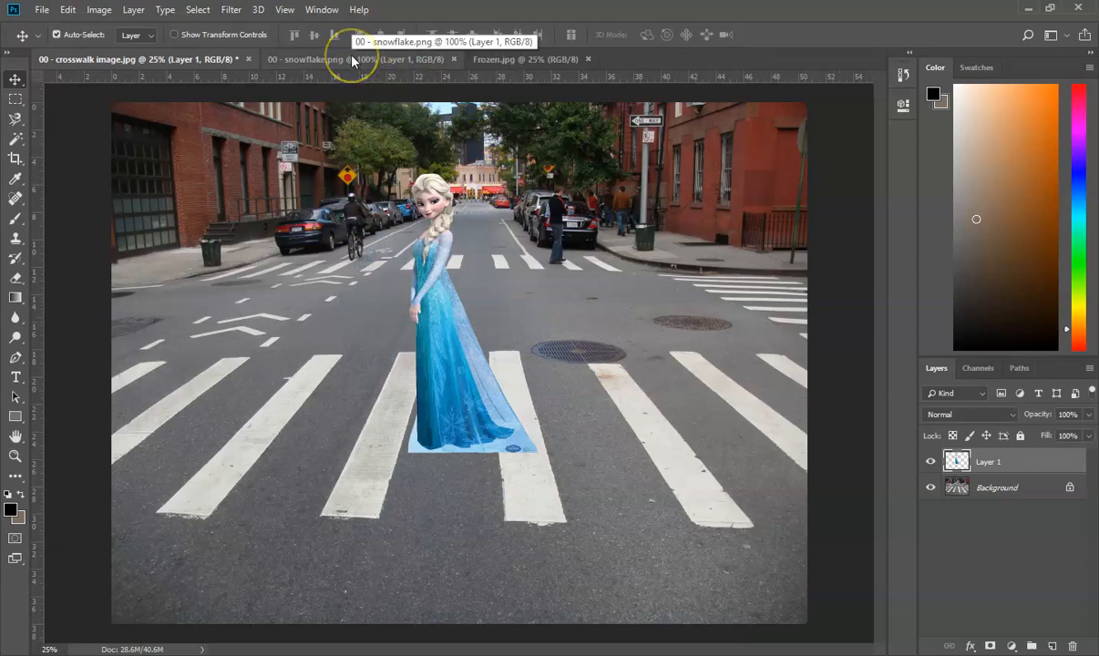
- Drag the snowflake graphic from snowflake.png into the crosswalk photo as a new layer
{"action": "left_click", "coordinate": [355, 60]}
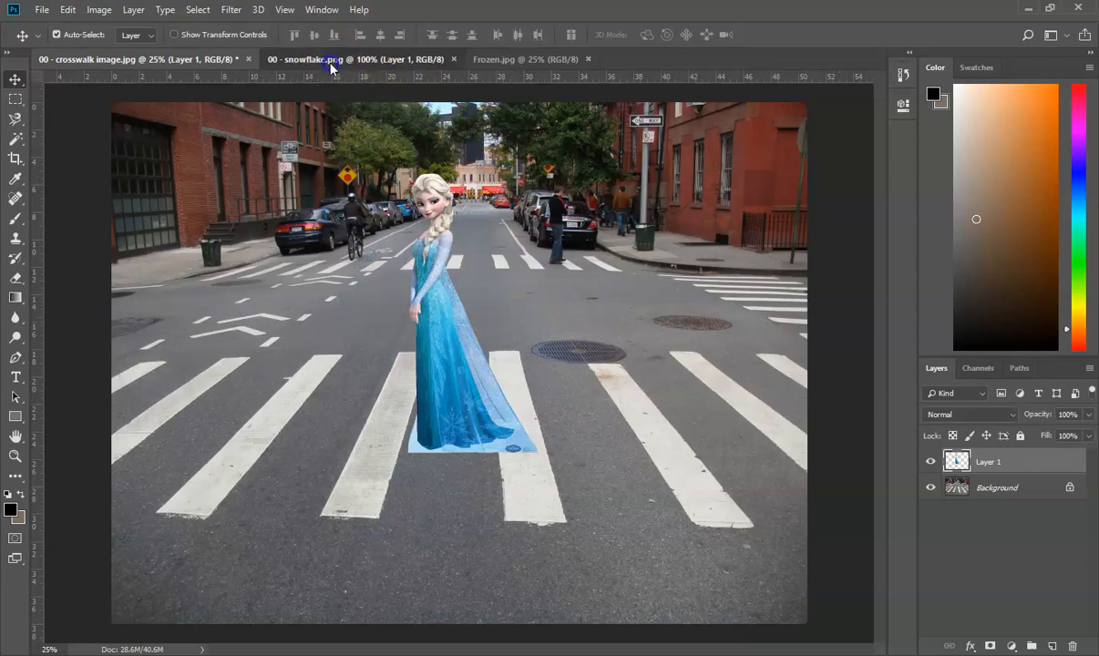
{"action": "left_click", "coordinate": [355, 59]}
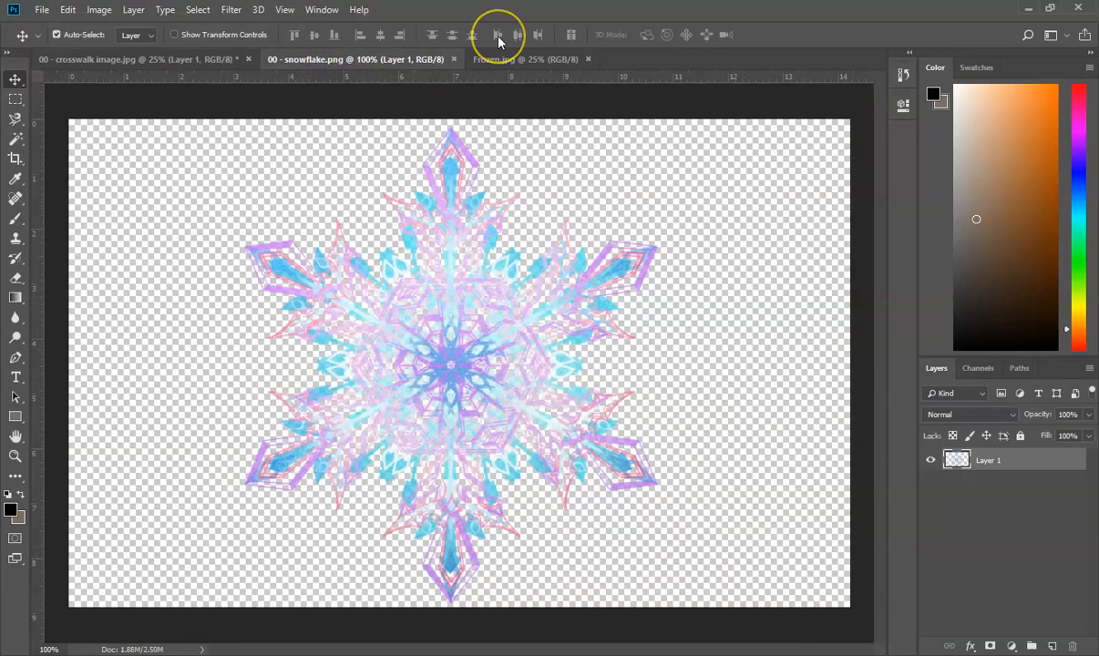
{"action": "mouse_move", "coordinate": [497, 35]}
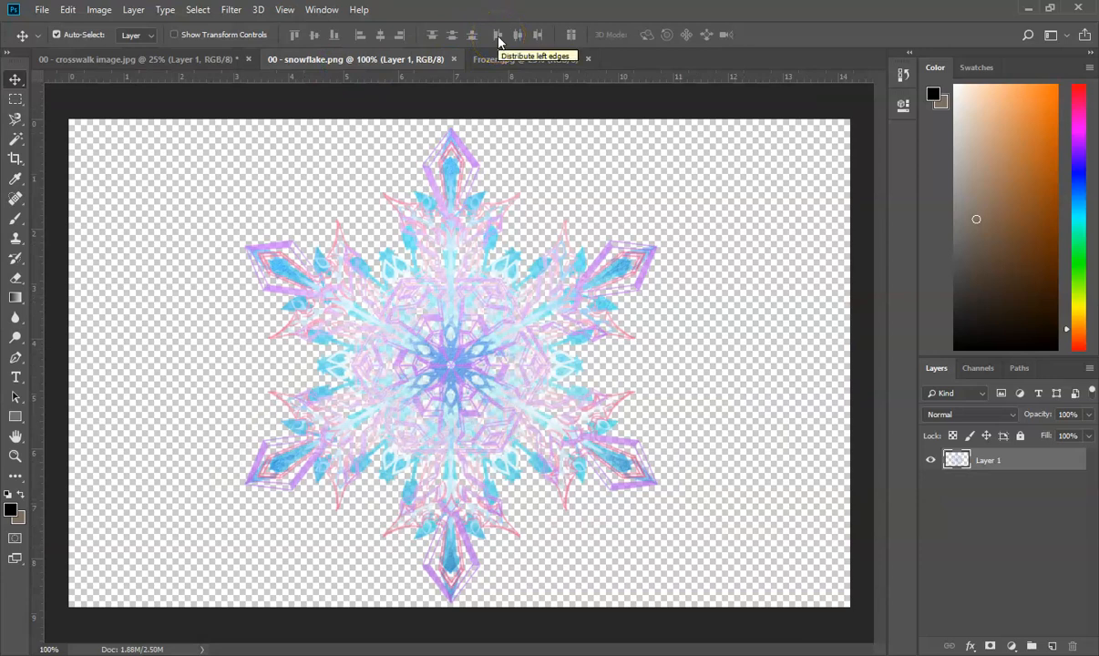
{"action": "mouse_move", "coordinate": [465, 19]}
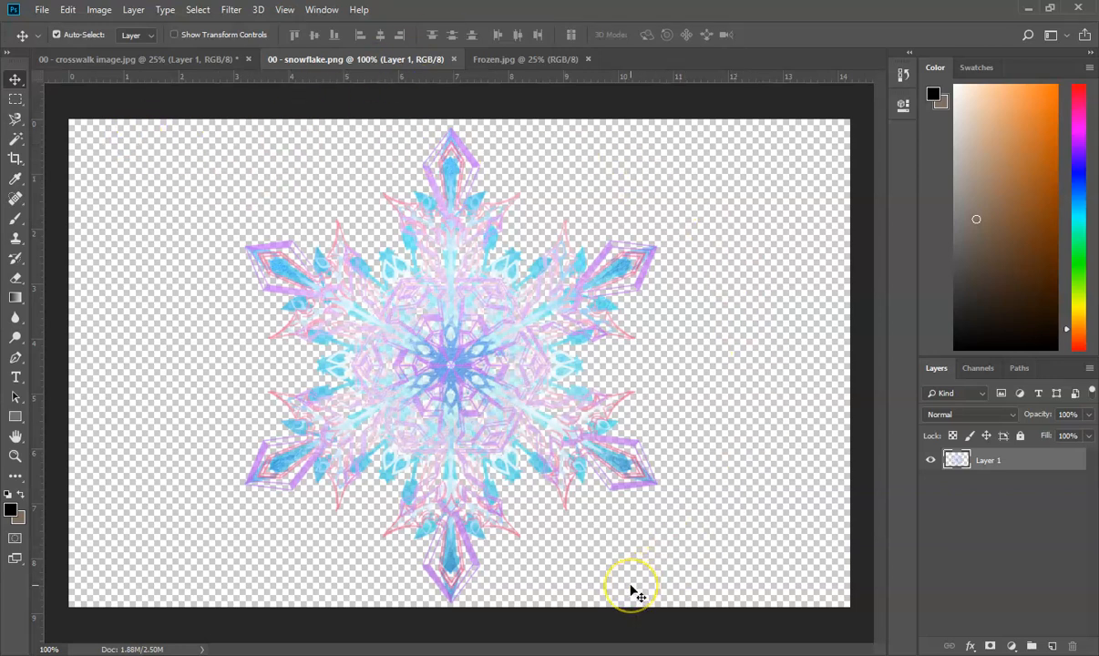
{"action": "mouse_move", "coordinate": [638, 593]}
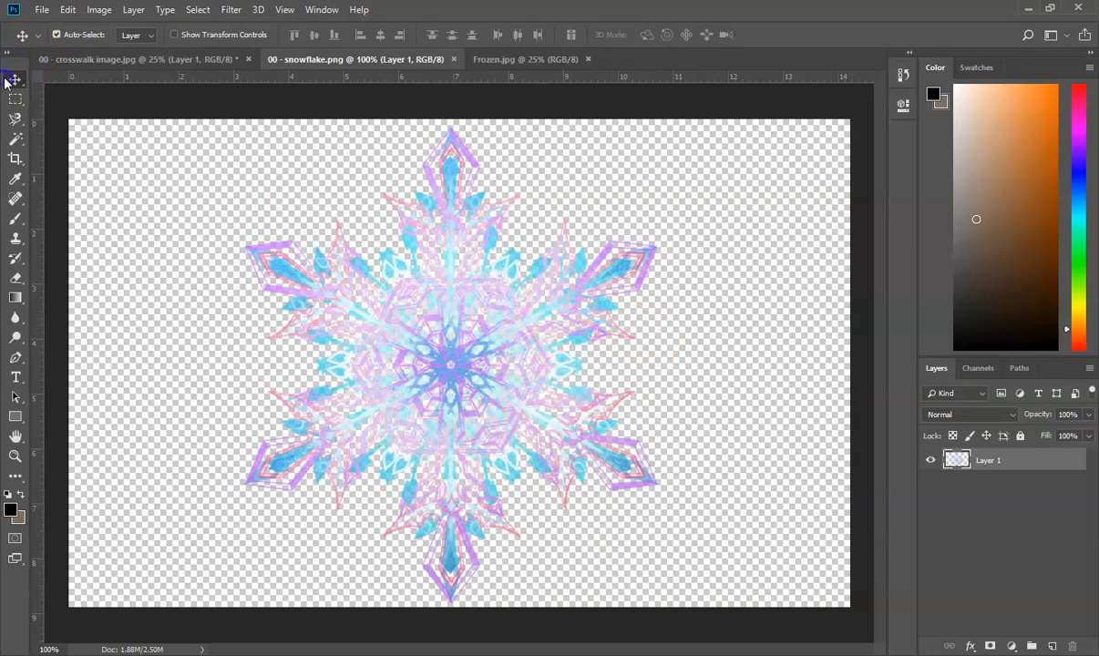
{"action": "left_click_drag", "start_coordinate": [451, 364], "coordinate": [634, 398]}
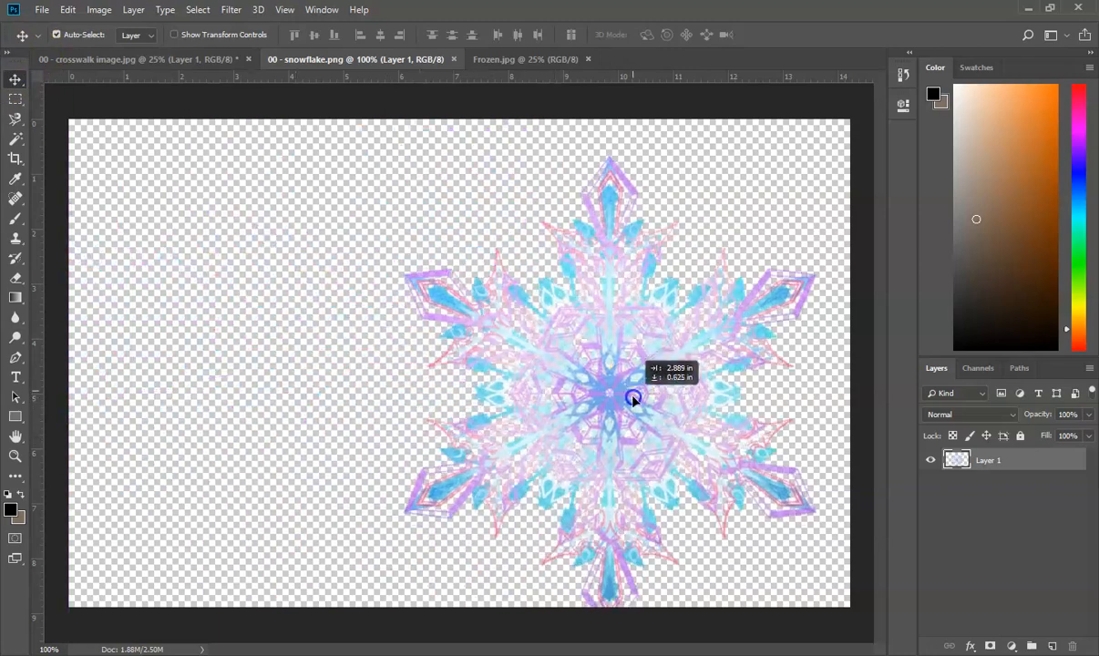
{"action": "left_click_drag", "start_coordinate": [634, 399], "coordinate": [647, 354]}
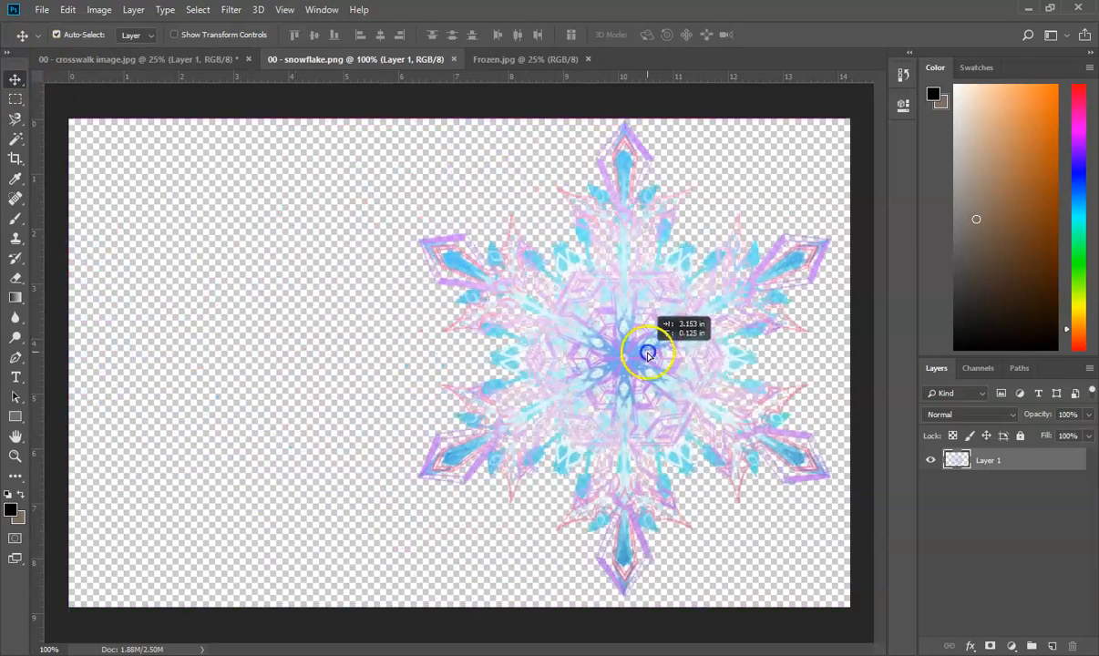
{"action": "left_click_drag", "start_coordinate": [648, 354], "coordinate": [460, 365]}
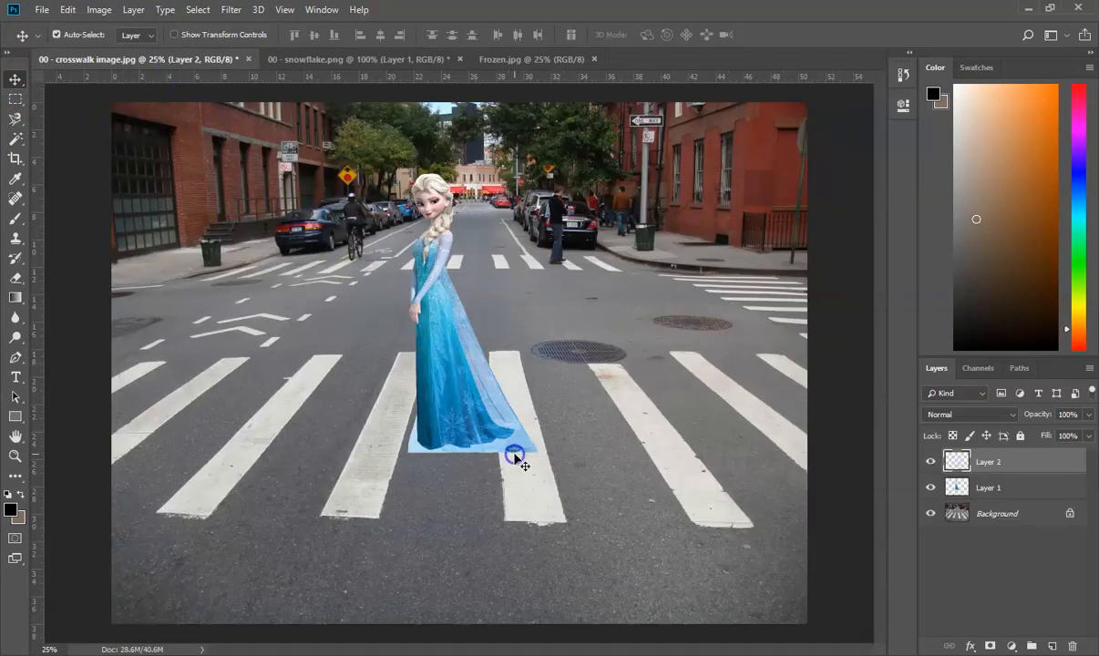
- Place the snowflake in the crosswalk photo and position it beside Elsa on the crosswalk
{"action": "left_click", "coordinate": [536, 454]}
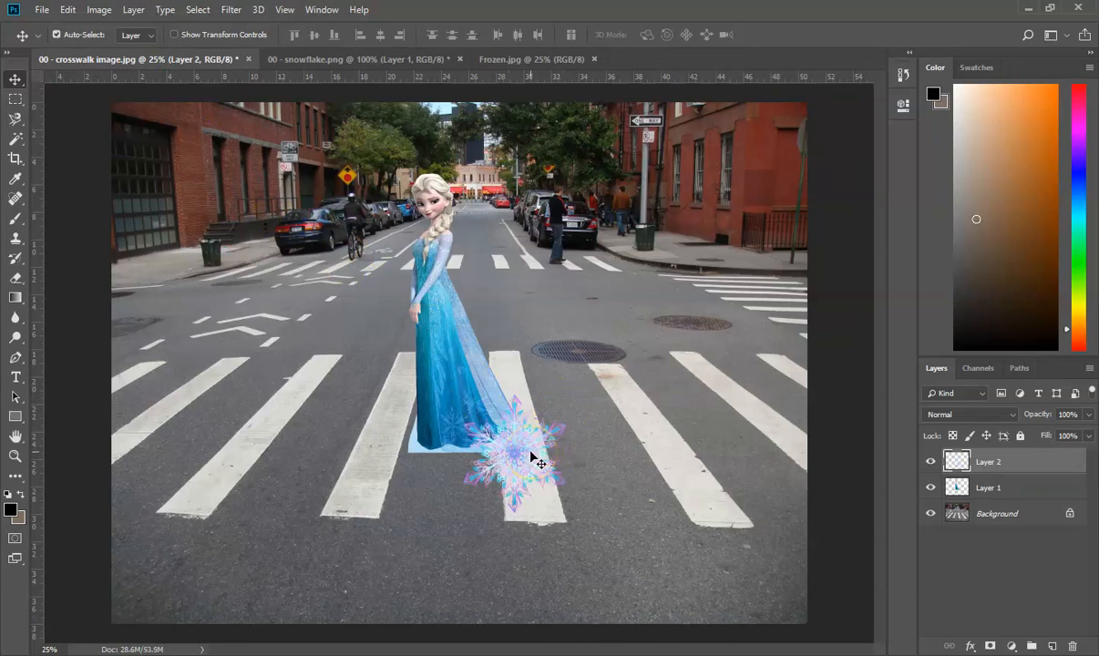
{"action": "left_click_drag", "start_coordinate": [515, 460], "coordinate": [378, 469]}
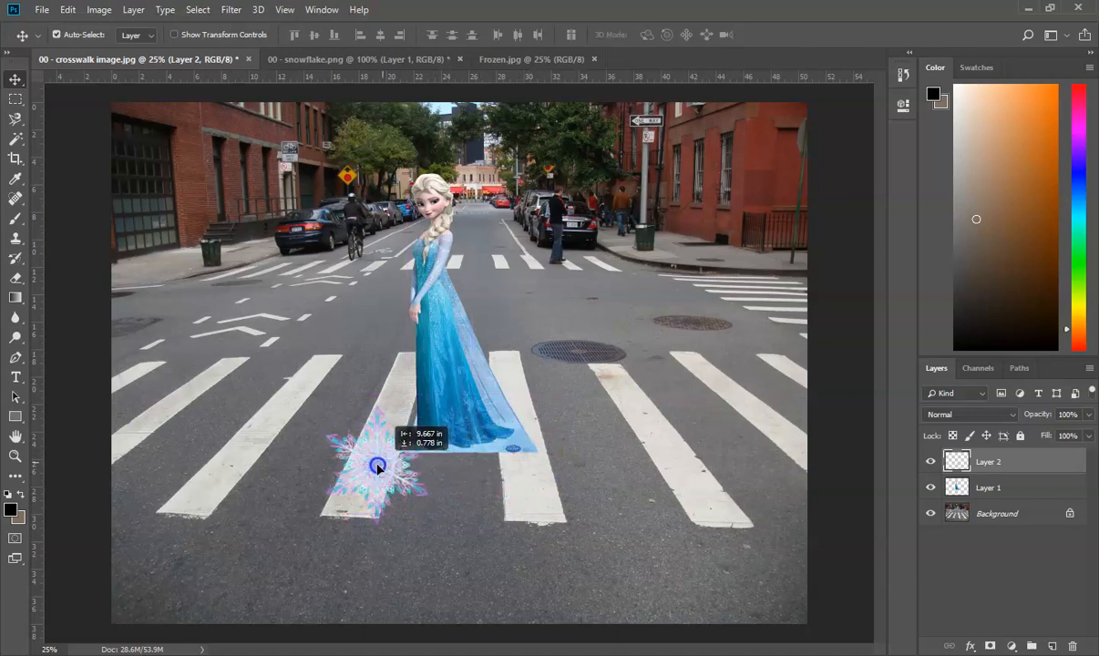
{"action": "left_click_drag", "start_coordinate": [378, 465], "coordinate": [269, 187]}
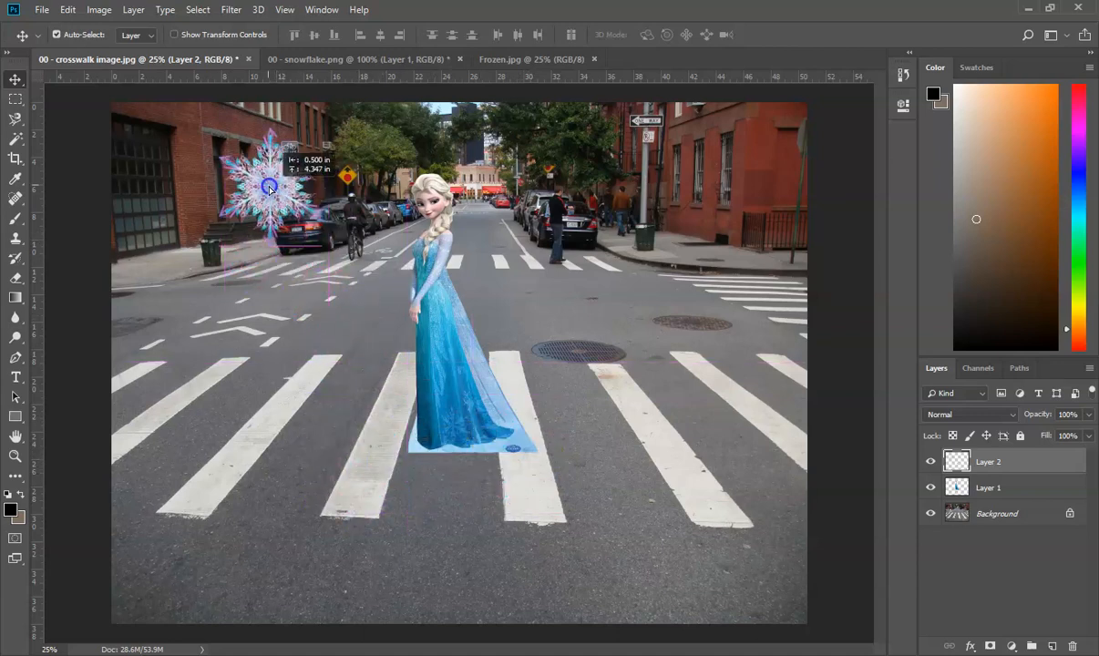
{"action": "left_click_drag", "start_coordinate": [269, 187], "coordinate": [333, 464]}
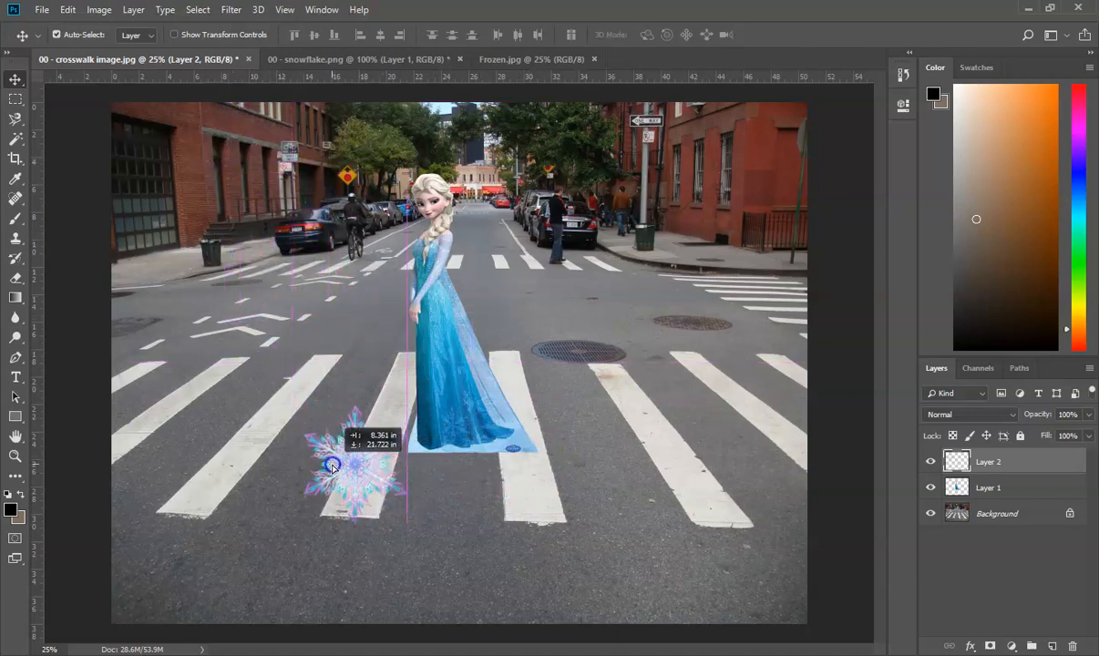
{"action": "left_click_drag", "start_coordinate": [332, 465], "coordinate": [319, 460]}
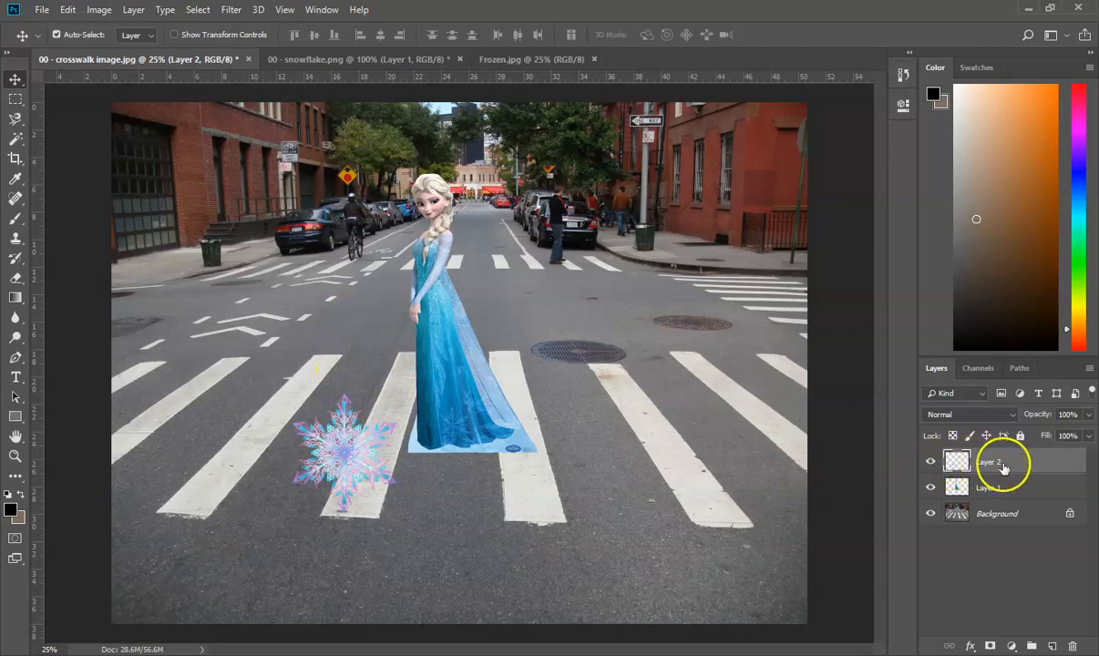
{"action": "left_click_drag", "start_coordinate": [342, 446], "coordinate": [419, 246]}
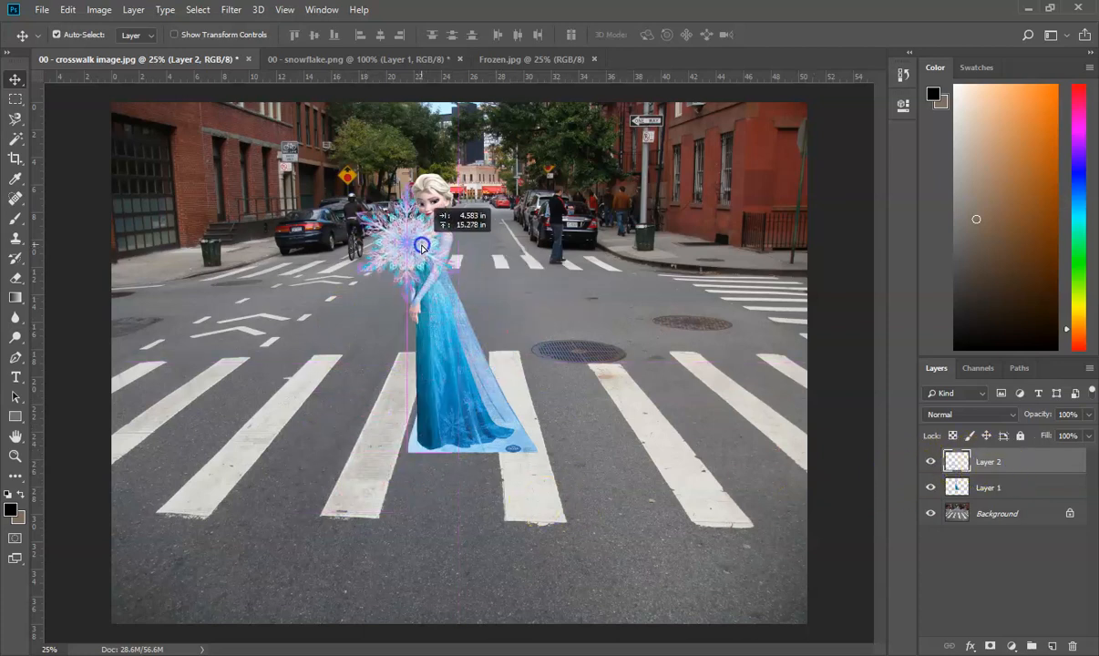
{"action": "left_click_drag", "start_coordinate": [421, 246], "coordinate": [485, 410]}
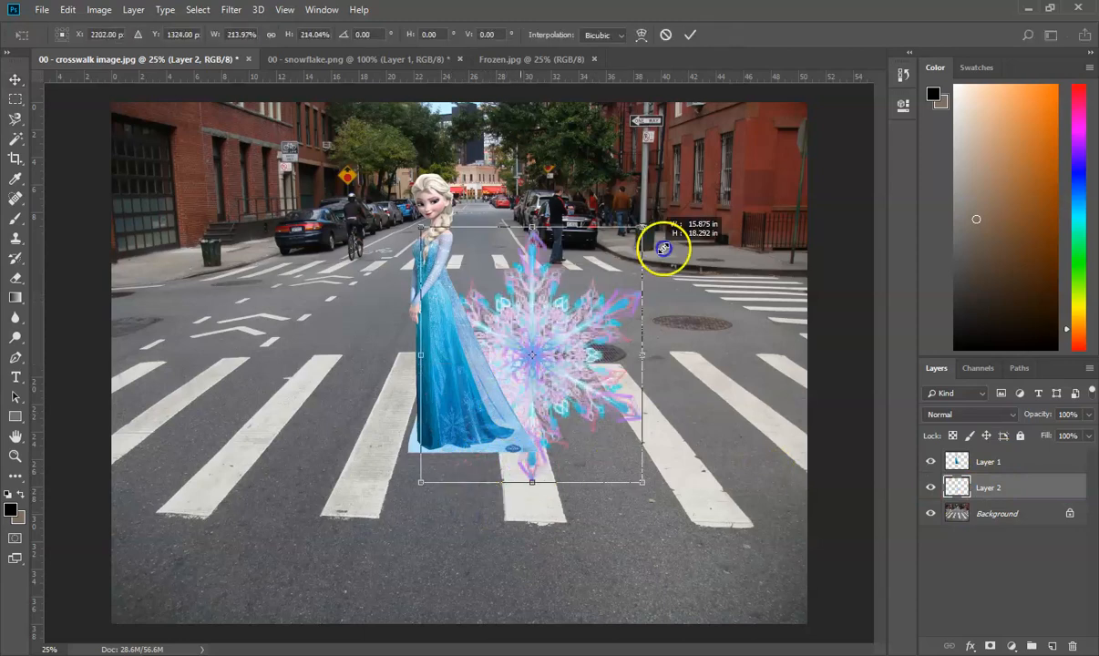
- Scale the snowflake up and shift it until it sits centered below Elsa's feet
{"action": "left_click_drag", "start_coordinate": [664, 248], "coordinate": [538, 542]}
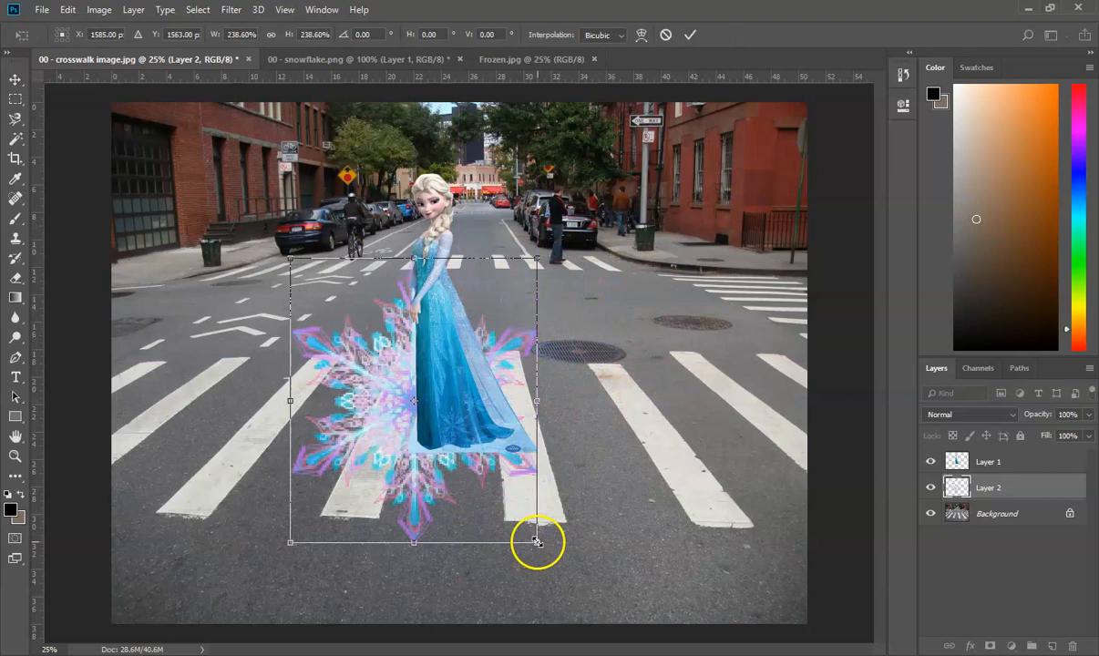
{"action": "left_click_drag", "start_coordinate": [537, 542], "coordinate": [606, 592]}
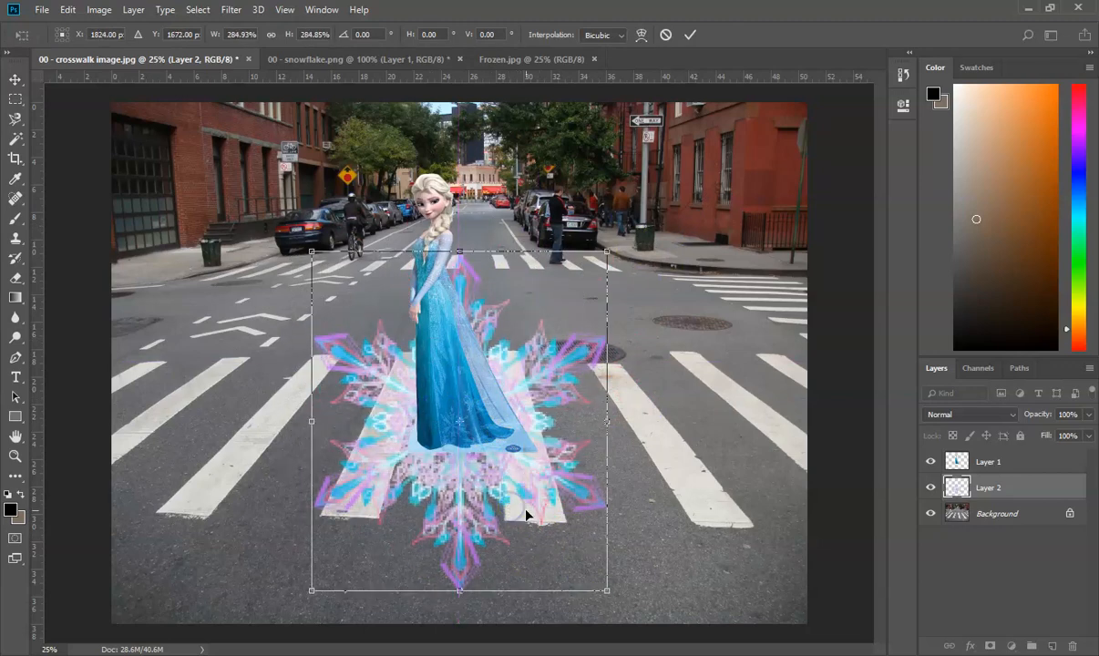
{"action": "mouse_move", "coordinate": [565, 458]}
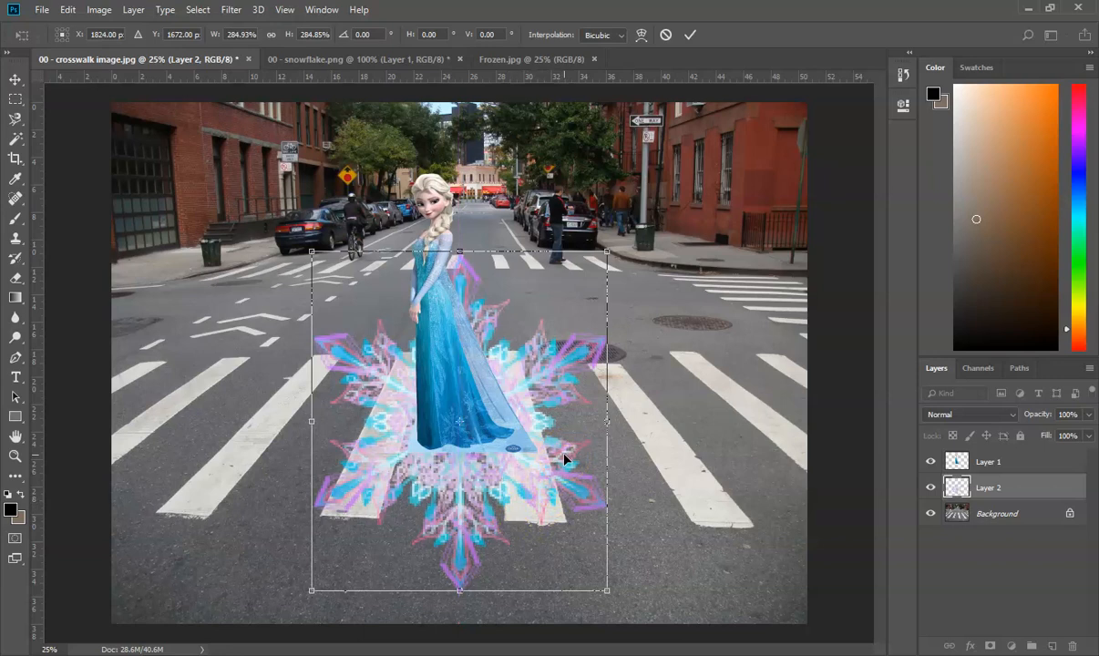
{"action": "mouse_move", "coordinate": [533, 353]}
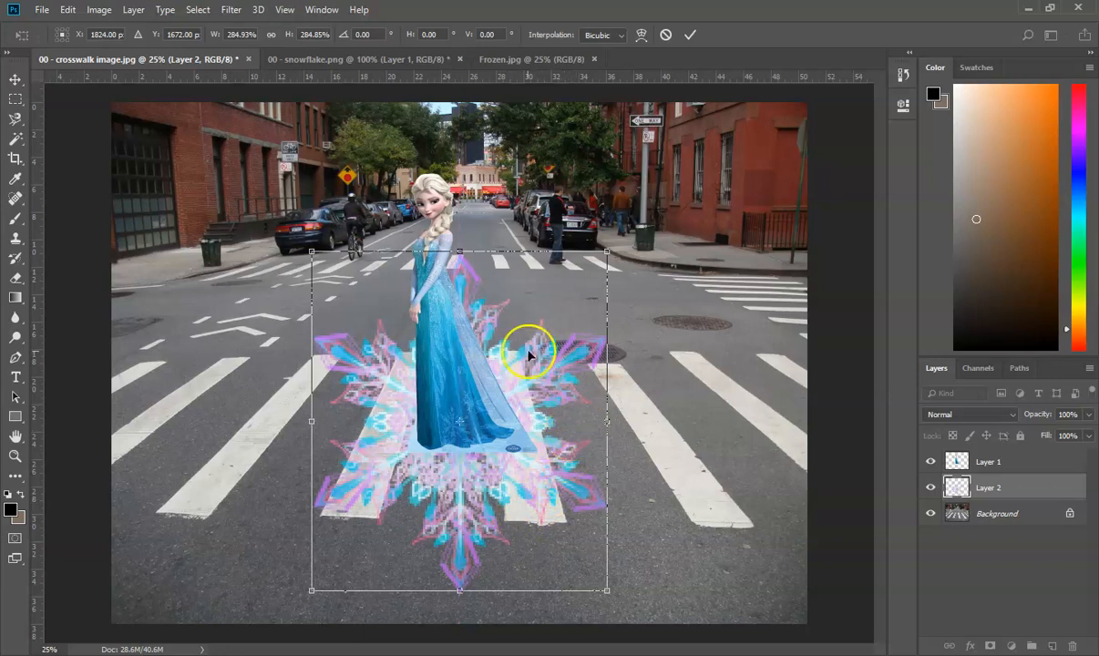
{"action": "left_click_drag", "start_coordinate": [531, 354], "coordinate": [500, 448]}
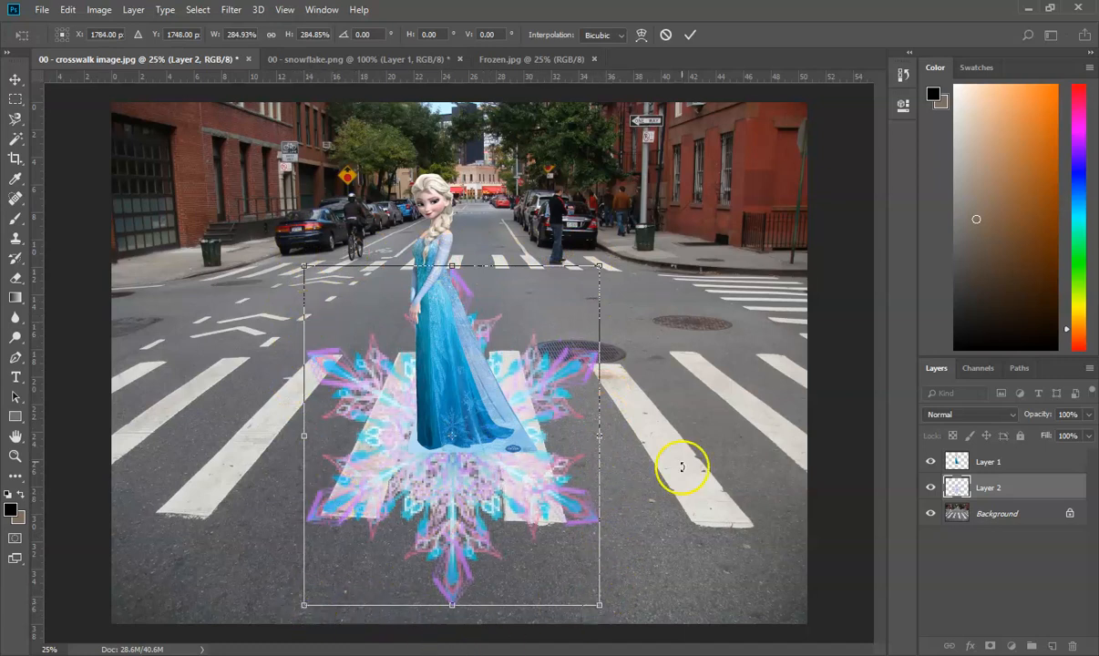
{"action": "mouse_move", "coordinate": [629, 351]}
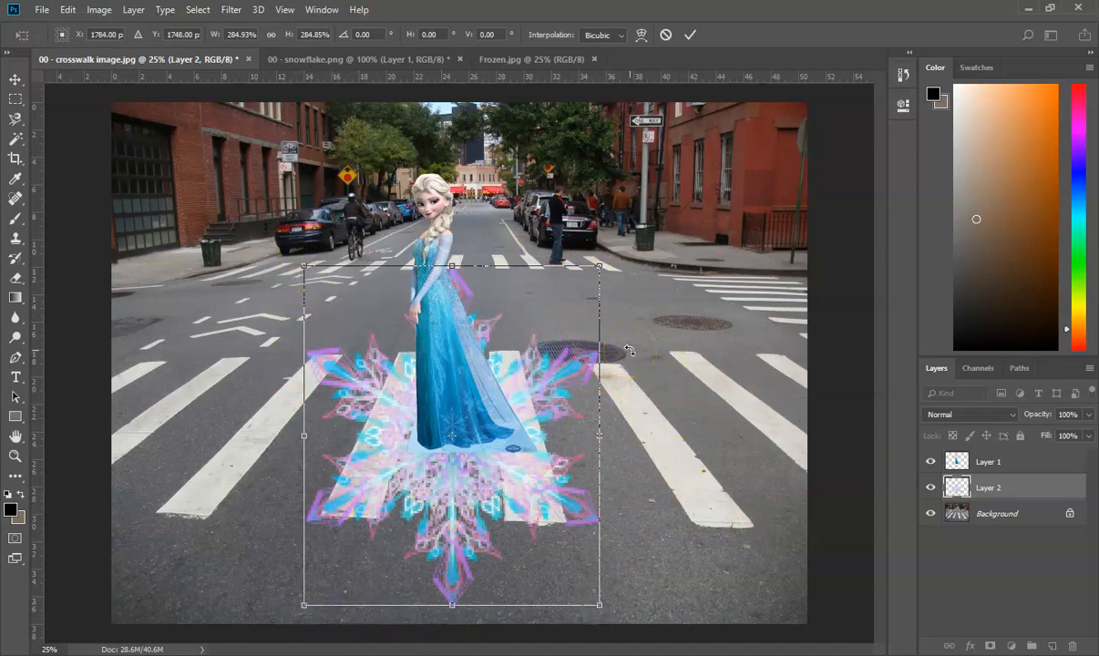
{"action": "mouse_move", "coordinate": [576, 337]}
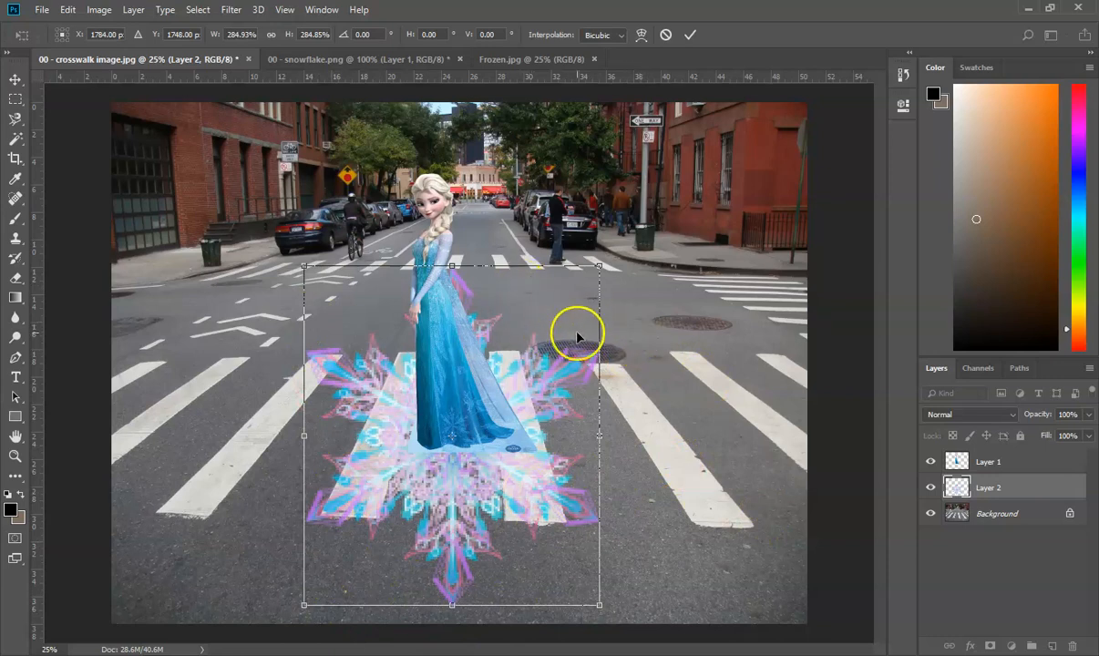
{"action": "mouse_move", "coordinate": [580, 339]}
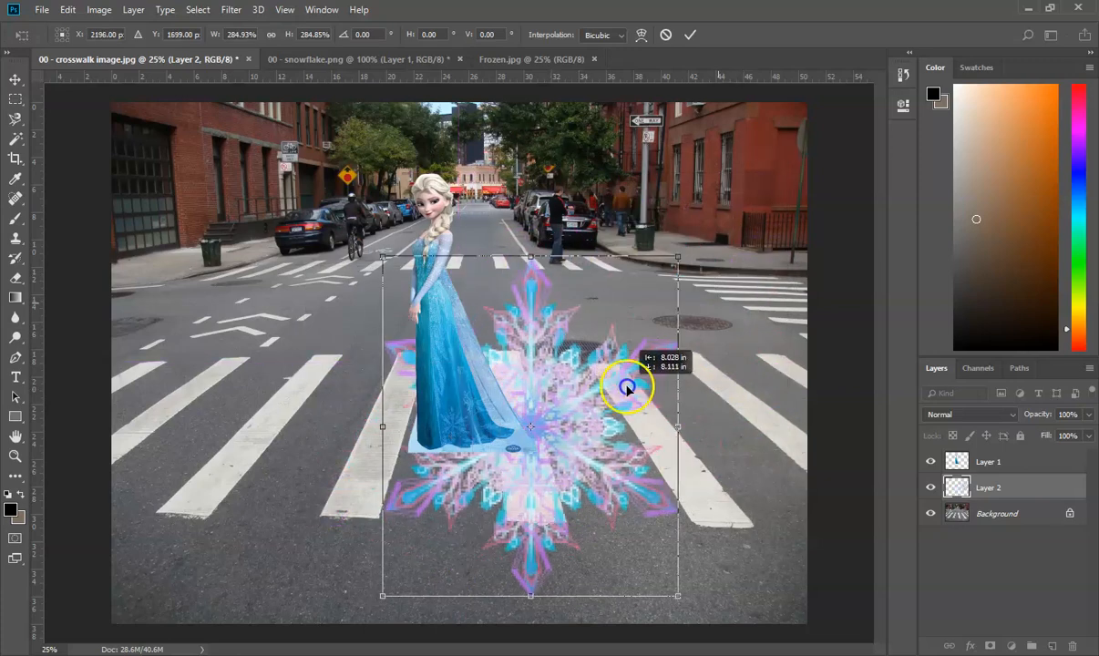
{"action": "left_click_drag", "start_coordinate": [627, 387], "coordinate": [561, 412]}
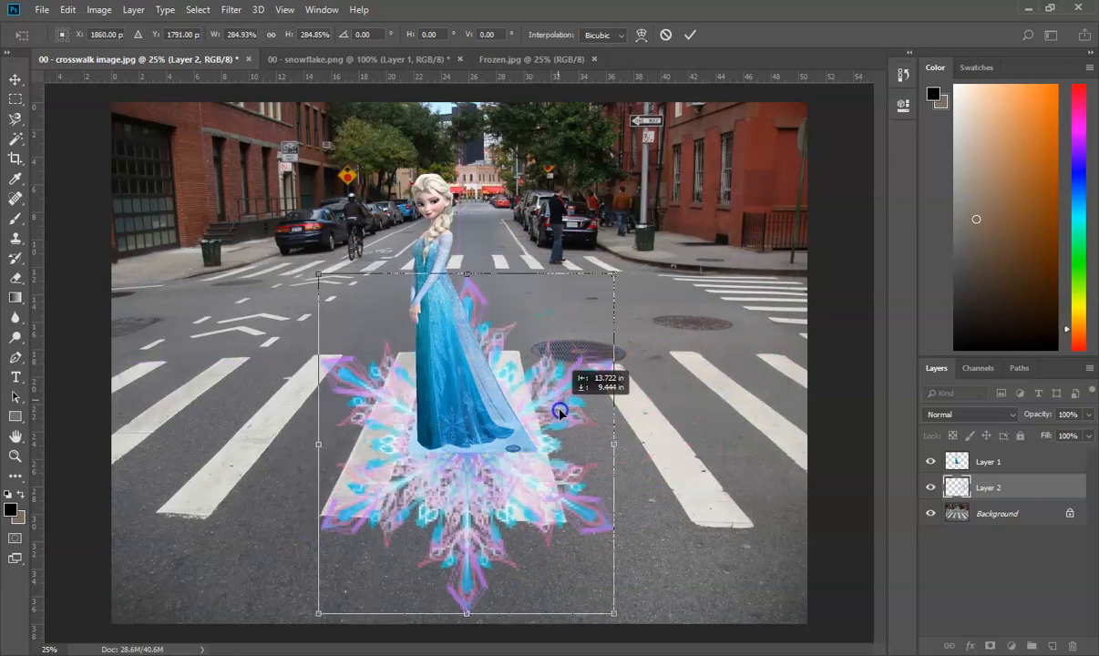
{"action": "left_click_drag", "start_coordinate": [561, 412], "coordinate": [547, 397]}
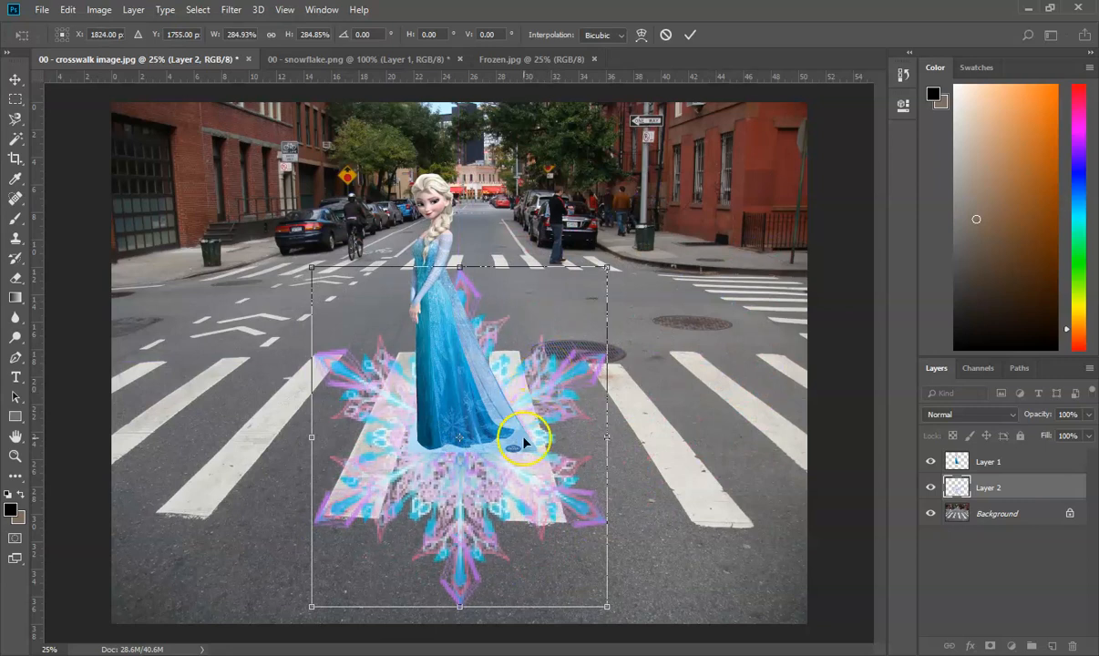
{"action": "mouse_move", "coordinate": [309, 372]}
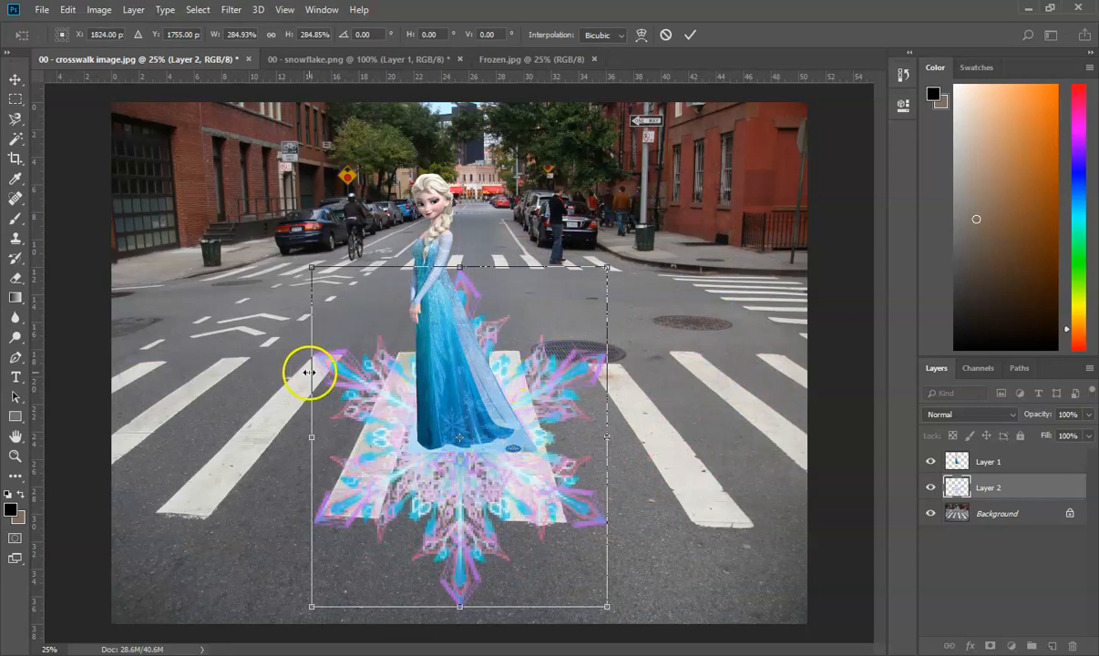
{"action": "mouse_move", "coordinate": [597, 358]}
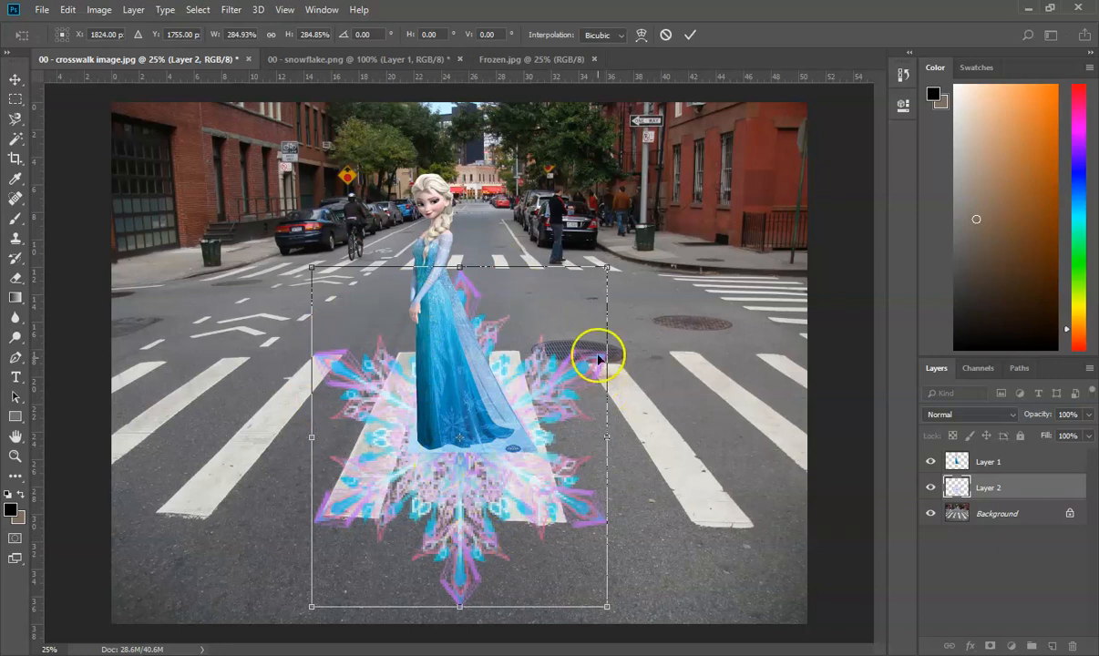
{"action": "mouse_move", "coordinate": [333, 612]}
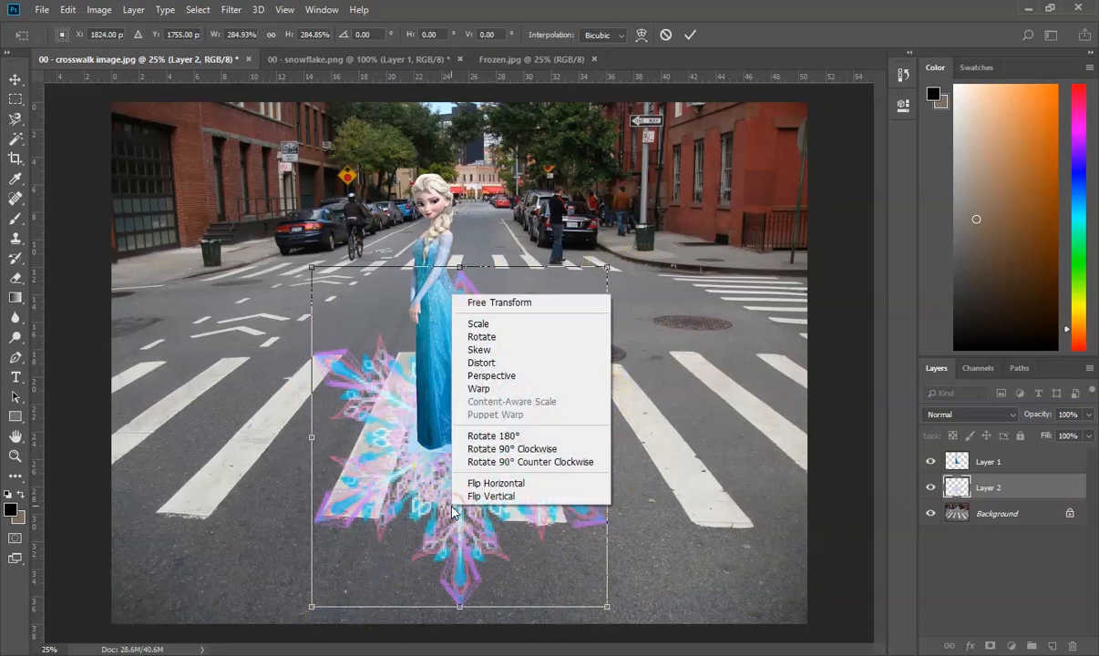
{"action": "mouse_move", "coordinate": [496, 483]}
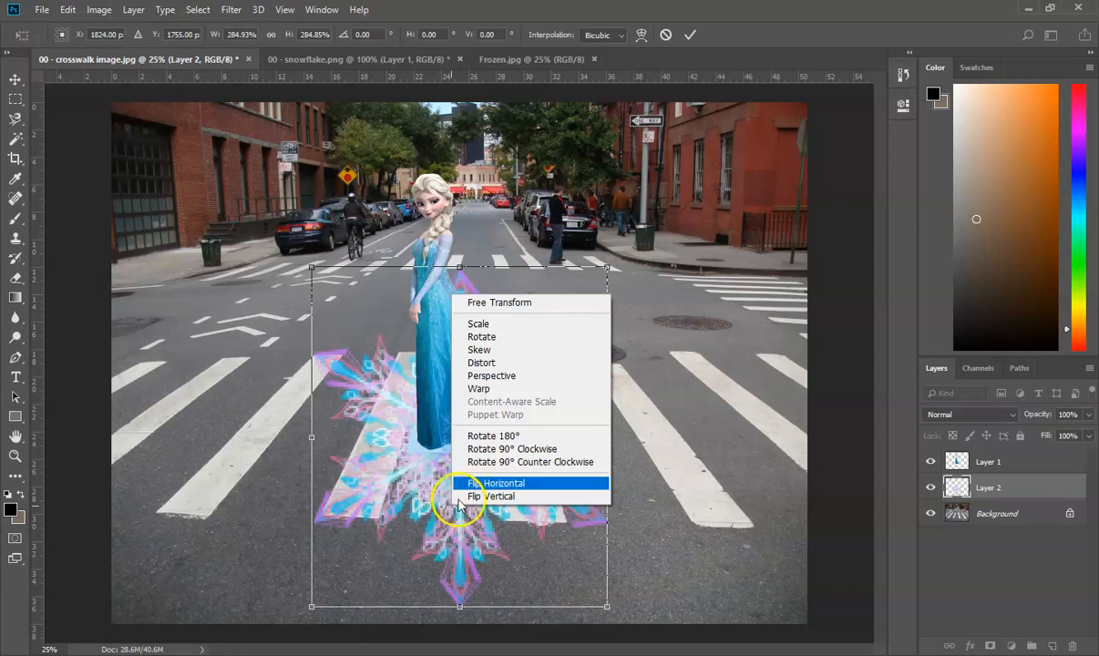
{"action": "mouse_move", "coordinate": [562, 337]}
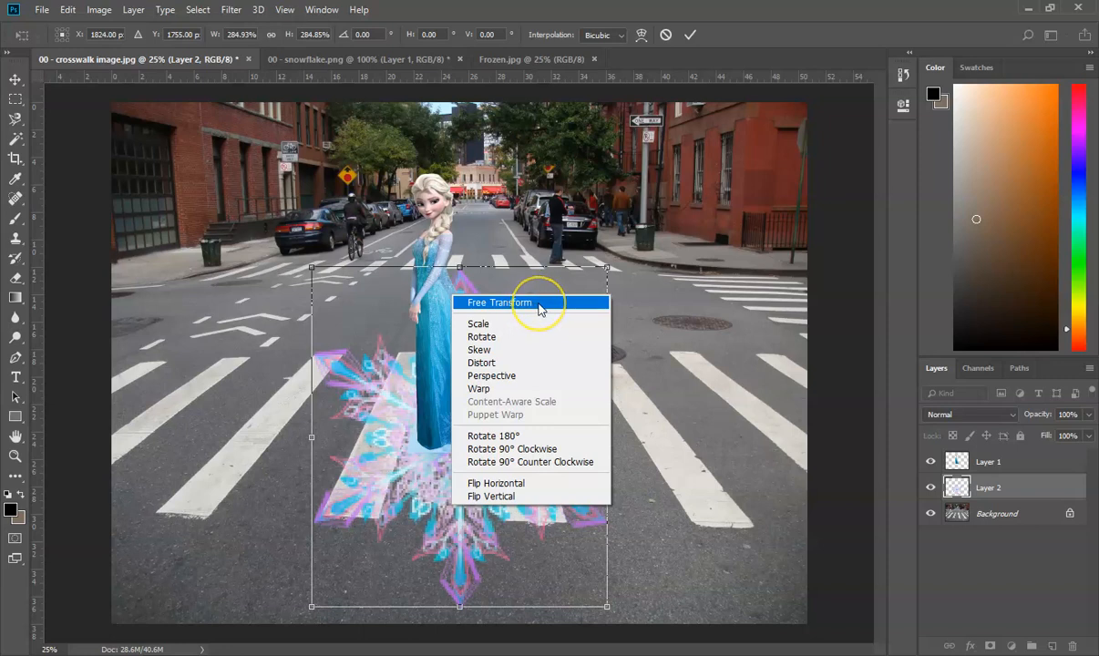
{"action": "mouse_move", "coordinate": [311, 274]}
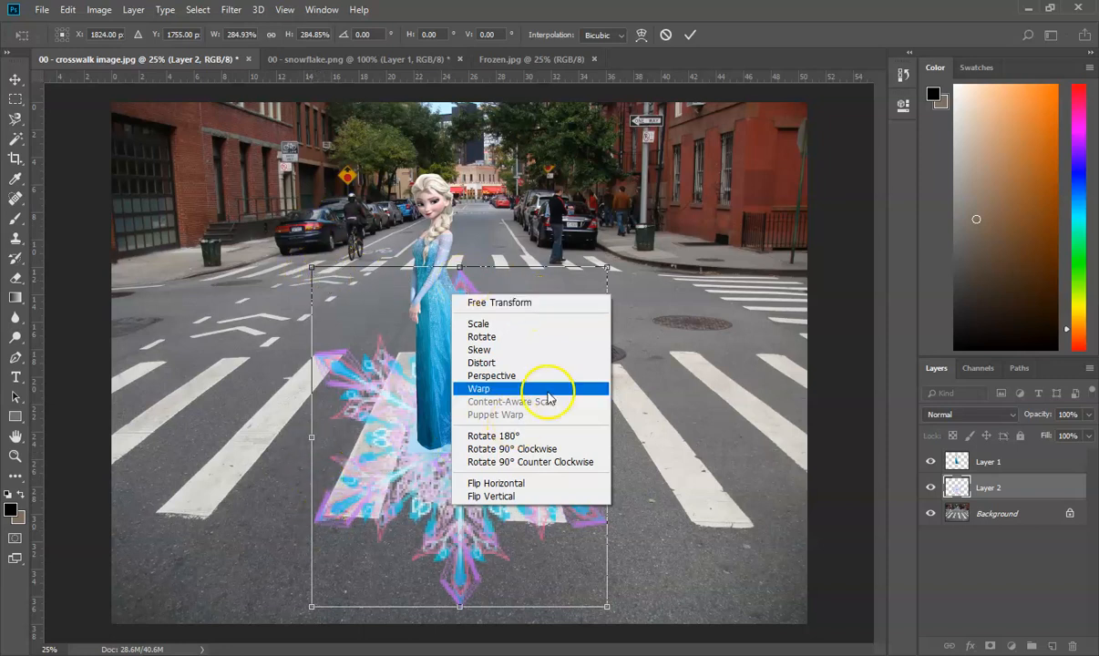
{"action": "mouse_move", "coordinate": [526, 350]}
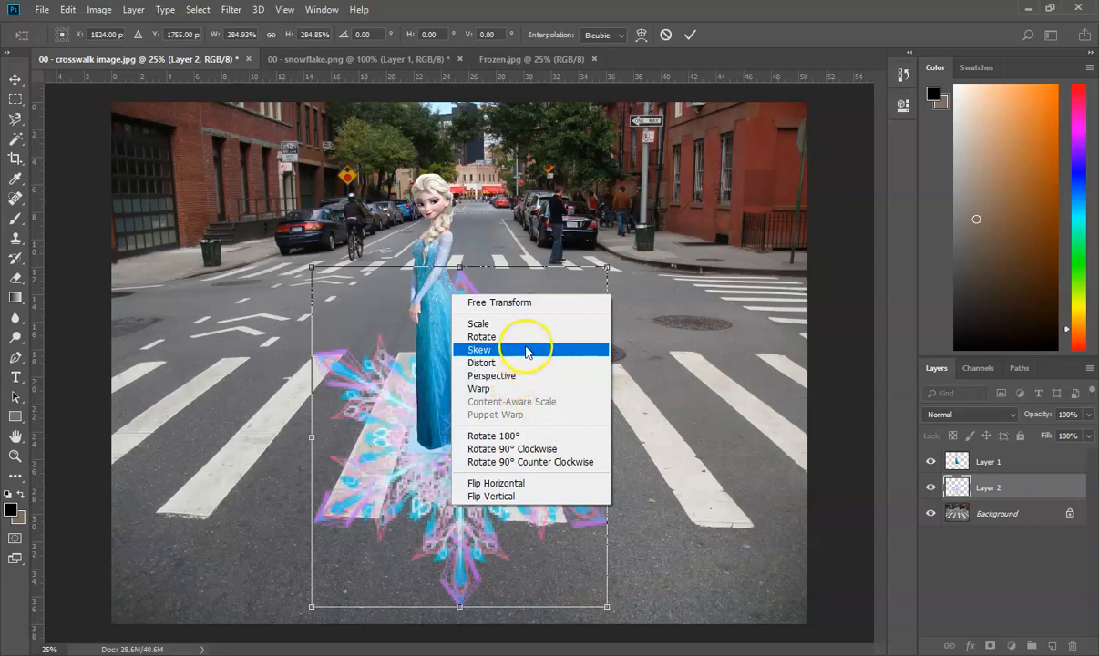
{"action": "mouse_move", "coordinate": [536, 363]}
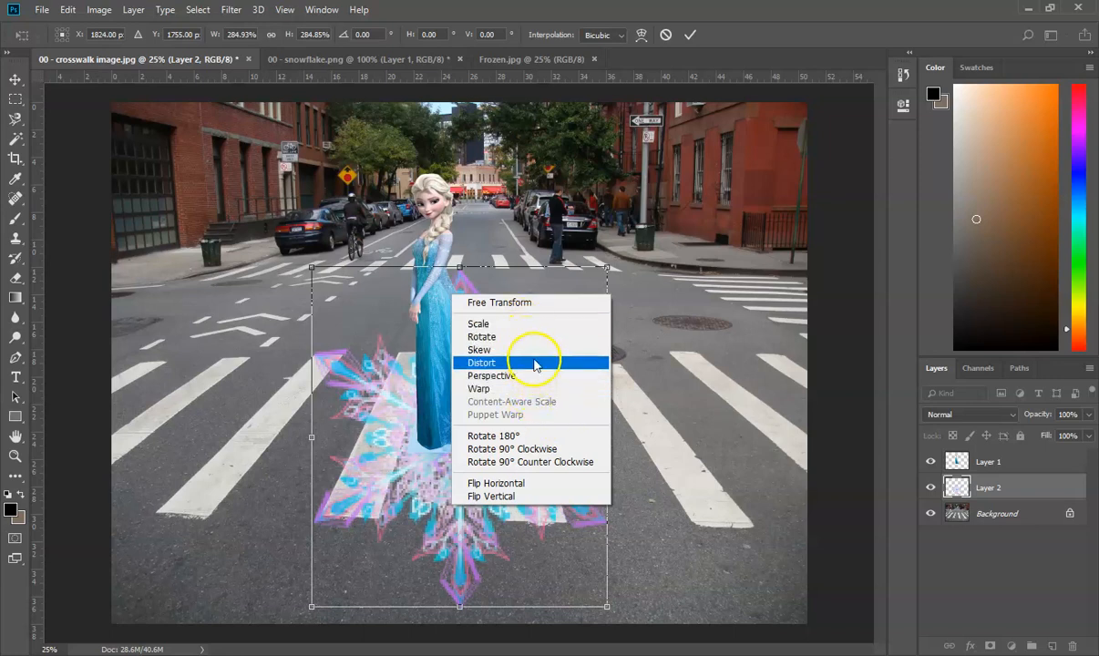
{"action": "mouse_move", "coordinate": [542, 318]}
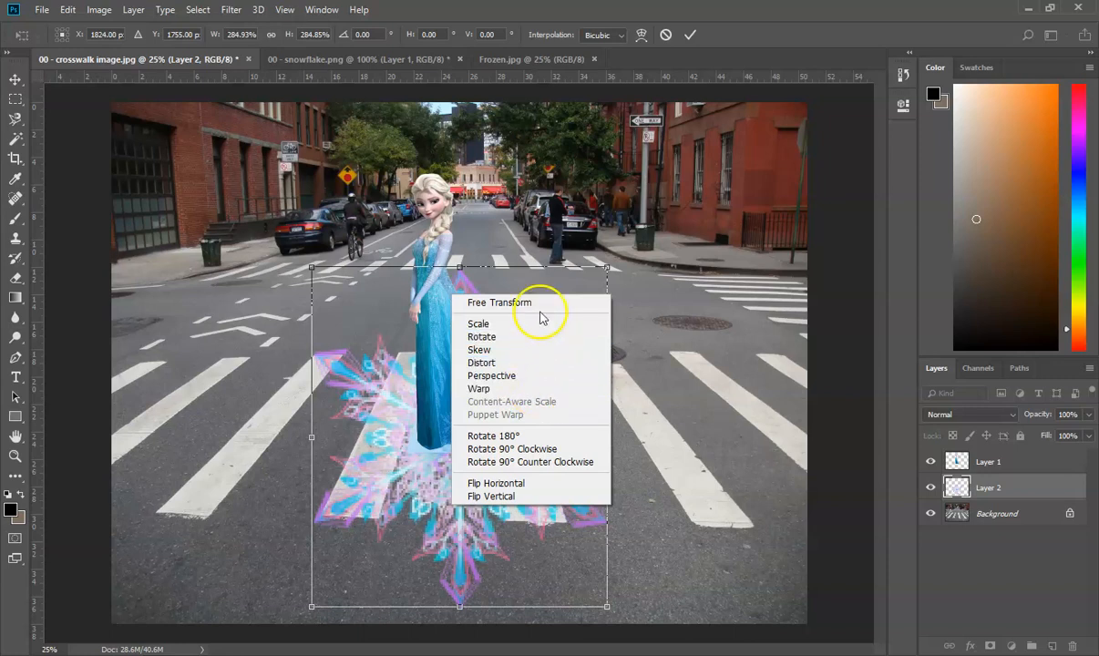
{"action": "mouse_move", "coordinate": [539, 389]}
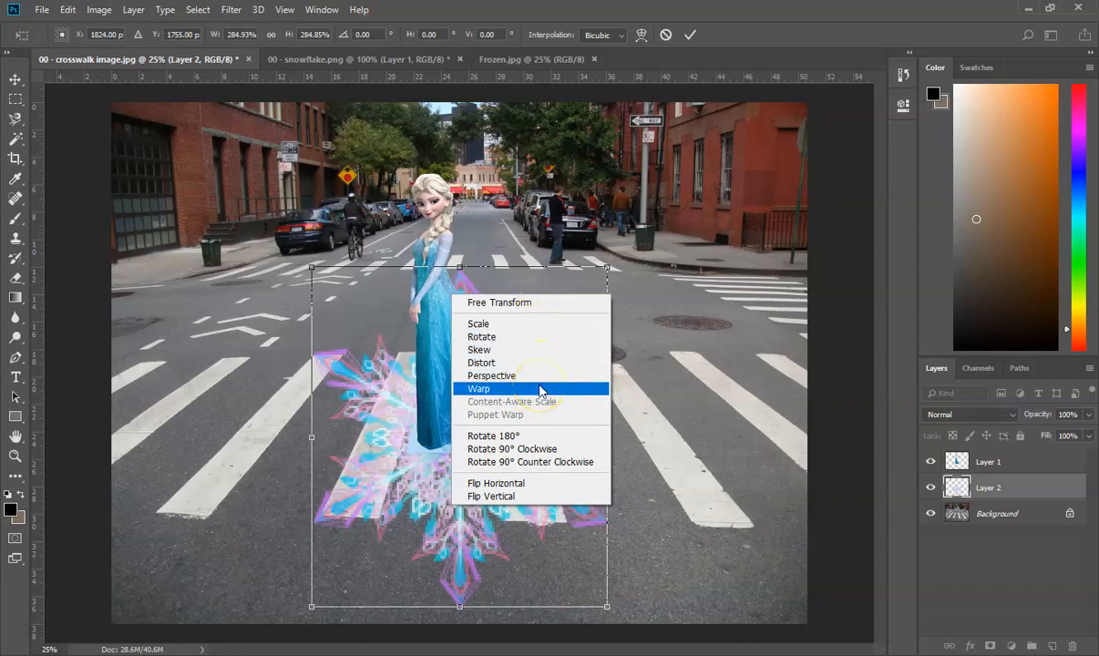
{"action": "mouse_move", "coordinate": [490, 375]}
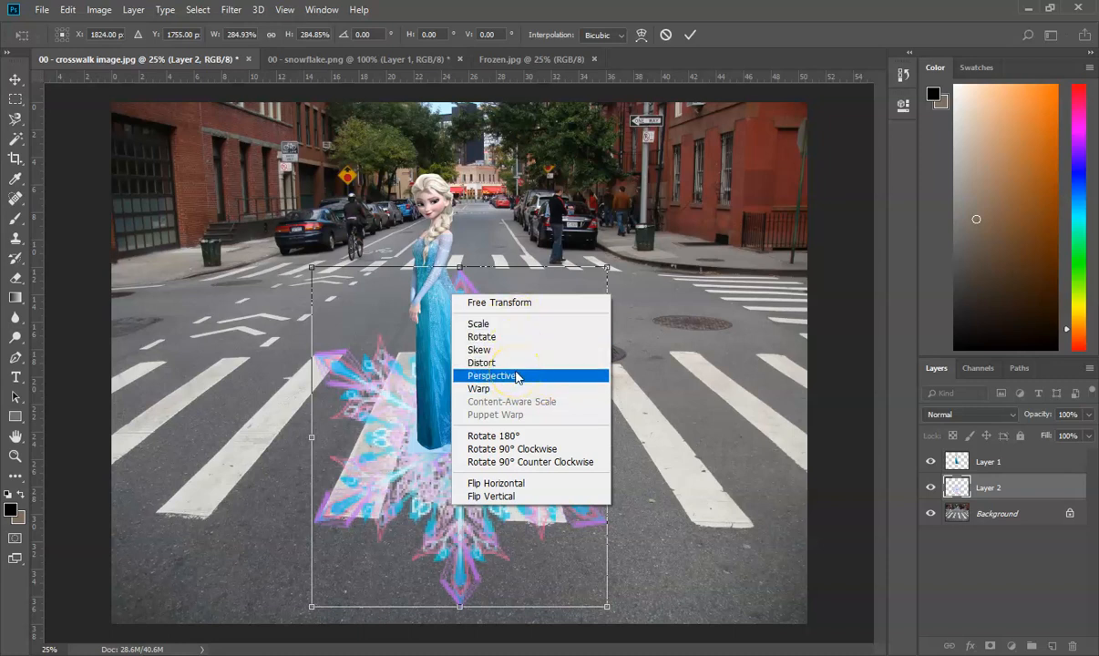
- Switch to Perspective and warp the snowflake's far and near edges onto the road
{"action": "left_click", "coordinate": [491, 375]}
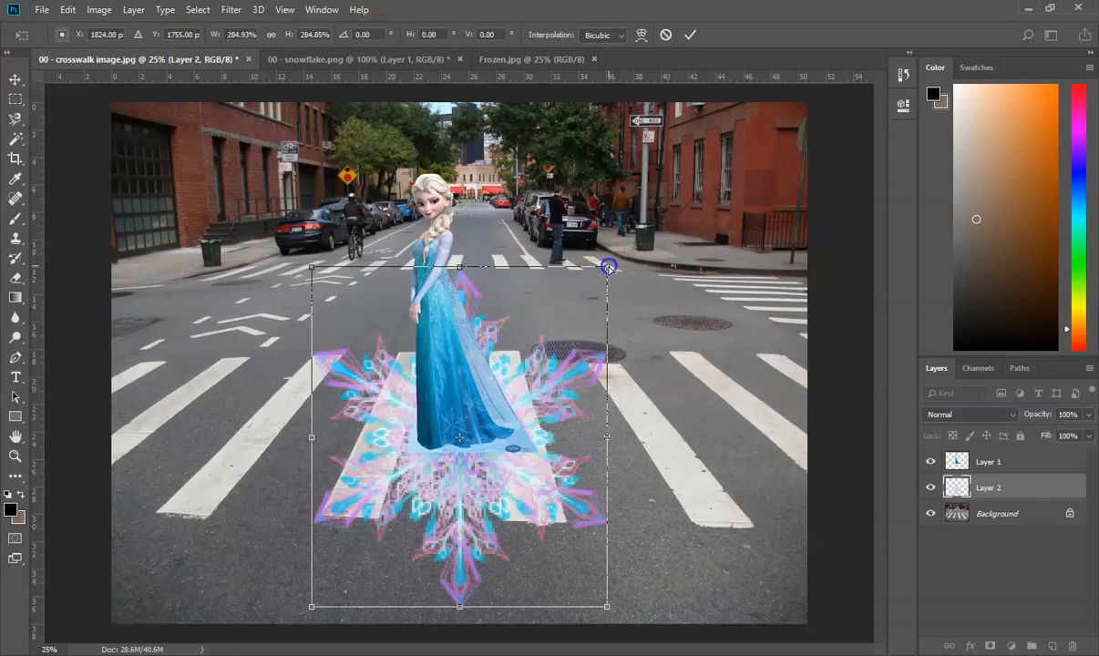
{"action": "left_click_drag", "start_coordinate": [609, 267], "coordinate": [765, 314]}
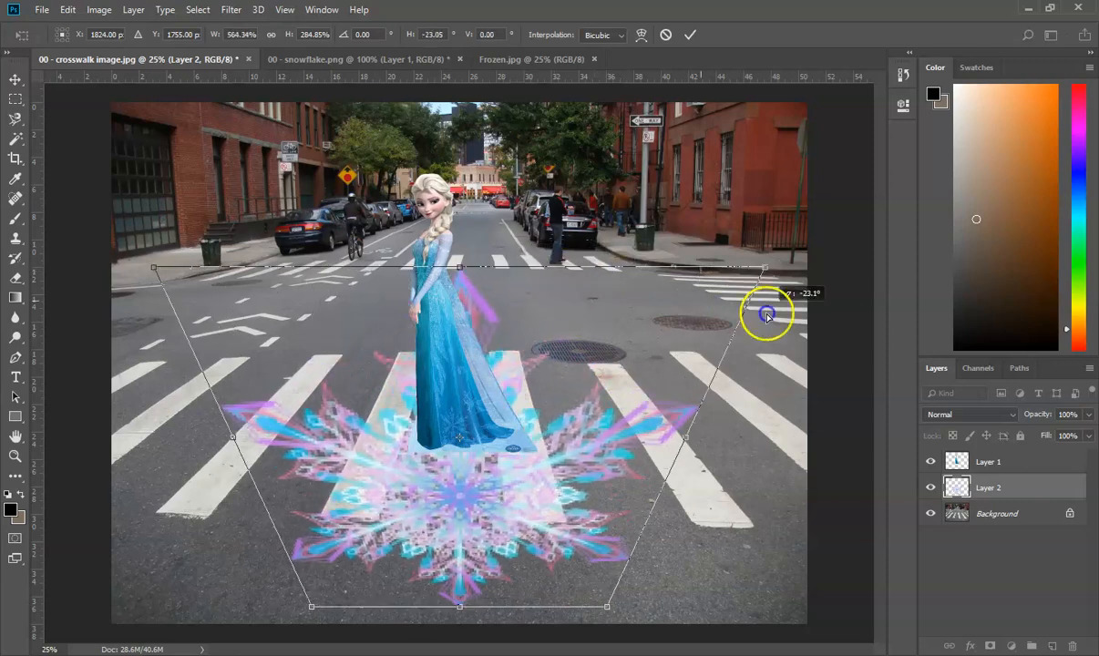
{"action": "left_click_drag", "start_coordinate": [764, 314], "coordinate": [538, 287]}
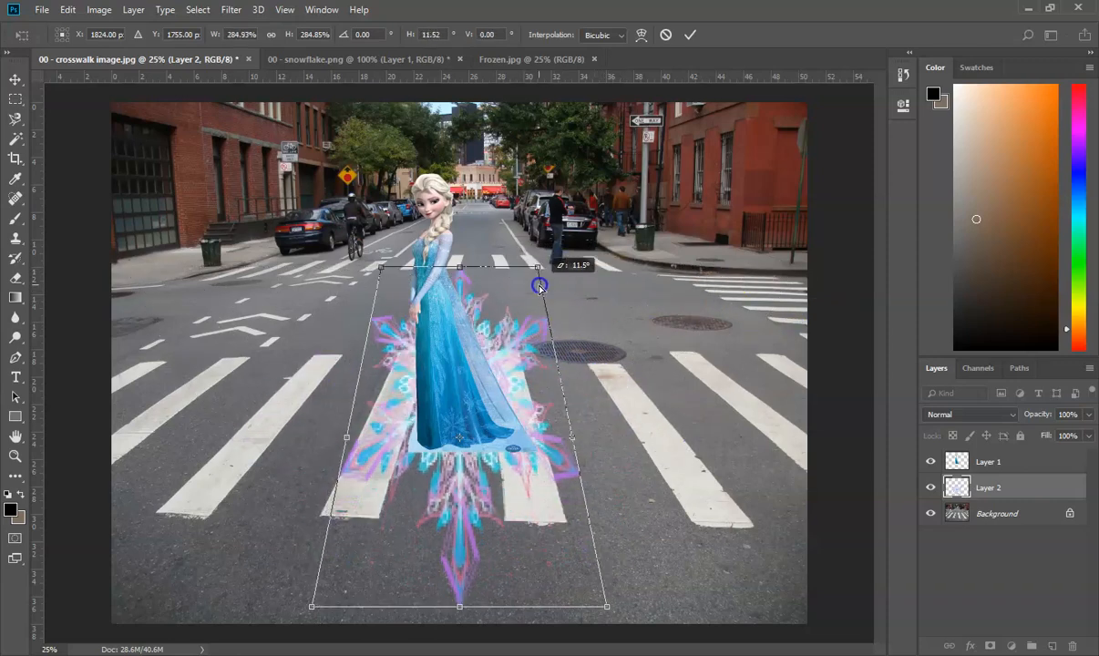
{"action": "left_click_drag", "start_coordinate": [538, 287], "coordinate": [670, 600]}
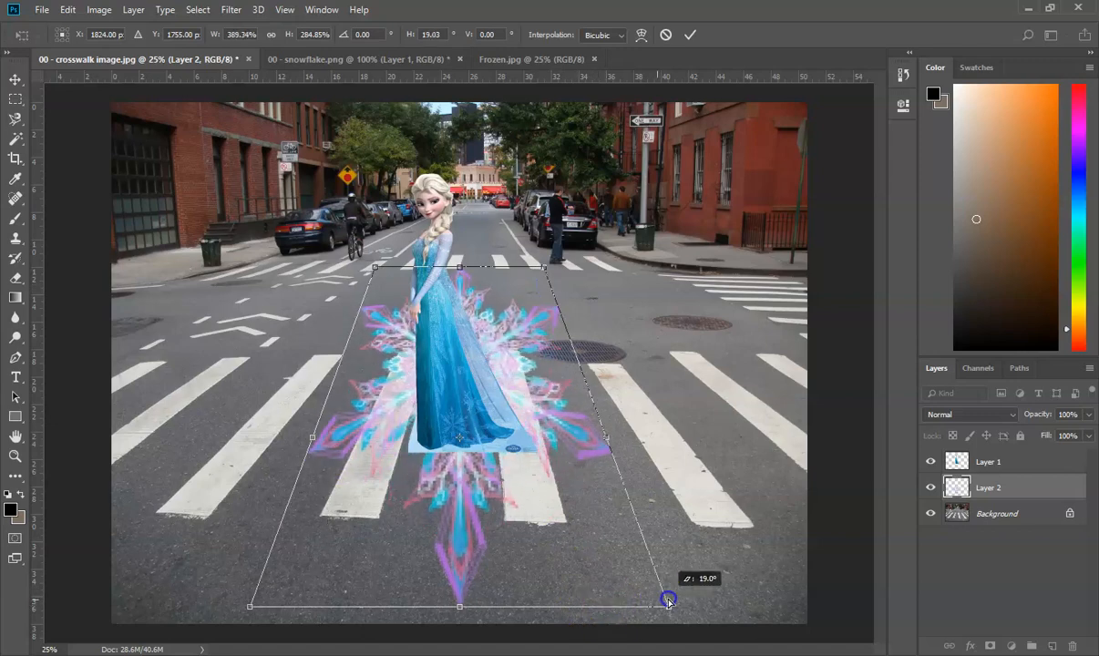
{"action": "left_click_drag", "start_coordinate": [668, 600], "coordinate": [749, 592]}
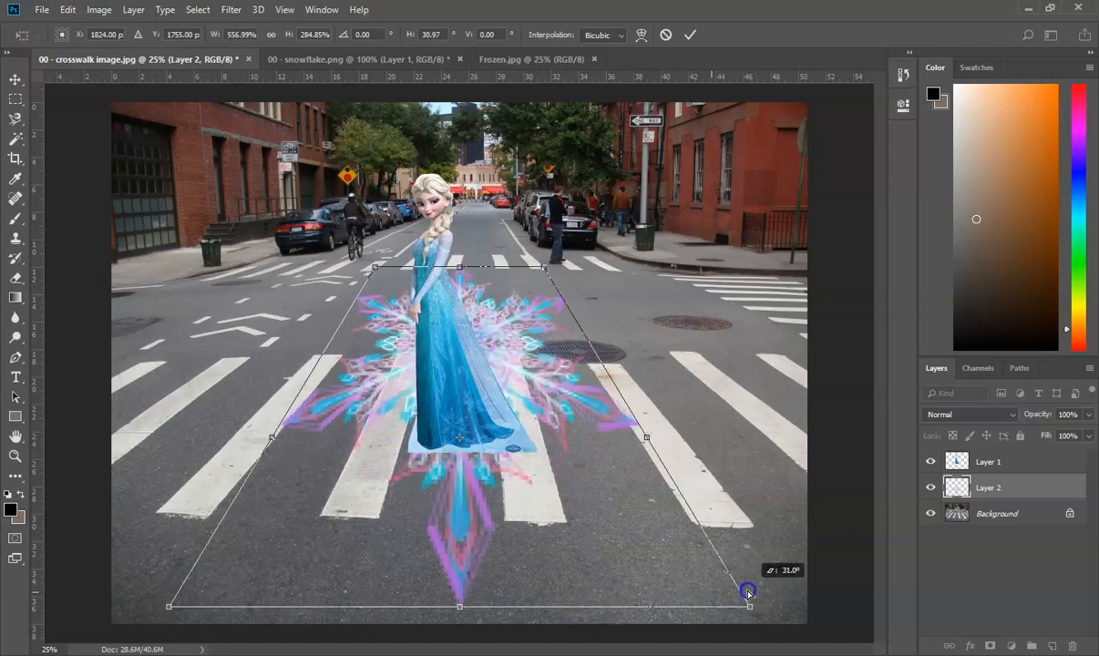
{"action": "left_click_drag", "start_coordinate": [747, 592], "coordinate": [527, 390]}
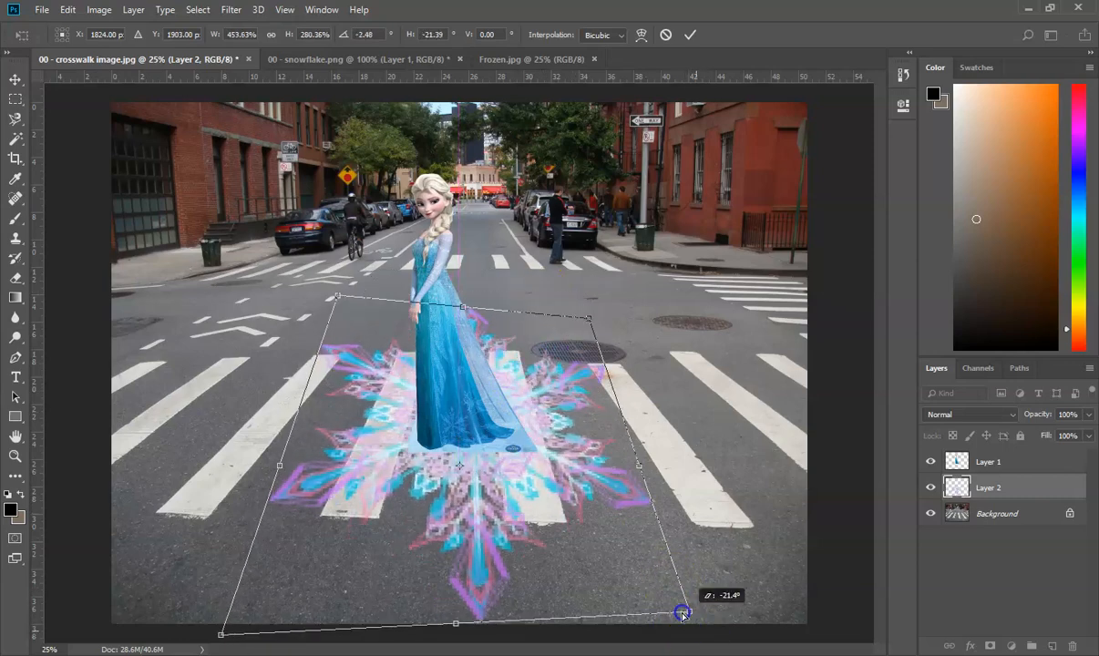
- Refine the perspective by widening the snowflake's bottom edge and pinching its top edge
{"action": "left_click_drag", "start_coordinate": [682, 613], "coordinate": [687, 632]}
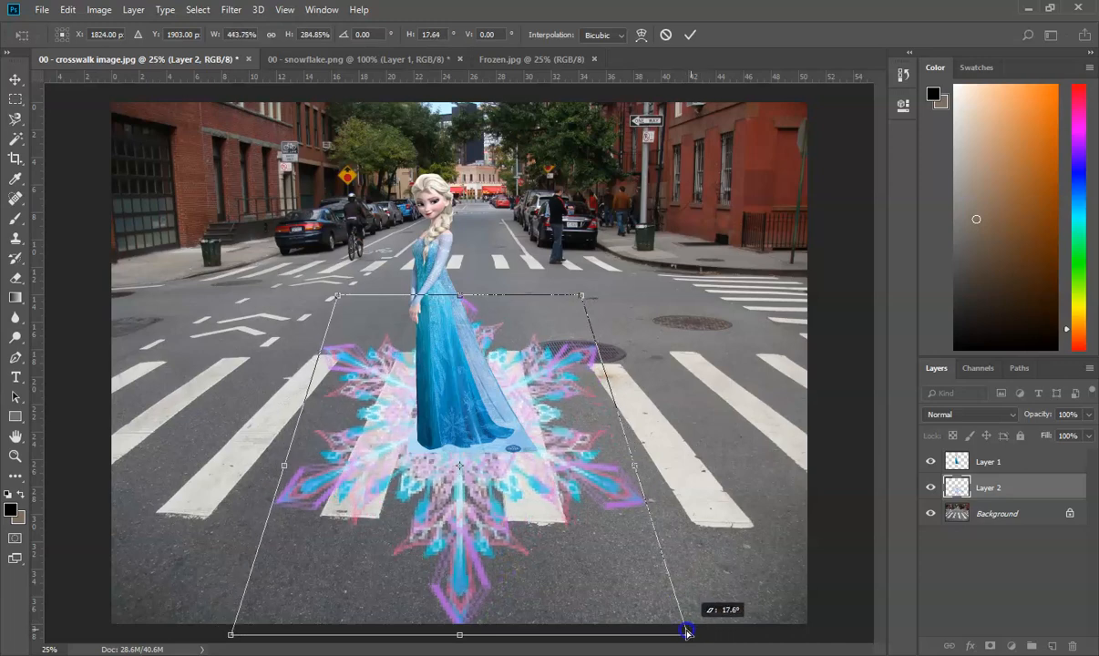
{"action": "left_click_drag", "start_coordinate": [689, 631], "coordinate": [647, 588]}
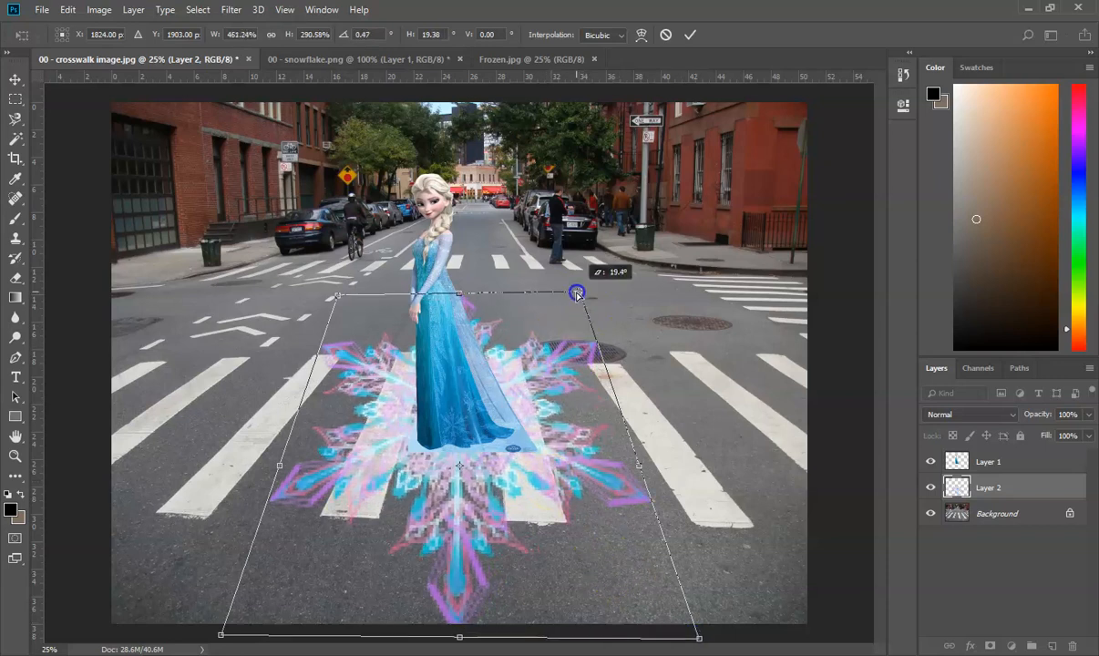
{"action": "left_click_drag", "start_coordinate": [576, 293], "coordinate": [584, 298]}
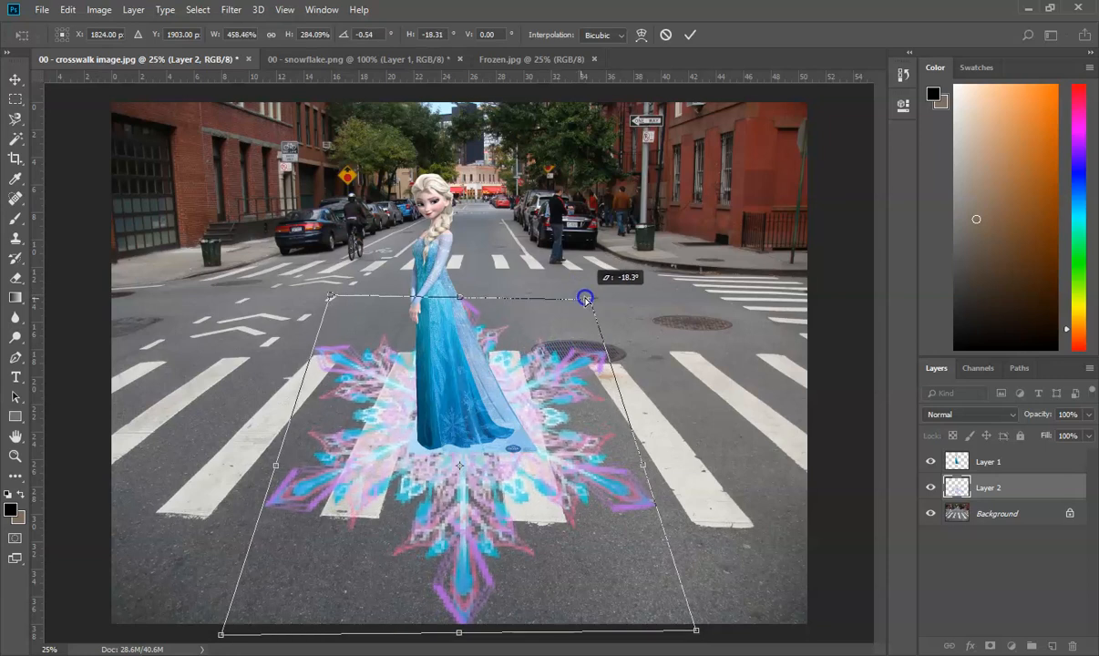
{"action": "left_click_drag", "start_coordinate": [585, 298], "coordinate": [586, 321]}
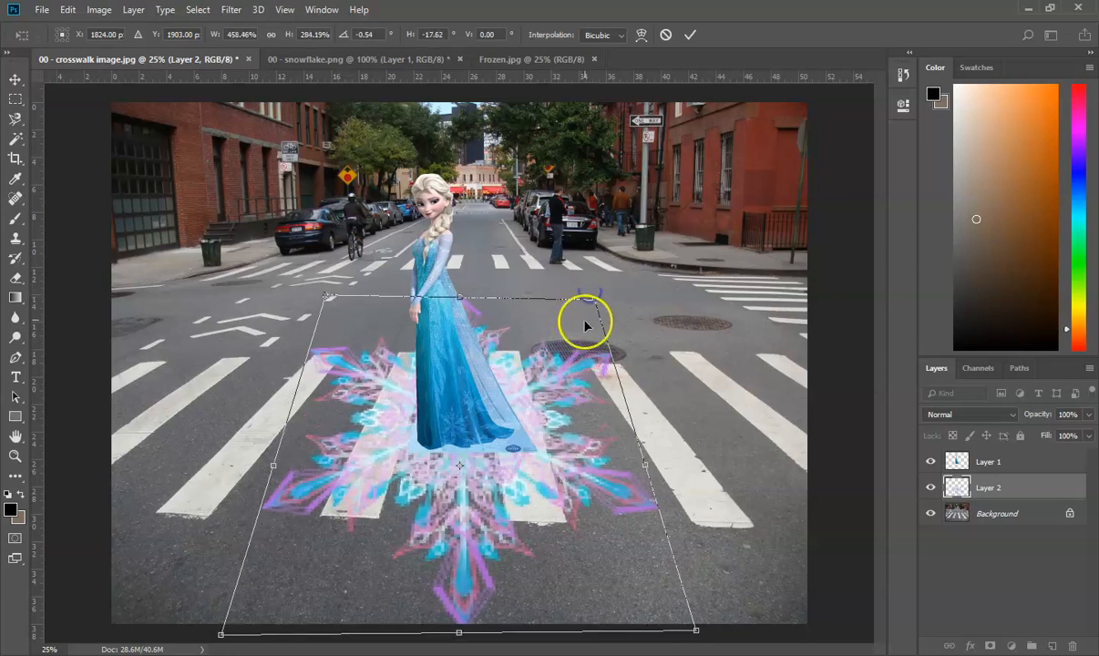
- Resize the snowflake beneath Elsa's dress and spread its base outward in Perspective mode
{"action": "right_click", "coordinate": [586, 324]}
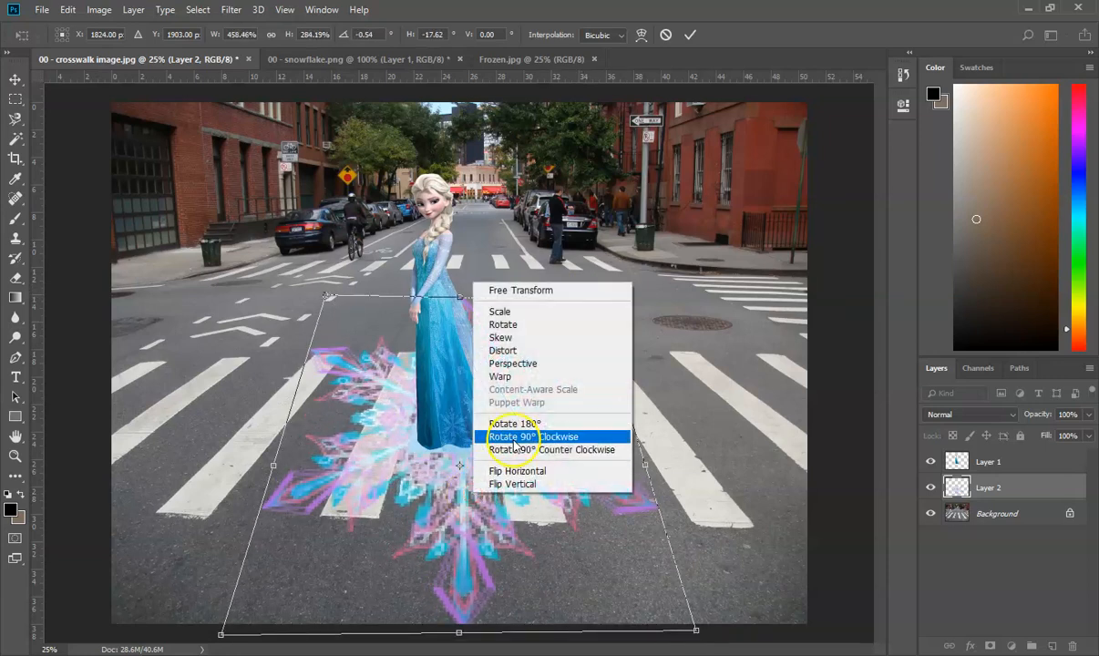
{"action": "mouse_move", "coordinate": [538, 363]}
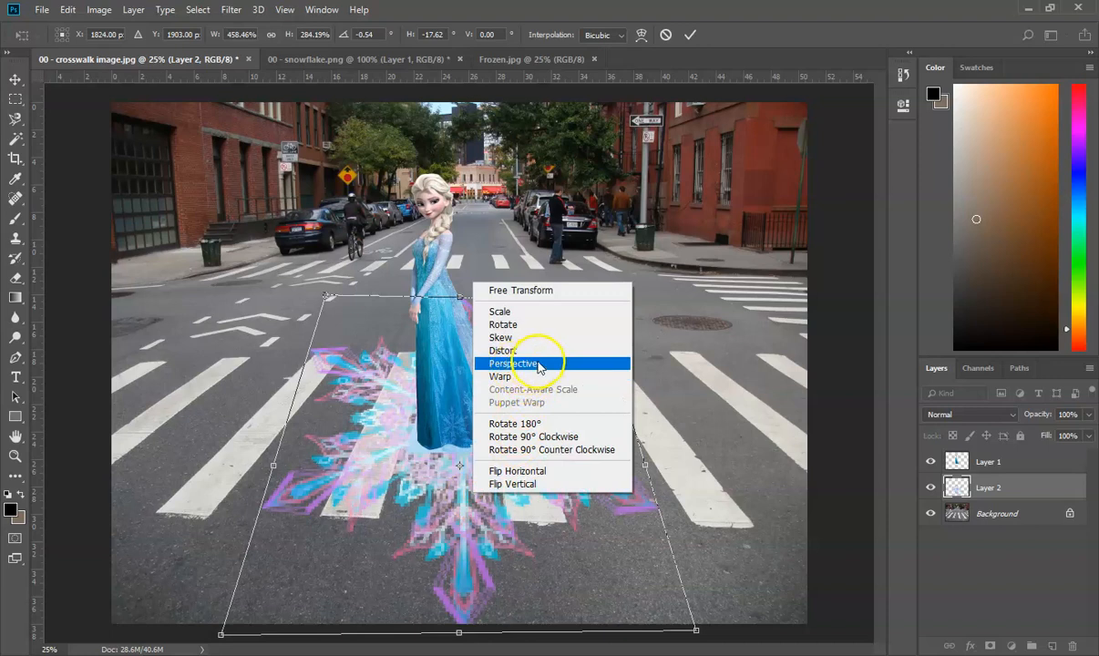
{"action": "mouse_move", "coordinate": [573, 374]}
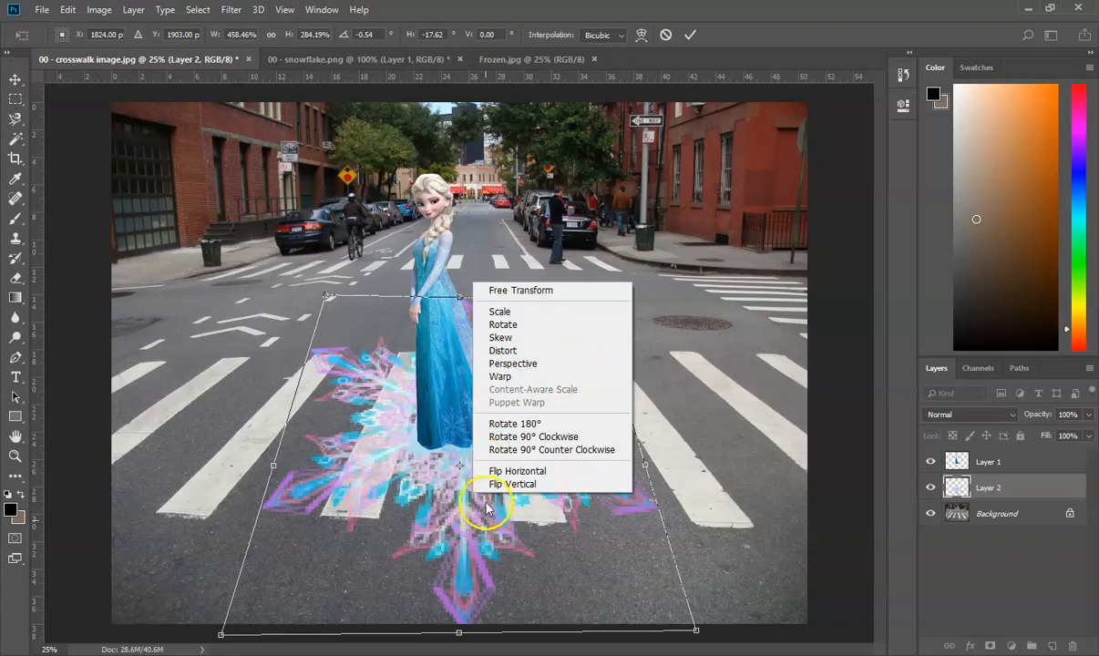
{"action": "mouse_move", "coordinate": [492, 535]}
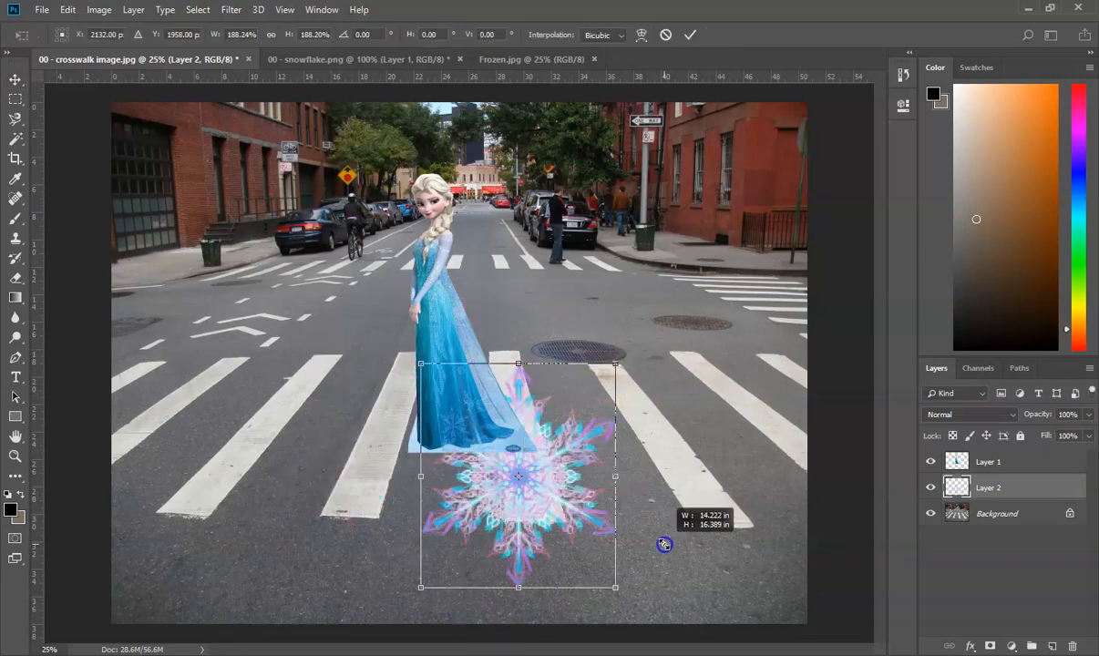
{"action": "left_click_drag", "start_coordinate": [615, 588], "coordinate": [563, 577]}
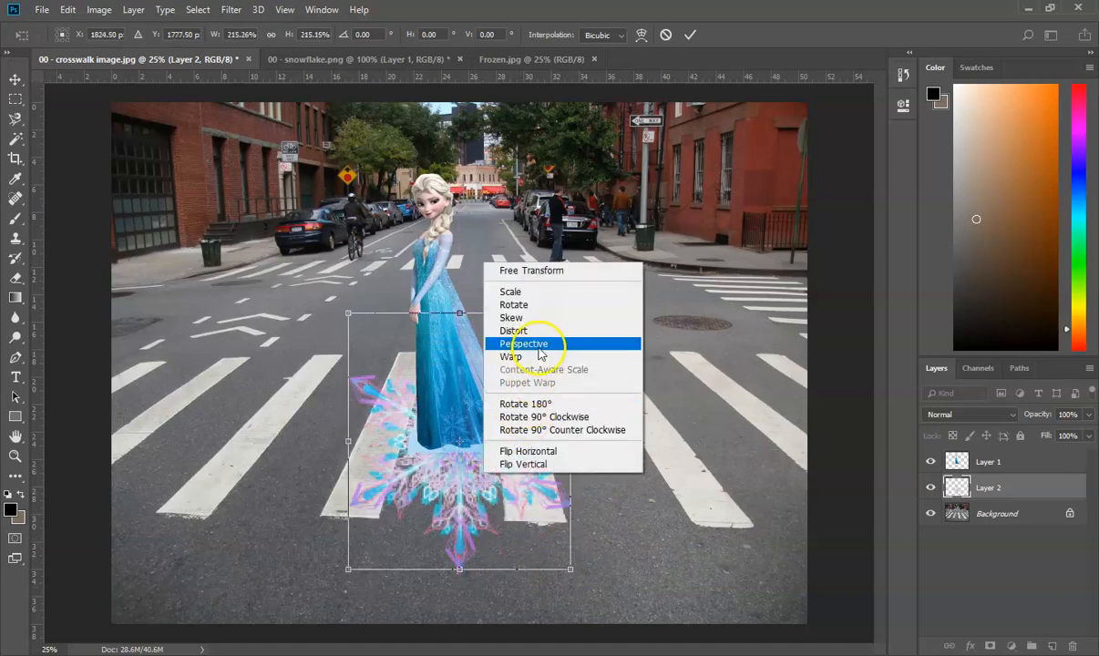
{"action": "left_click", "coordinate": [526, 344]}
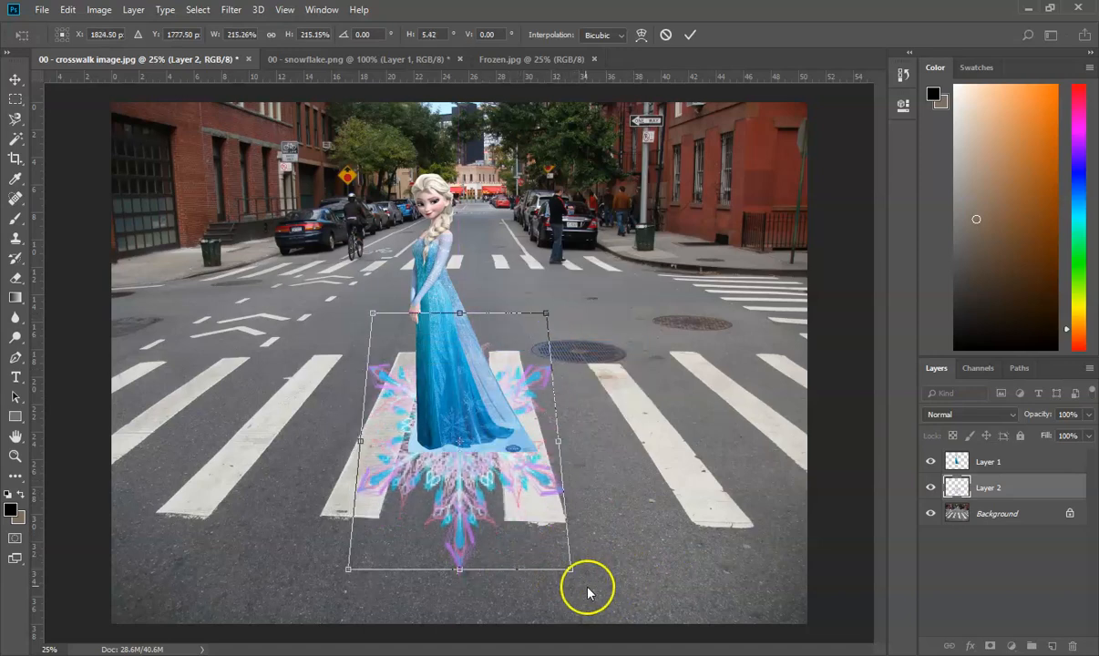
{"action": "left_click_drag", "start_coordinate": [588, 583], "coordinate": [679, 567]}
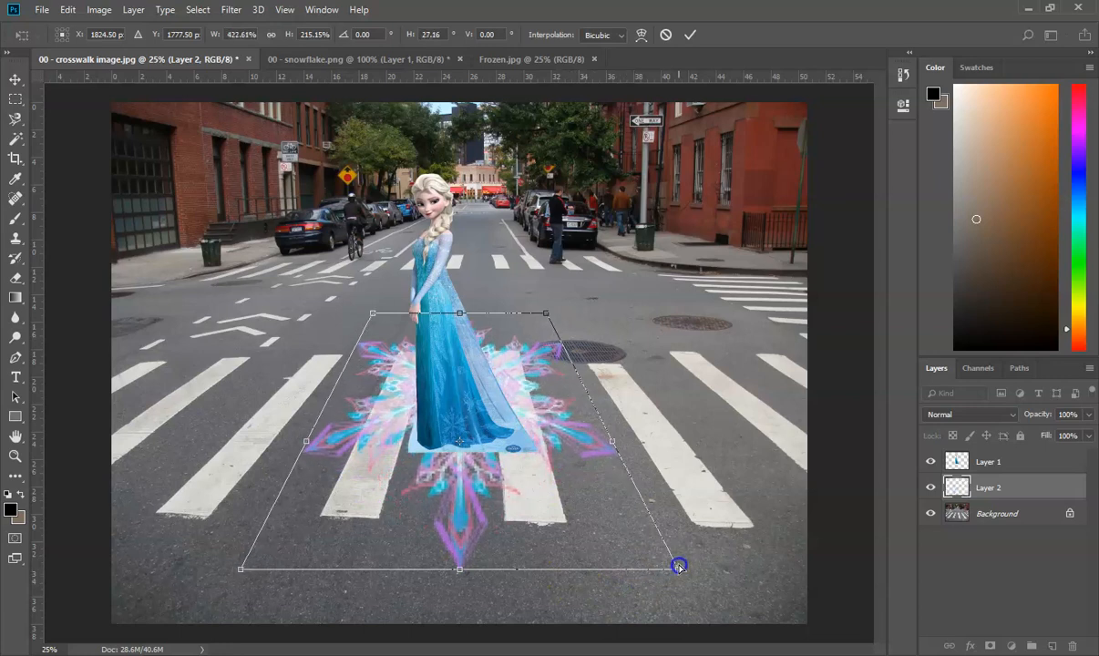
{"action": "left_click_drag", "start_coordinate": [679, 565], "coordinate": [551, 509]}
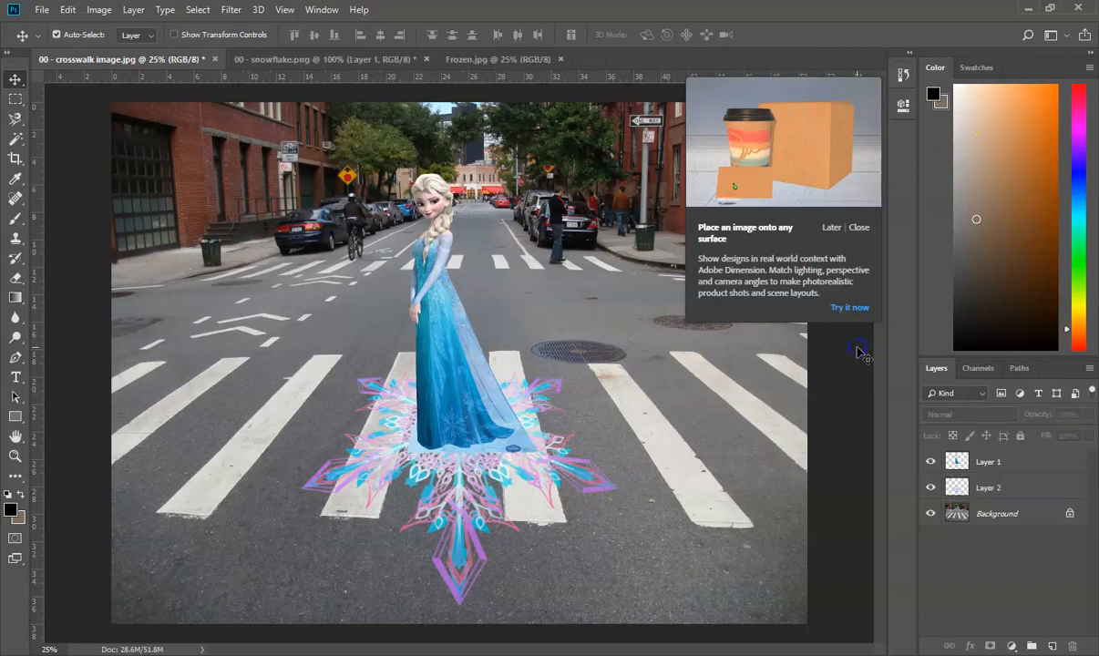
- Dismiss the feature popup, stretch the snowflake's bottom wider in perspective, and commit
{"action": "left_click", "coordinate": [858, 227]}
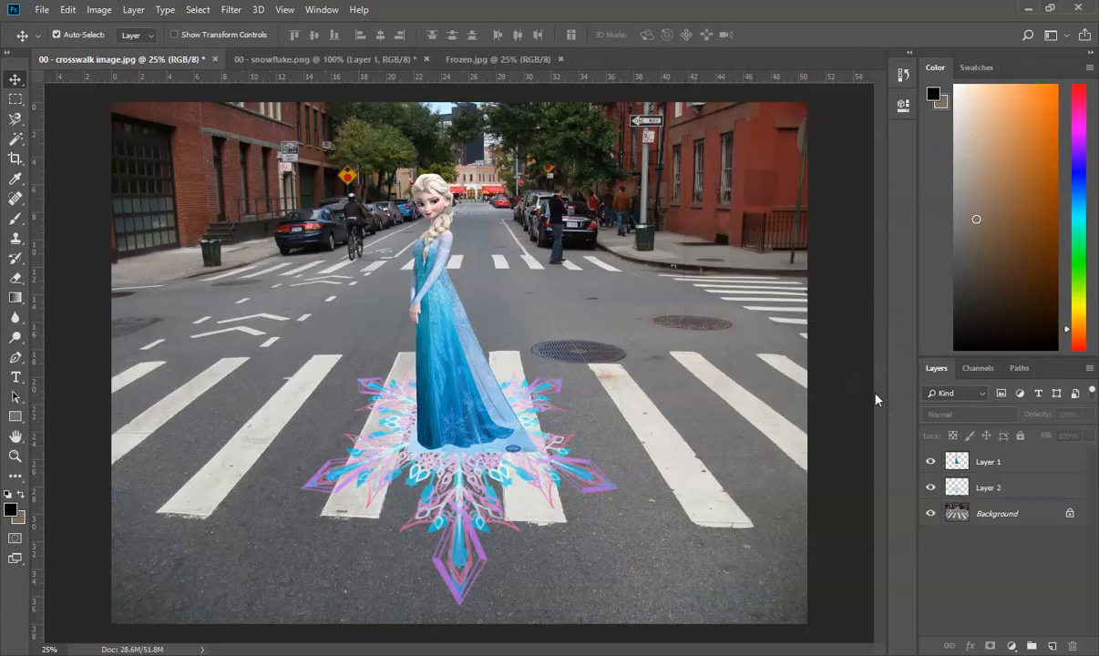
{"action": "mouse_move", "coordinate": [889, 435]}
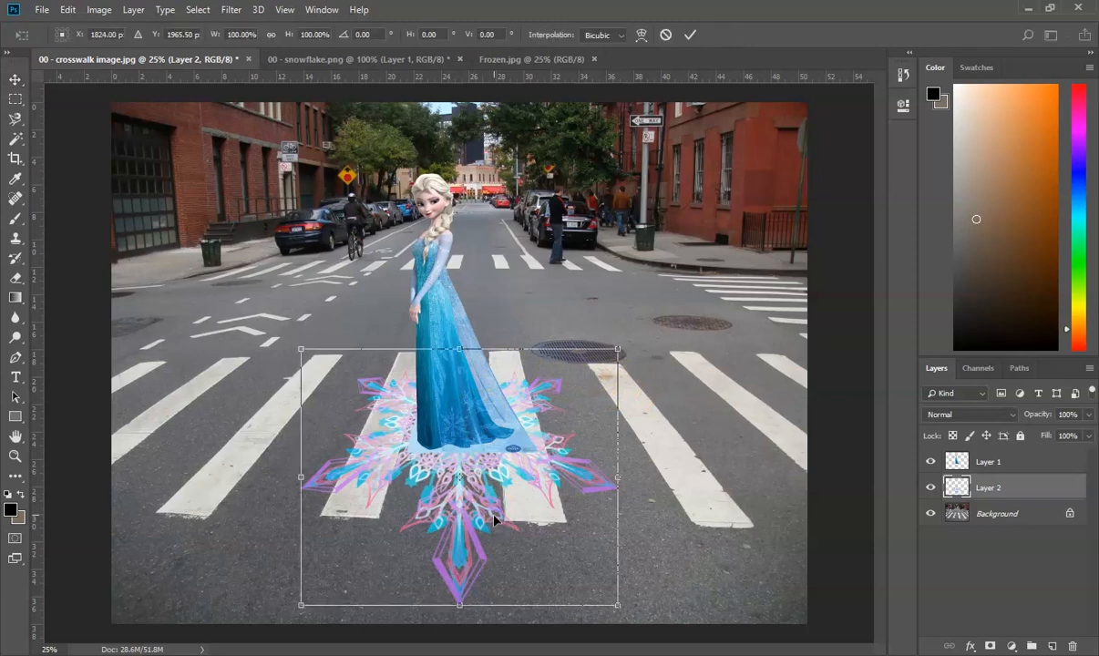
{"action": "mouse_move", "coordinate": [611, 565]}
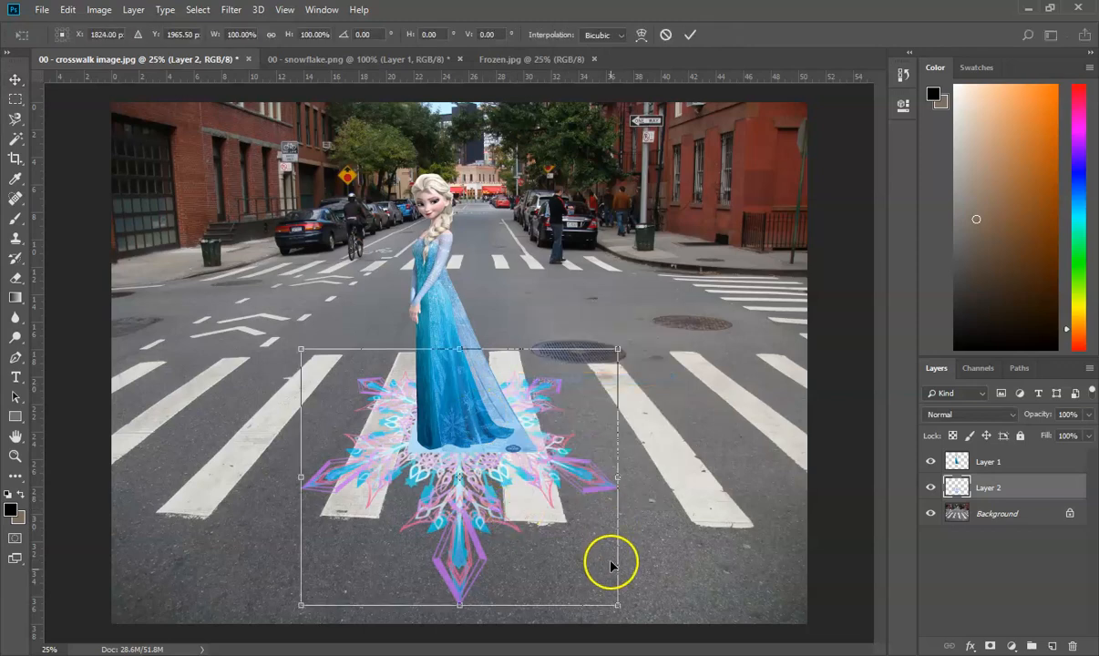
{"action": "left_click_drag", "start_coordinate": [613, 565], "coordinate": [182, 570]}
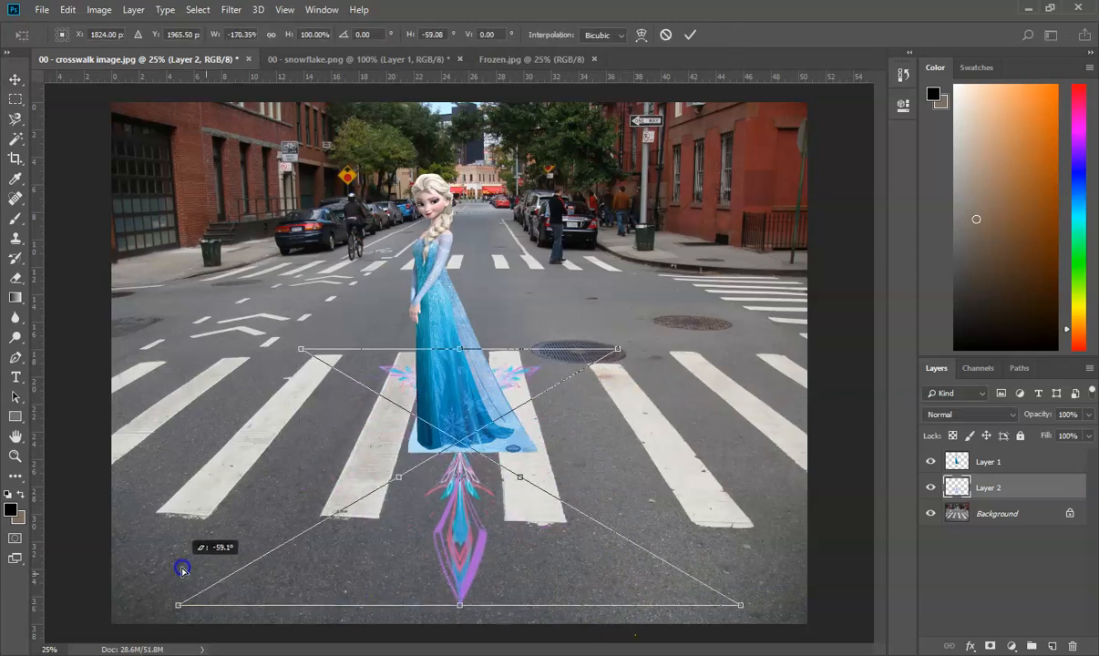
{"action": "left_click_drag", "start_coordinate": [183, 568], "coordinate": [702, 611]}
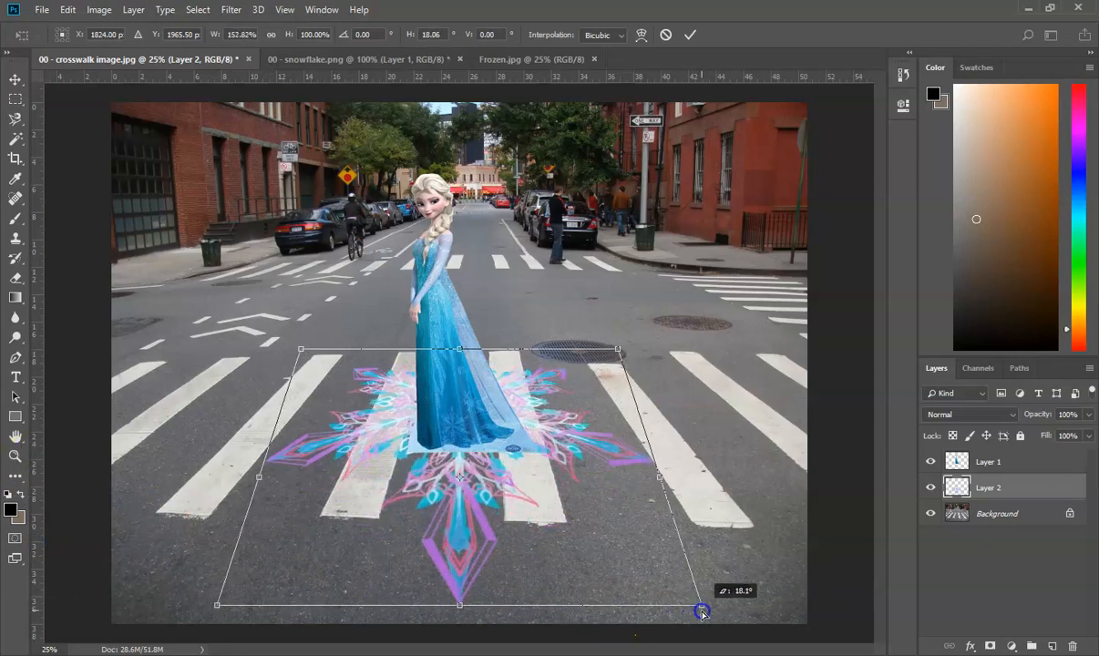
{"action": "left_click", "coordinate": [690, 35]}
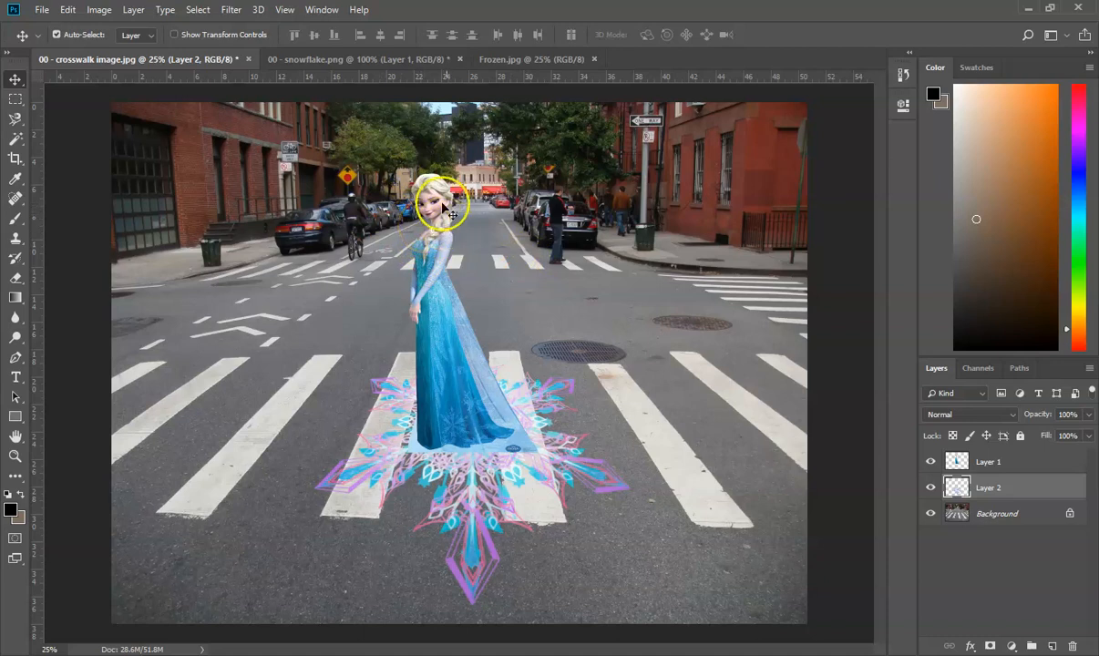
{"action": "mouse_move", "coordinate": [369, 278]}
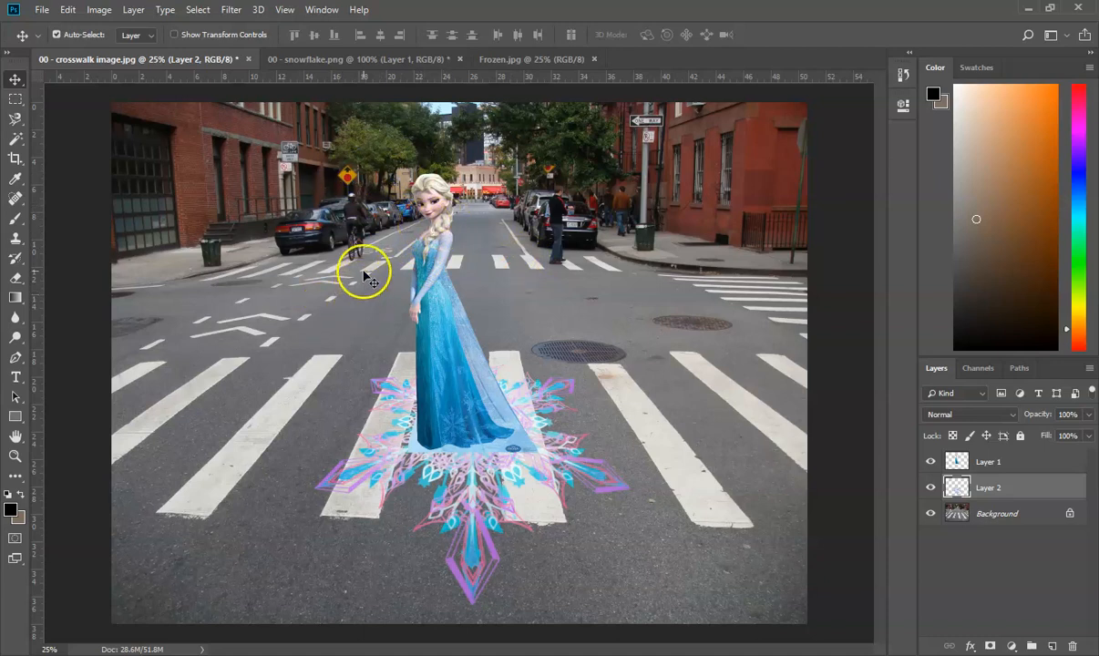
{"action": "mouse_move", "coordinate": [369, 265]}
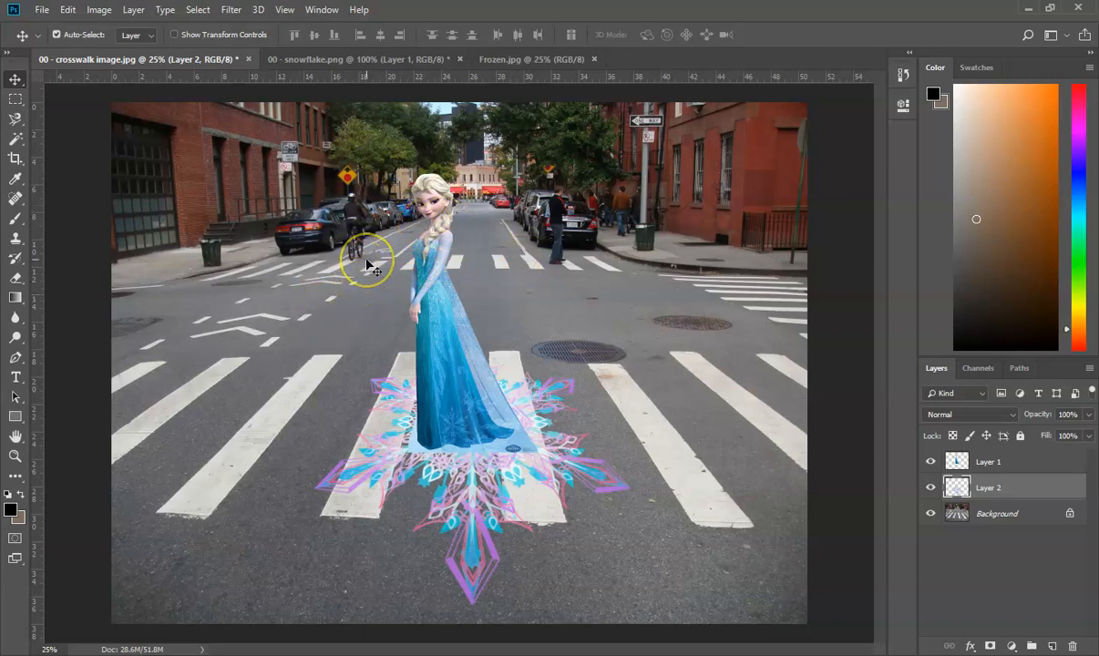
{"action": "mouse_move", "coordinate": [374, 259]}
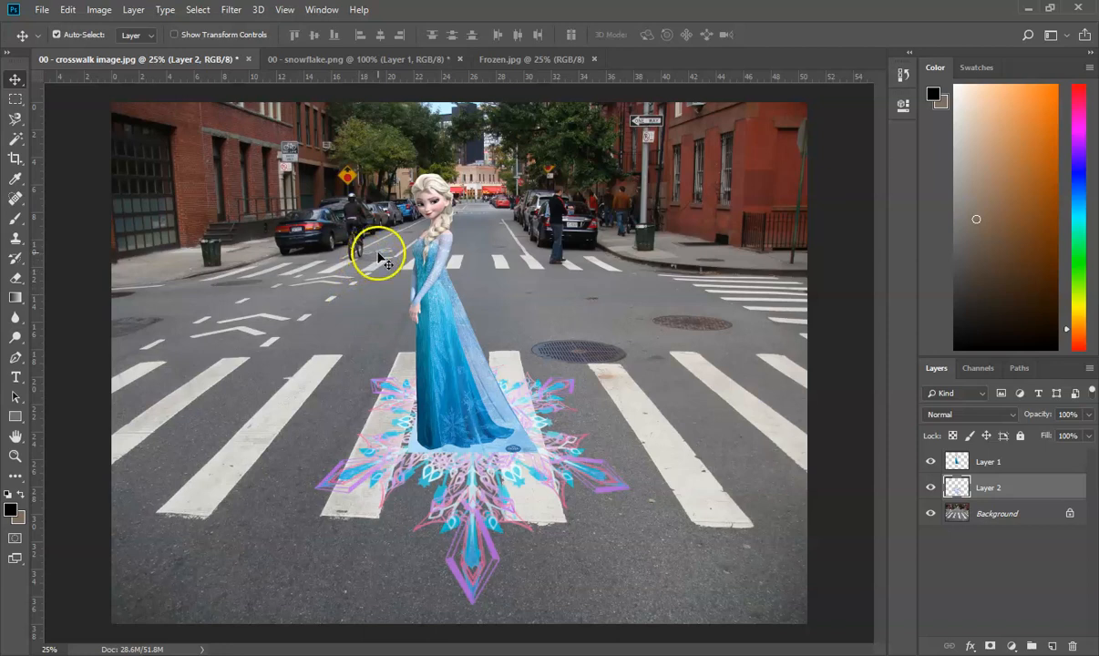
{"action": "mouse_move", "coordinate": [382, 273]}
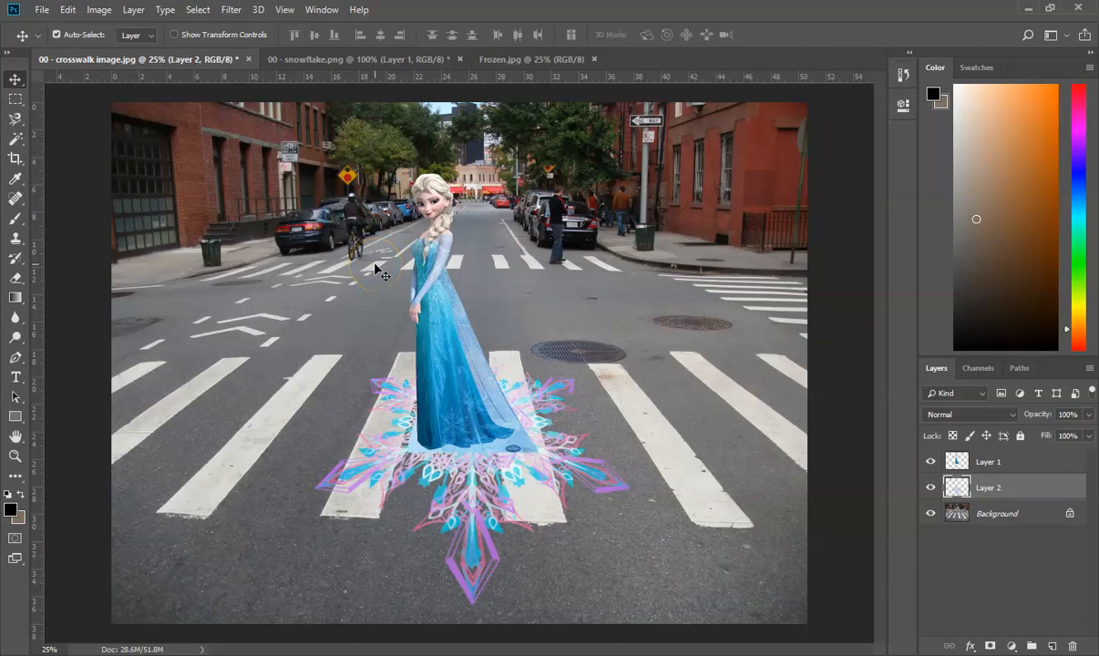
{"action": "mouse_move", "coordinate": [474, 330]}
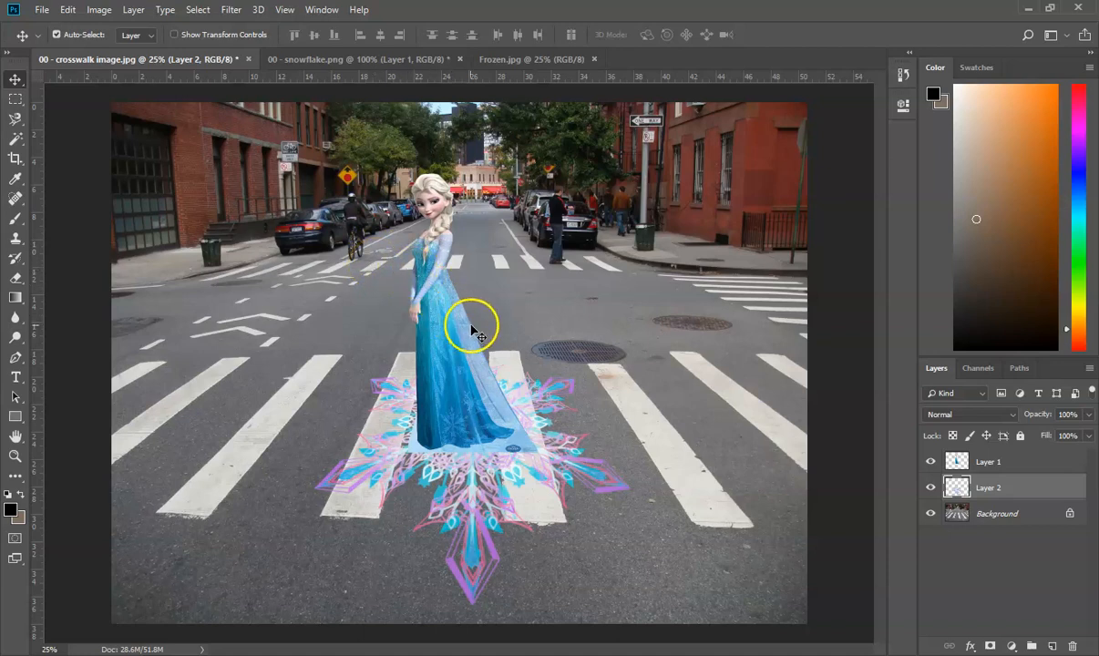